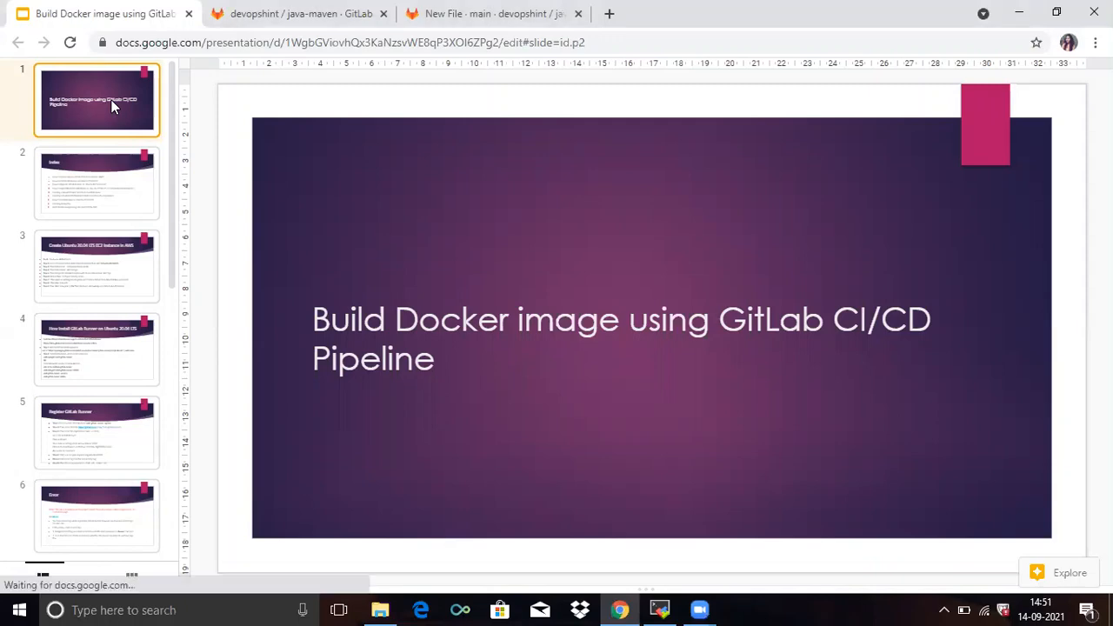
# Step: Show the Index slide listing the tutorial's topics
pyautogui.click(97, 182)
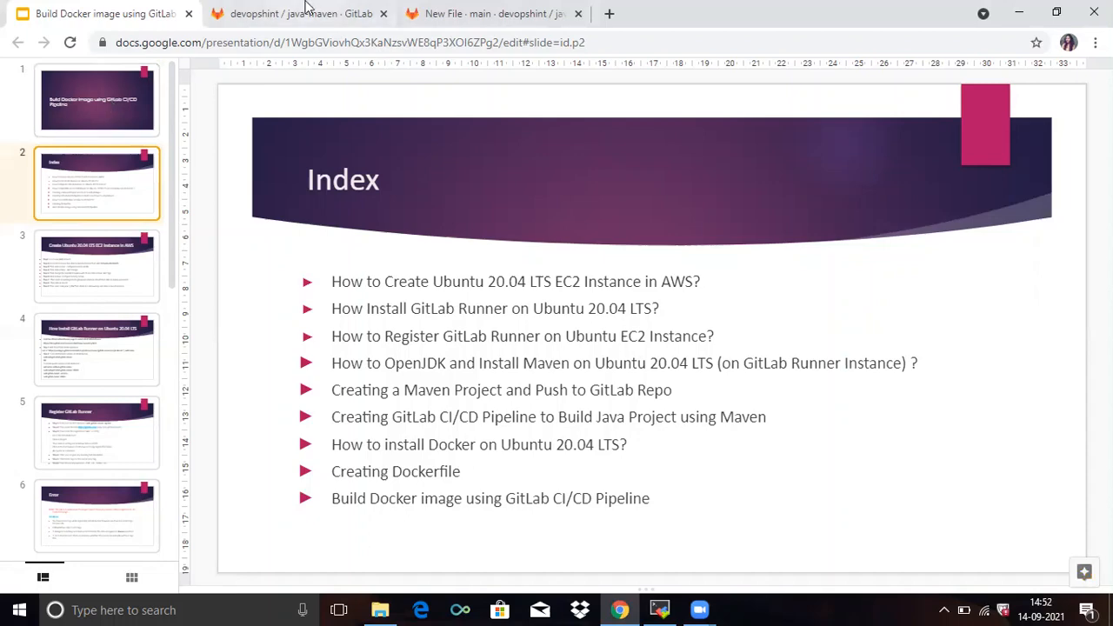
# Step: Review the java-maven repository files: src, .gitlab-ci.yml, README.md and pom.xml
pyautogui.click(295, 14)
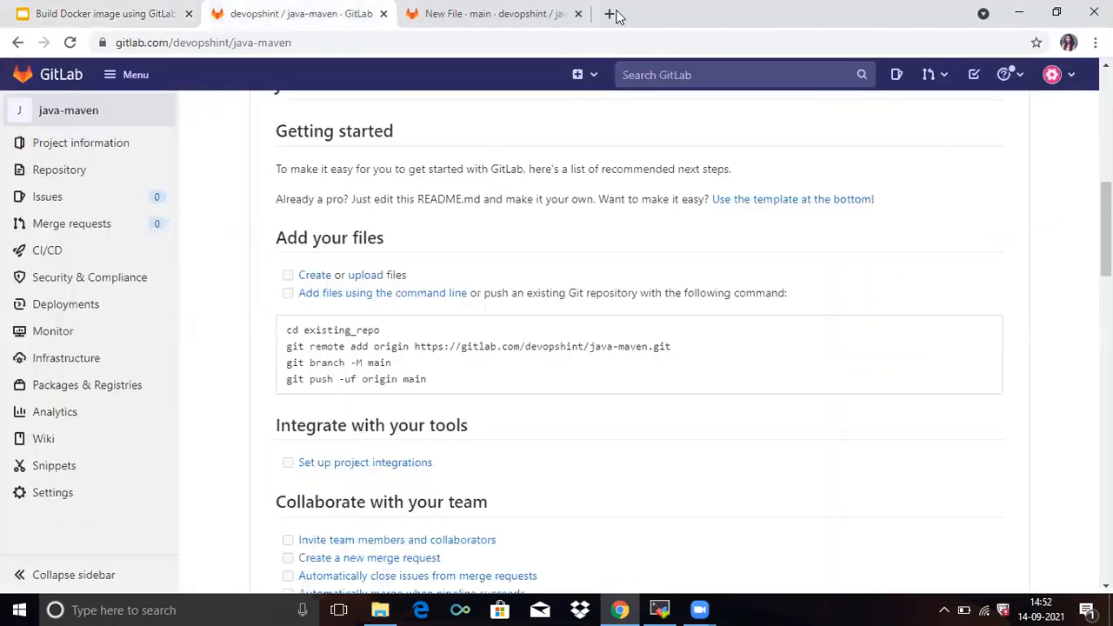
pyautogui.scroll(3)
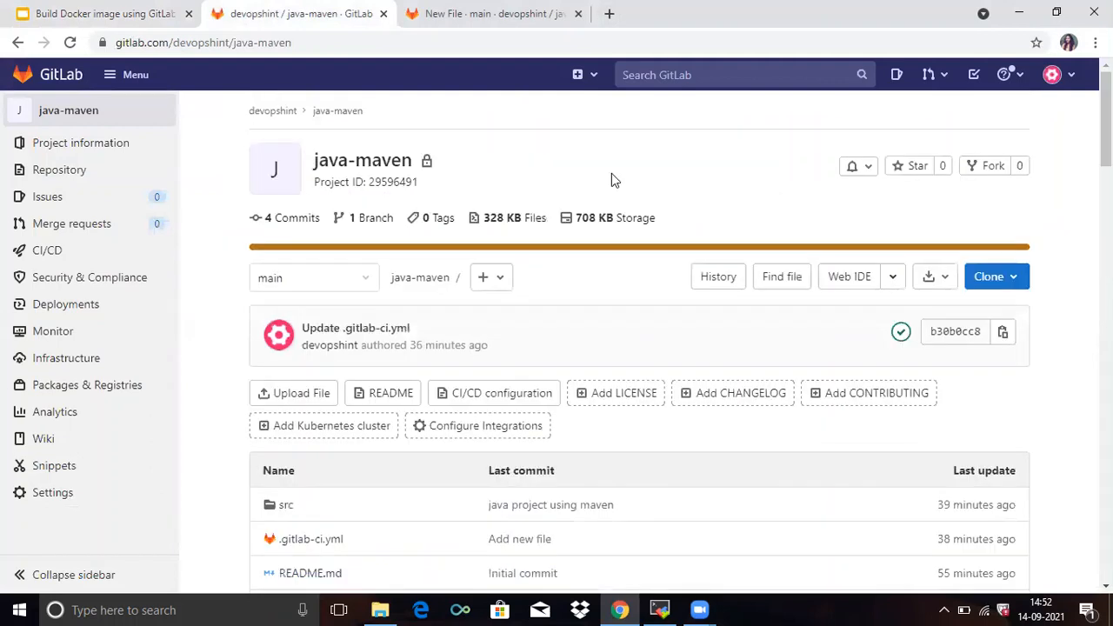
pyautogui.moveTo(508, 167)
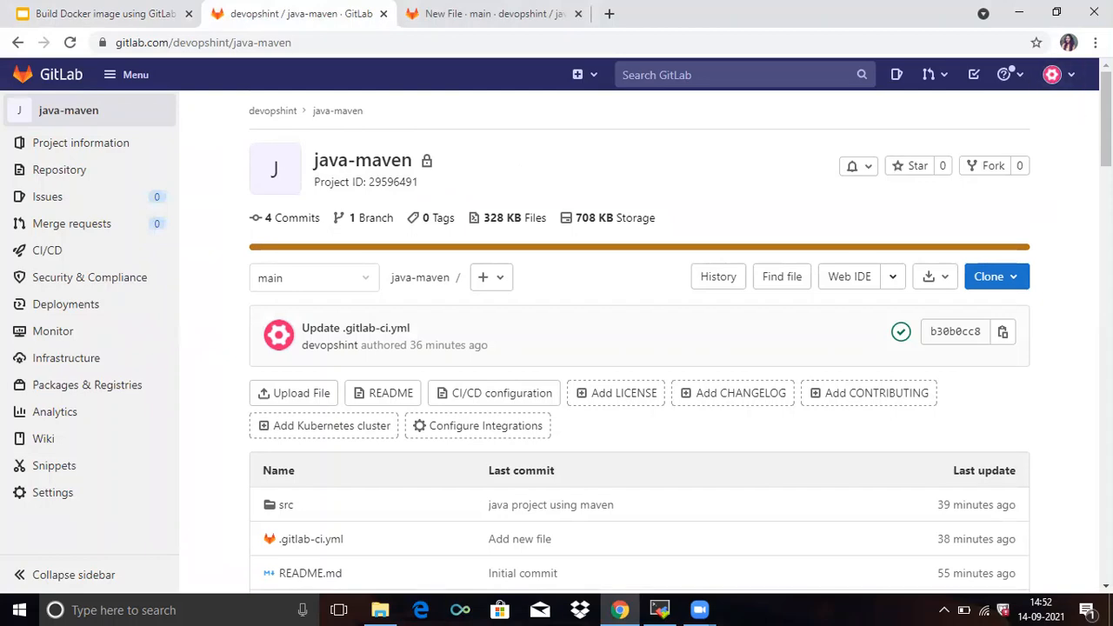
pyautogui.scroll(-3)
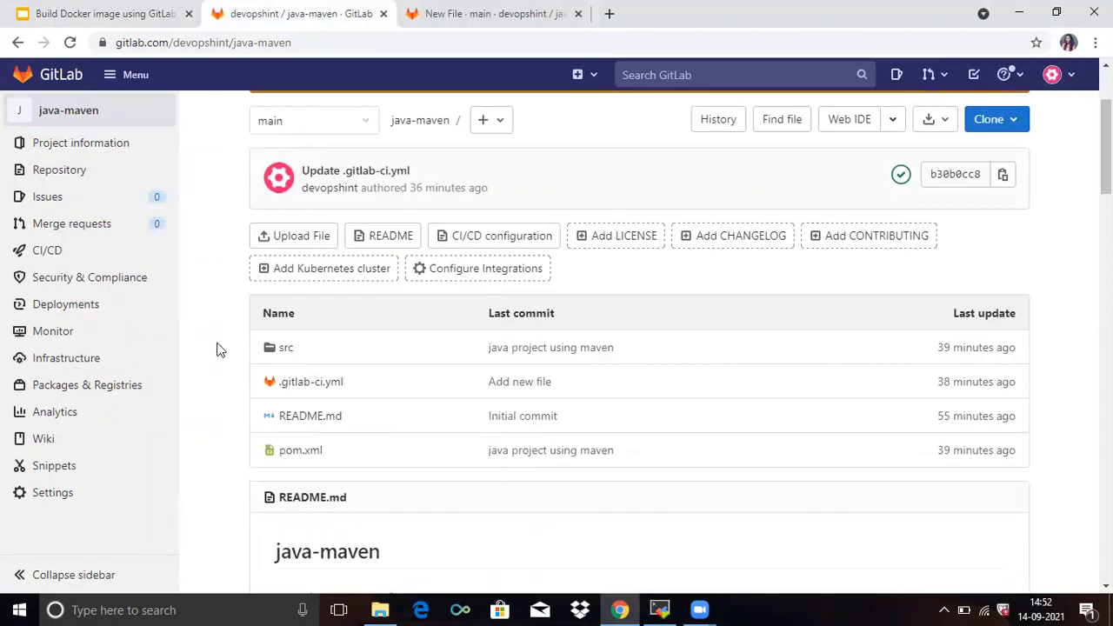
pyautogui.moveTo(244, 445)
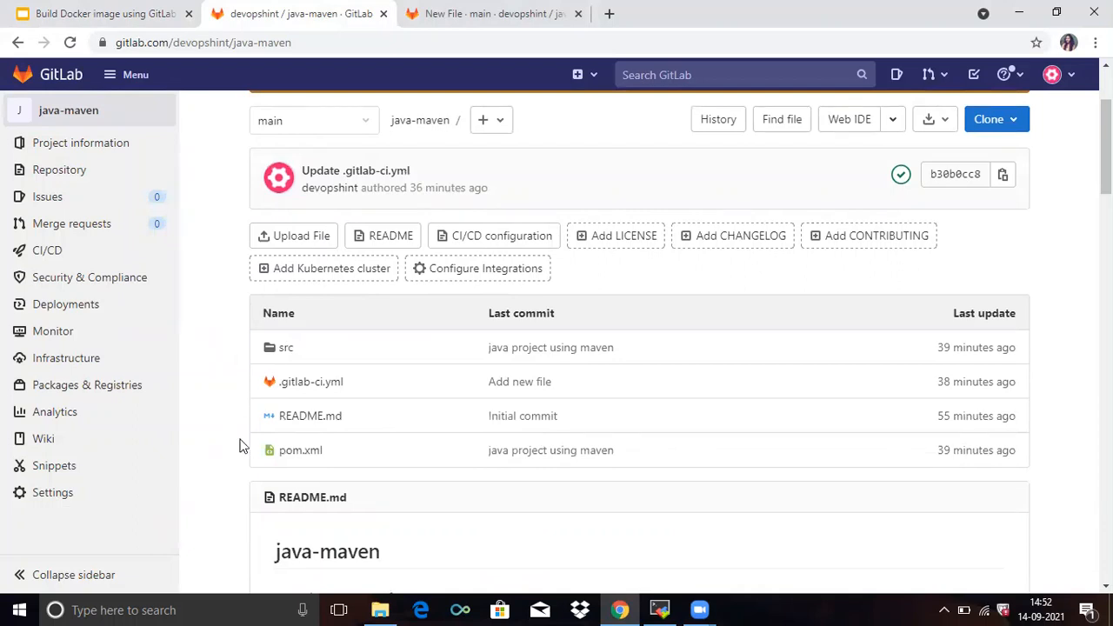
pyautogui.moveTo(285, 348)
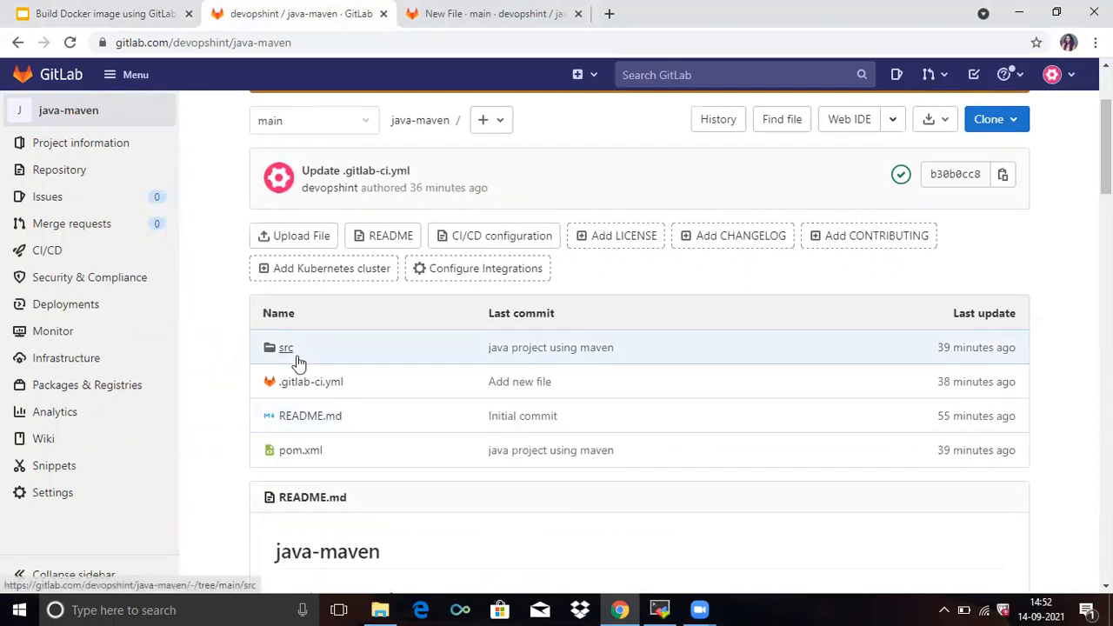
pyautogui.moveTo(310, 383)
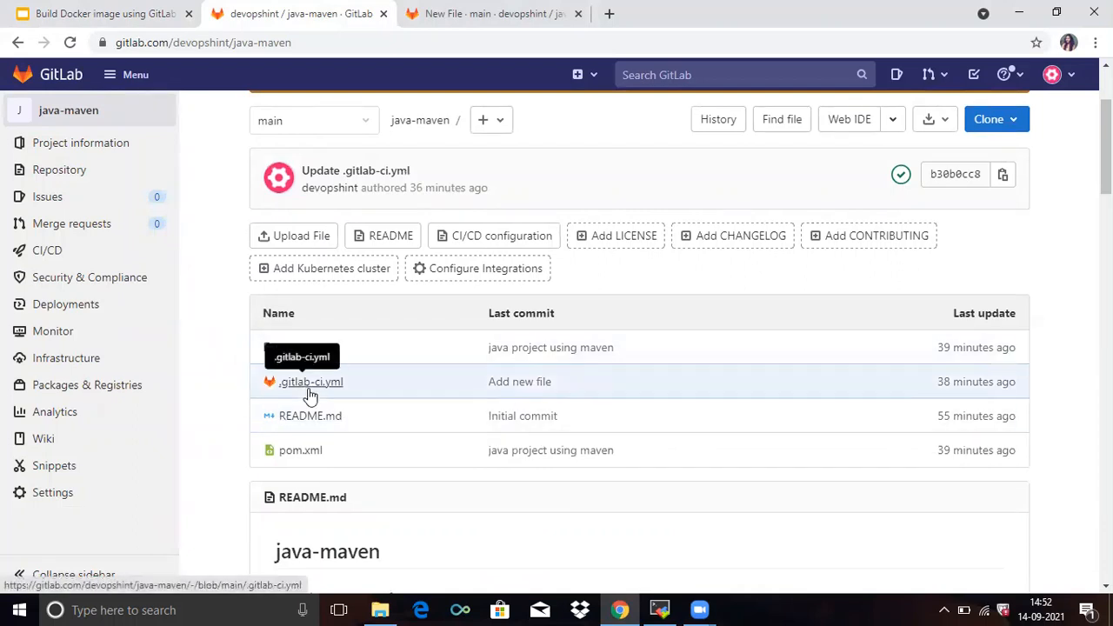
pyautogui.moveTo(310, 416)
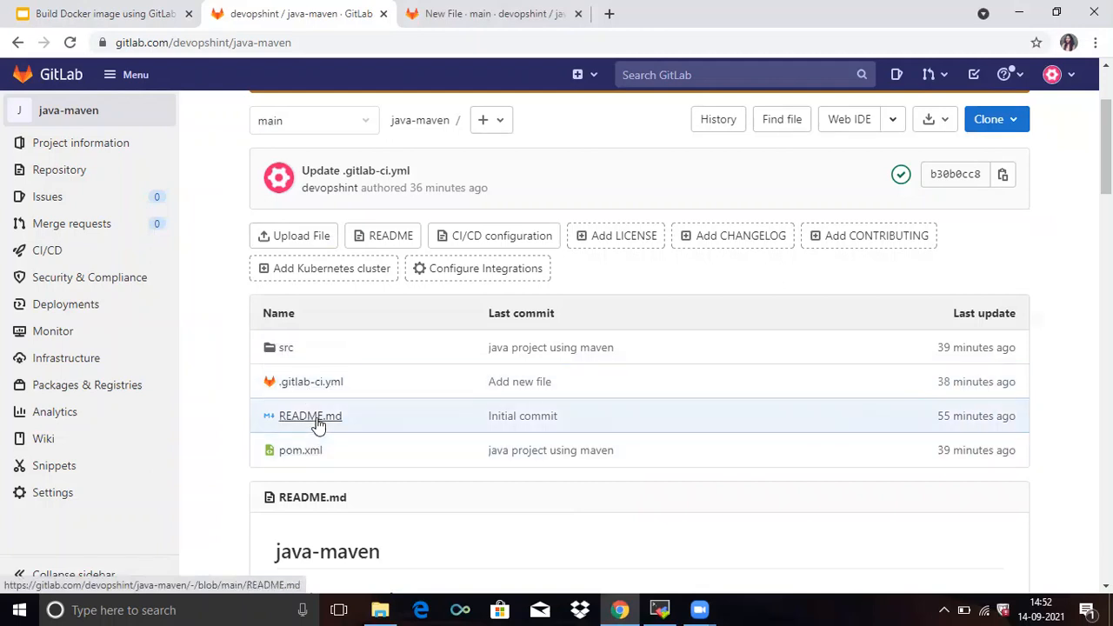
pyautogui.moveTo(313, 468)
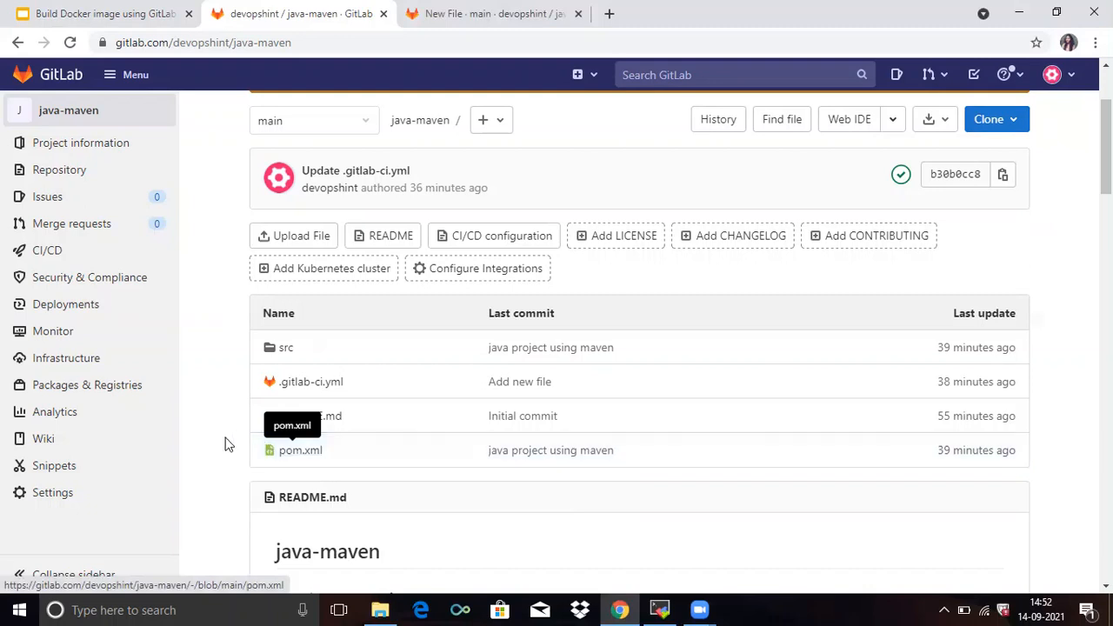
pyautogui.moveTo(223, 445)
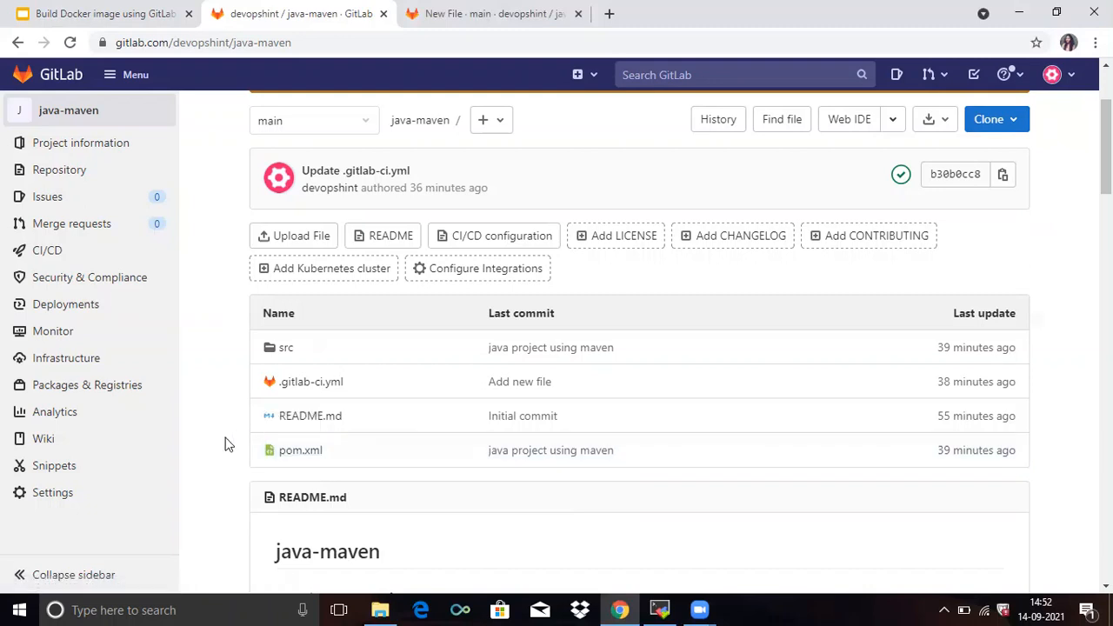
pyautogui.moveTo(1002, 355)
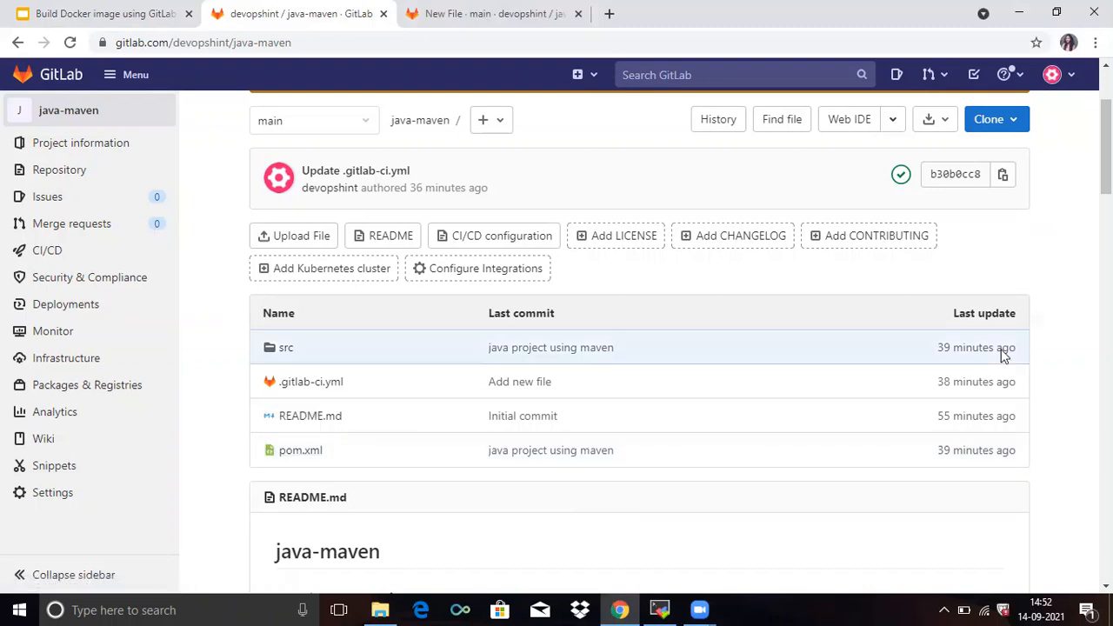
pyautogui.scroll(3)
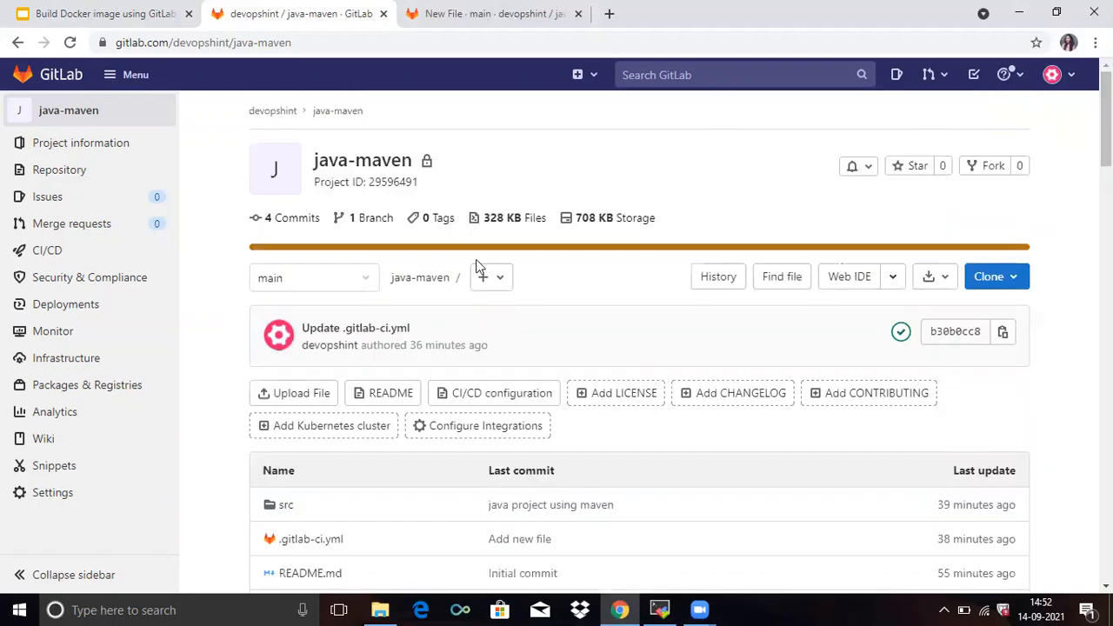
# Step: Show slide 10, 'How to install Docker on Ubuntu 20.04 LTS', with its sudo apt update command
pyautogui.click(96, 14)
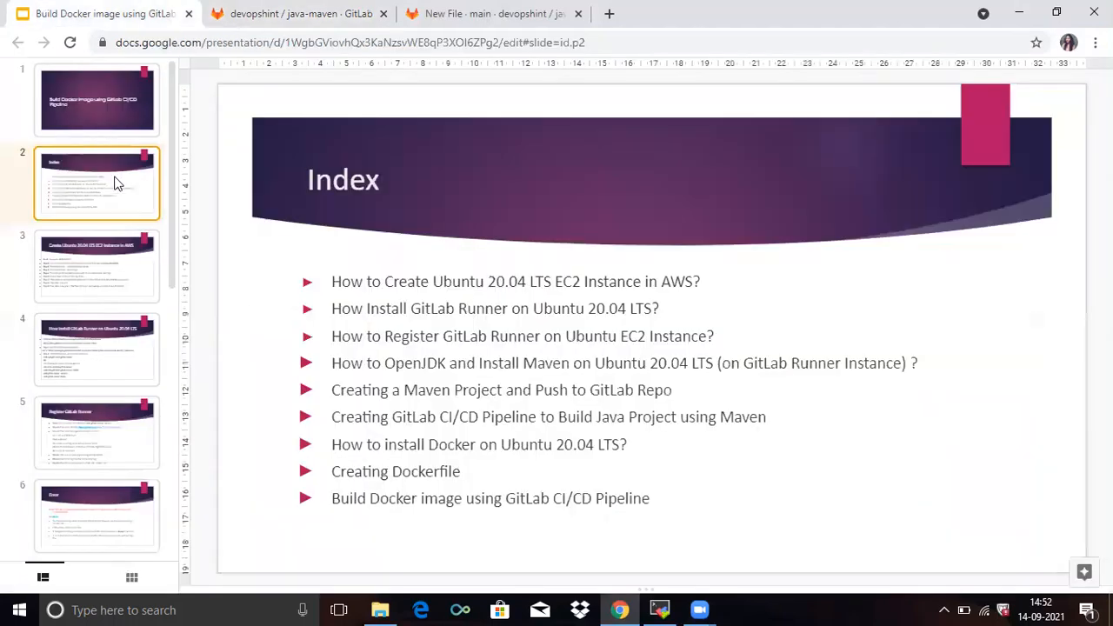
pyautogui.moveTo(390, 449)
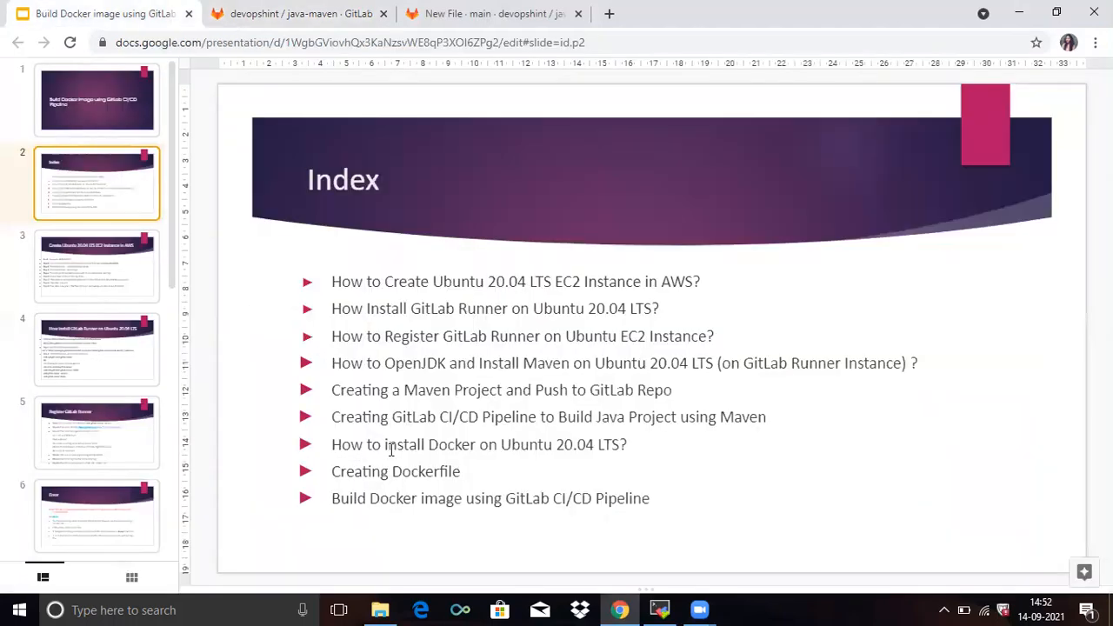
pyautogui.moveTo(304, 292)
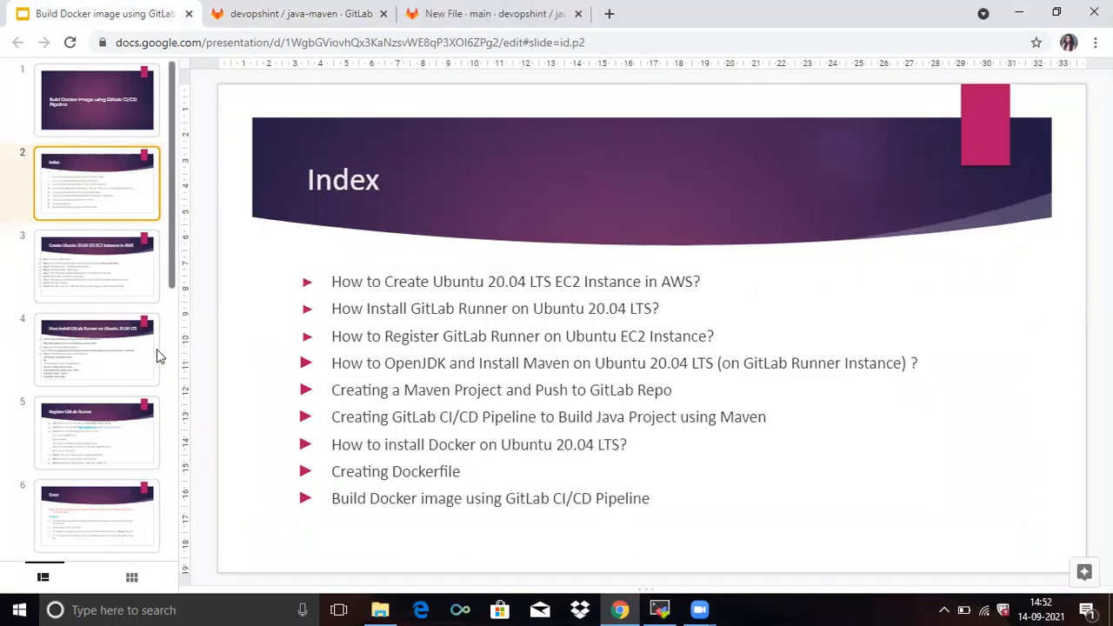
pyautogui.scroll(-3)
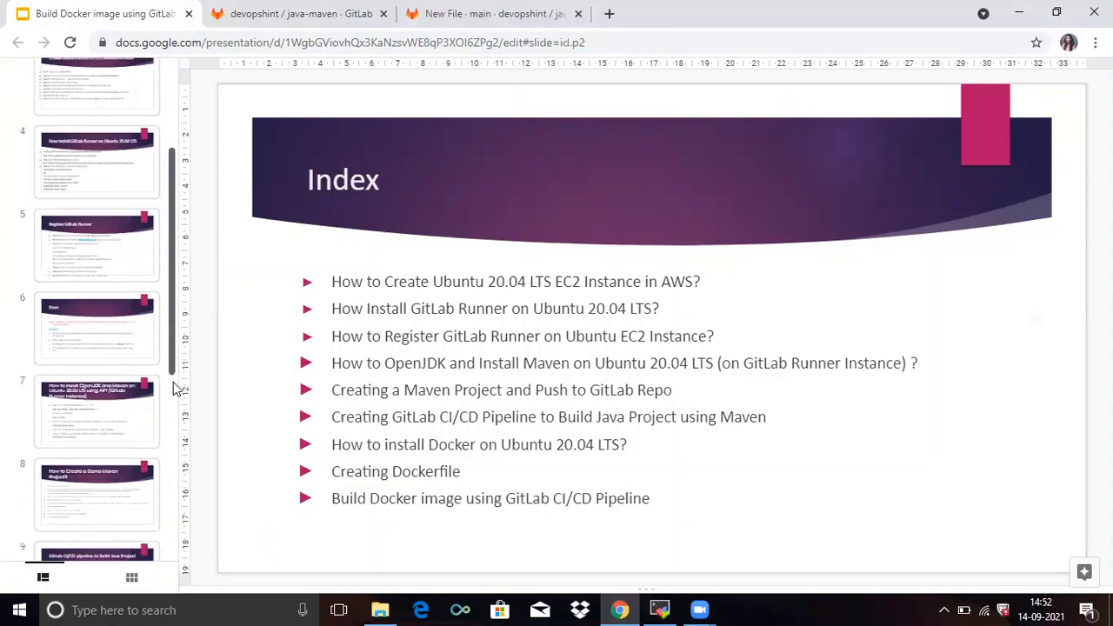
pyautogui.scroll(-3)
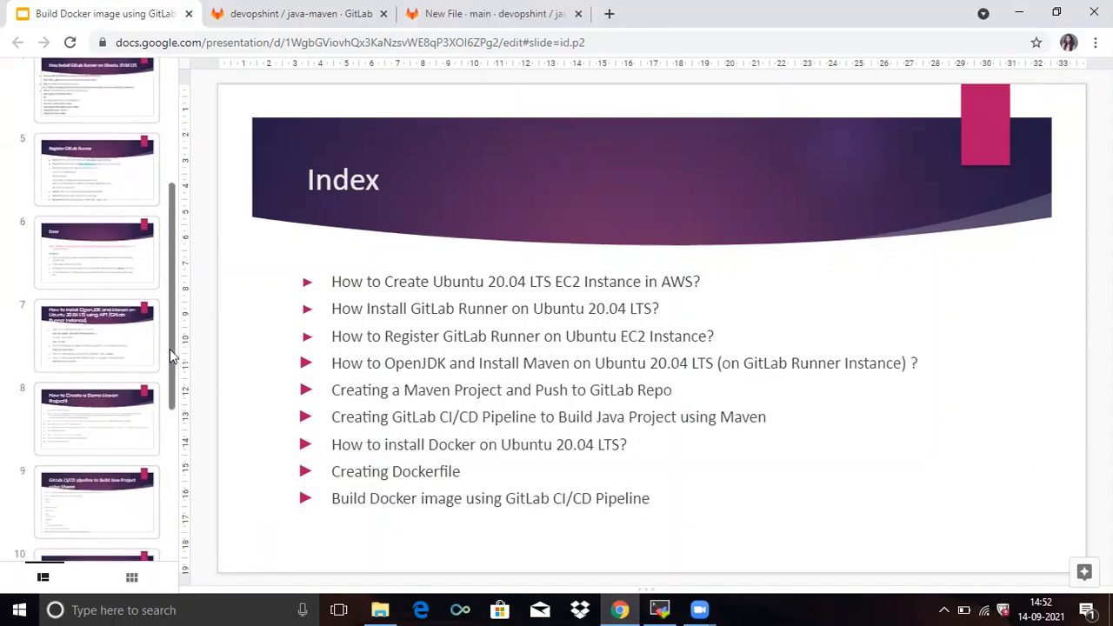
pyautogui.scroll(-3)
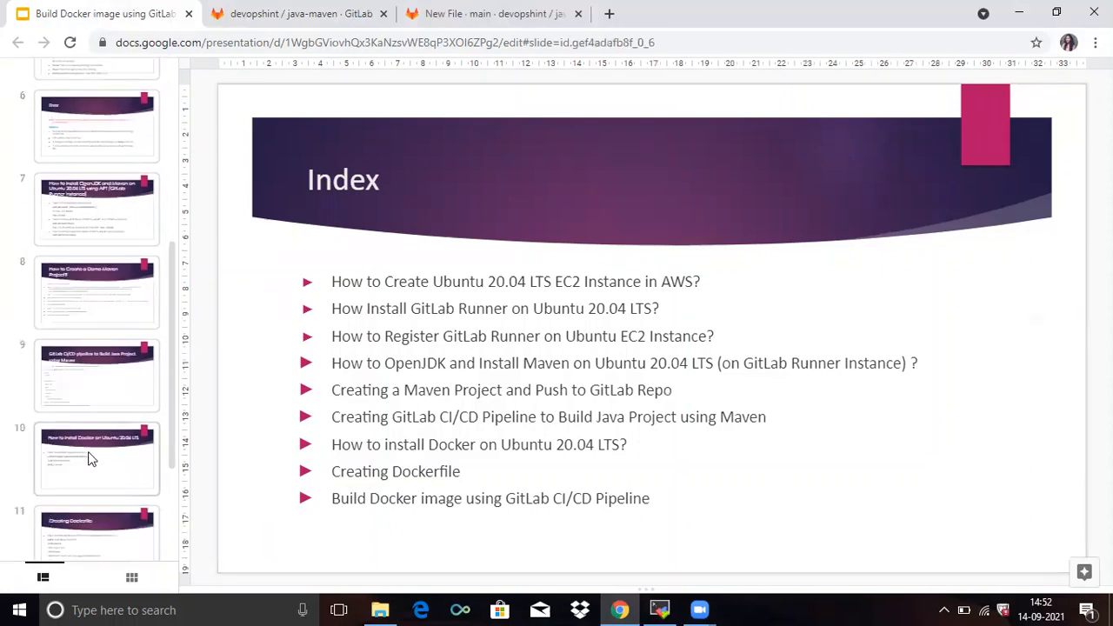
pyautogui.click(97, 459)
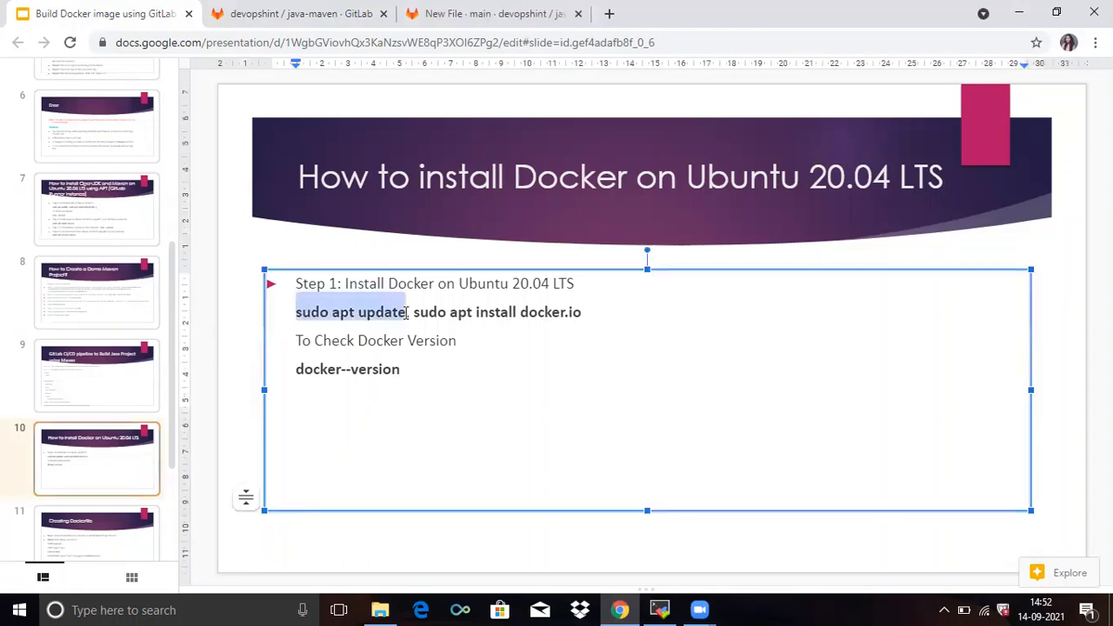
# Step: Run sudo apt update in the Ubuntu SSH session
pyautogui.click(657, 608)
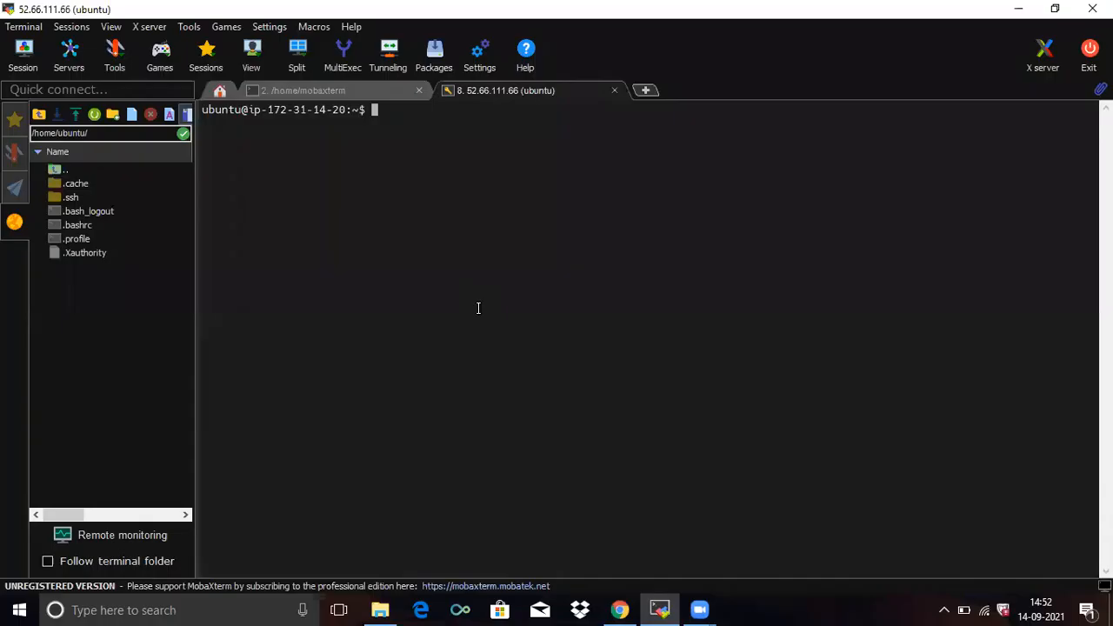
pyautogui.rightClick(476, 308)
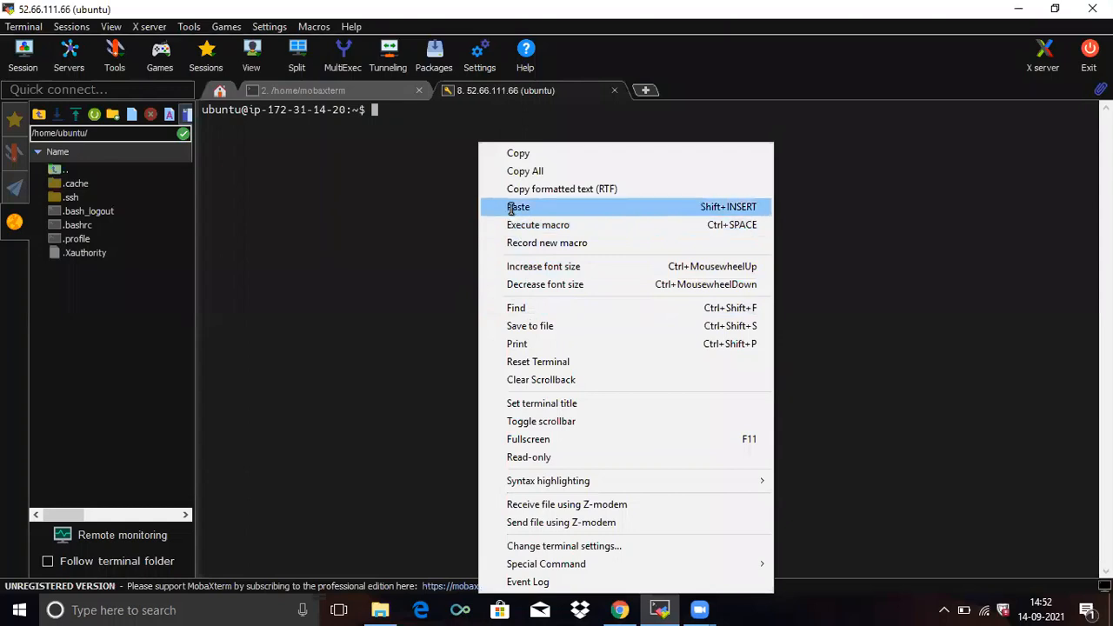
pyautogui.click(518, 206)
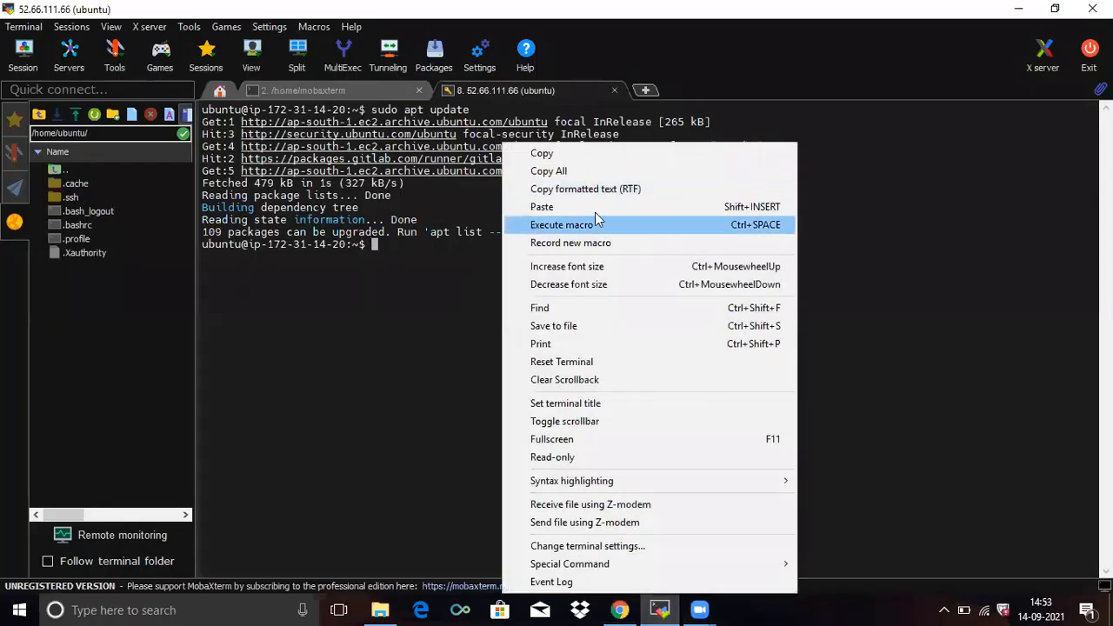
# Step: Install docker.io on the Ubuntu server, confirming the paste warning and answering Y
pyautogui.click(540, 206)
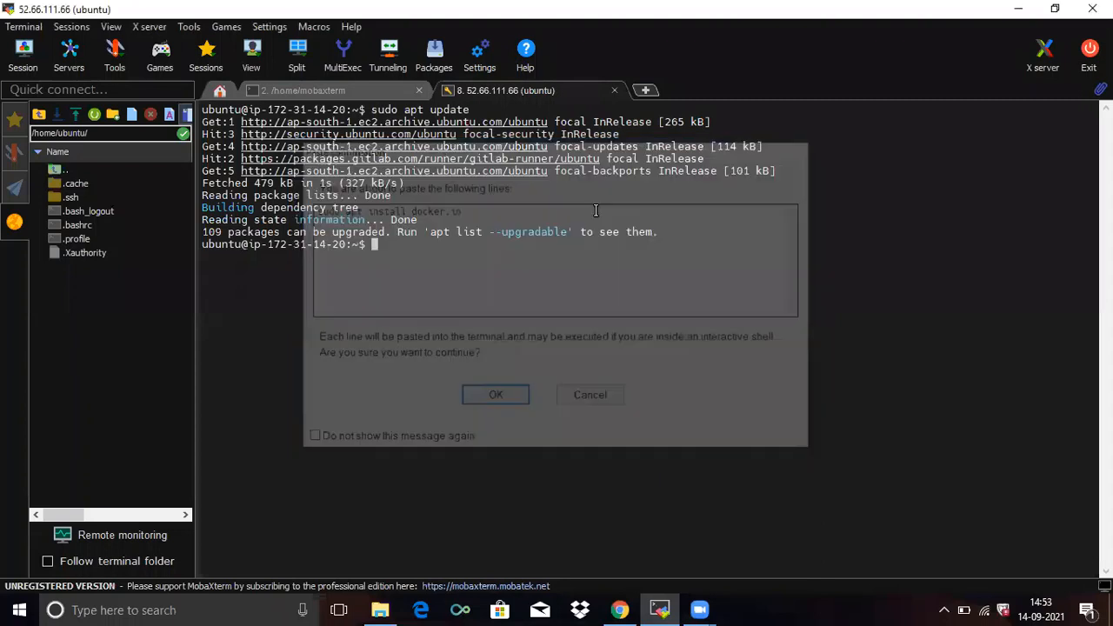
pyautogui.click(496, 393)
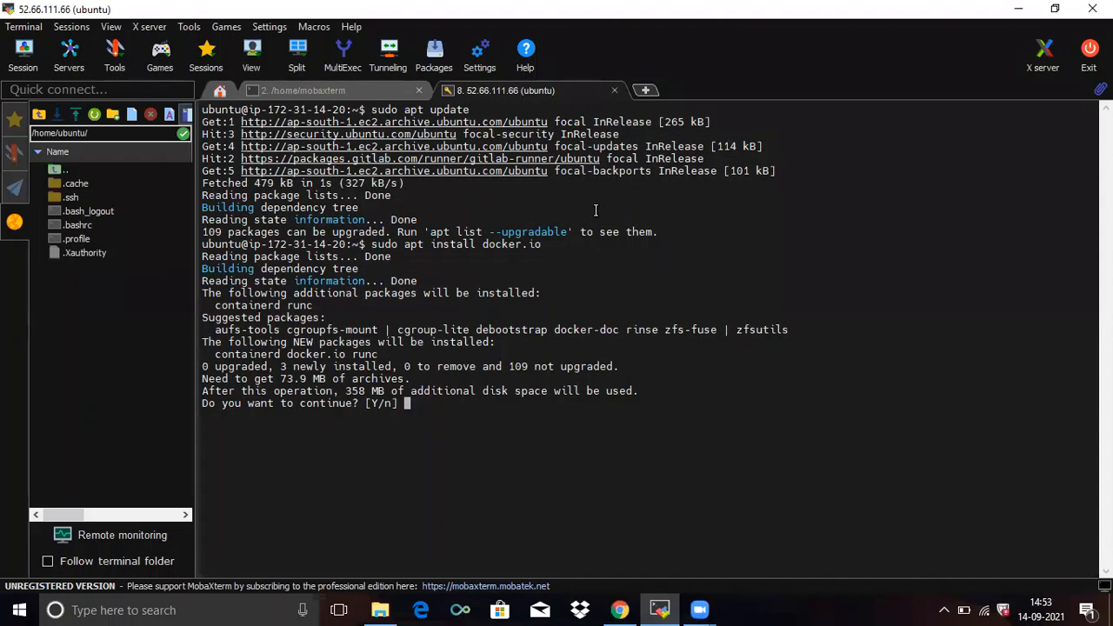
pyautogui.write('Y')
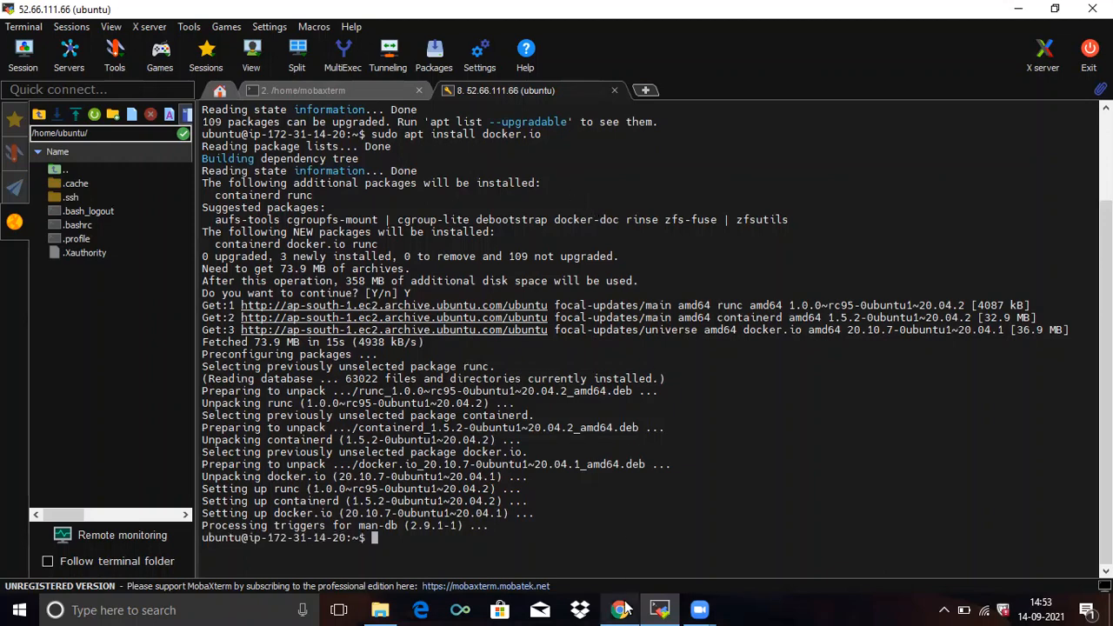
# Step: Leave the Creating Dockerfile slide for the java-maven project page in GitLab
pyautogui.click(619, 609)
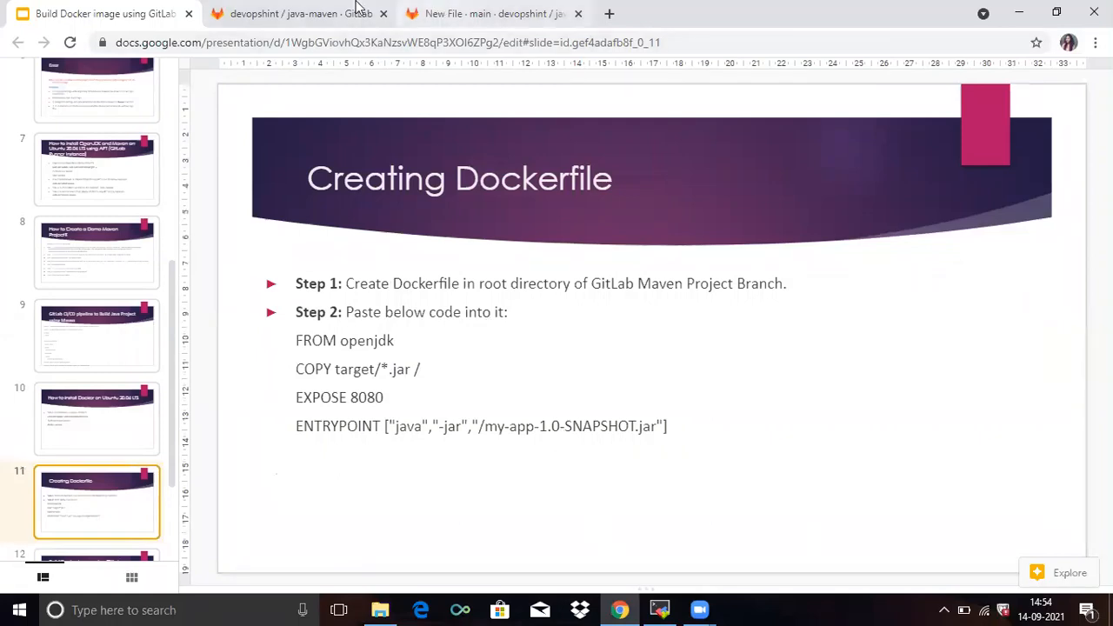
pyautogui.click(300, 14)
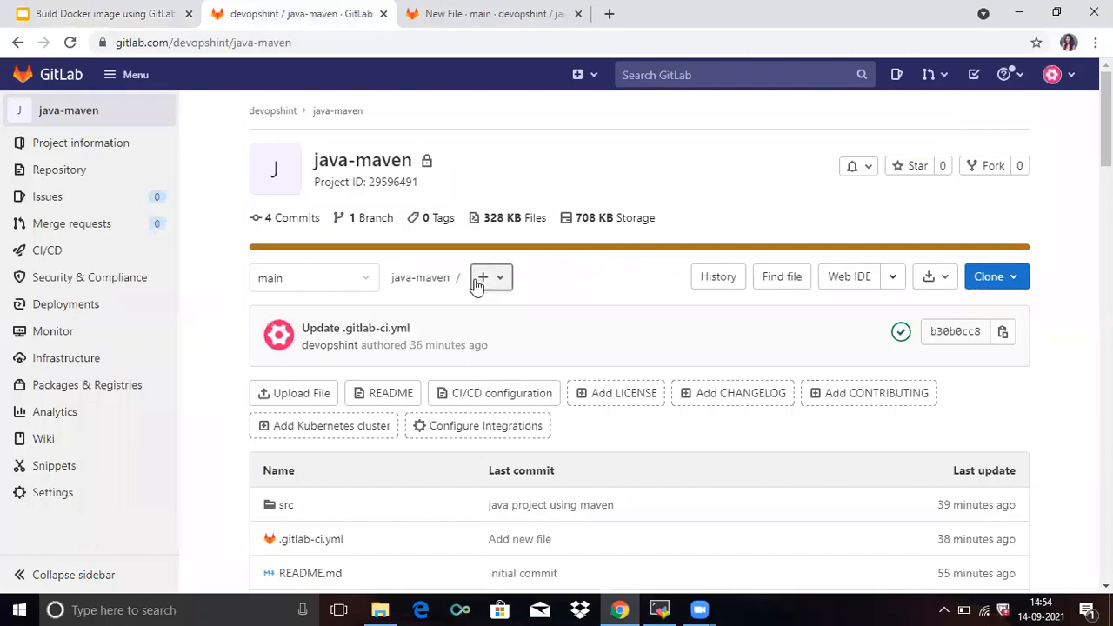
# Step: Start a new file named Dockerfile with the Dockerfile template type in java-maven
pyautogui.click(484, 277)
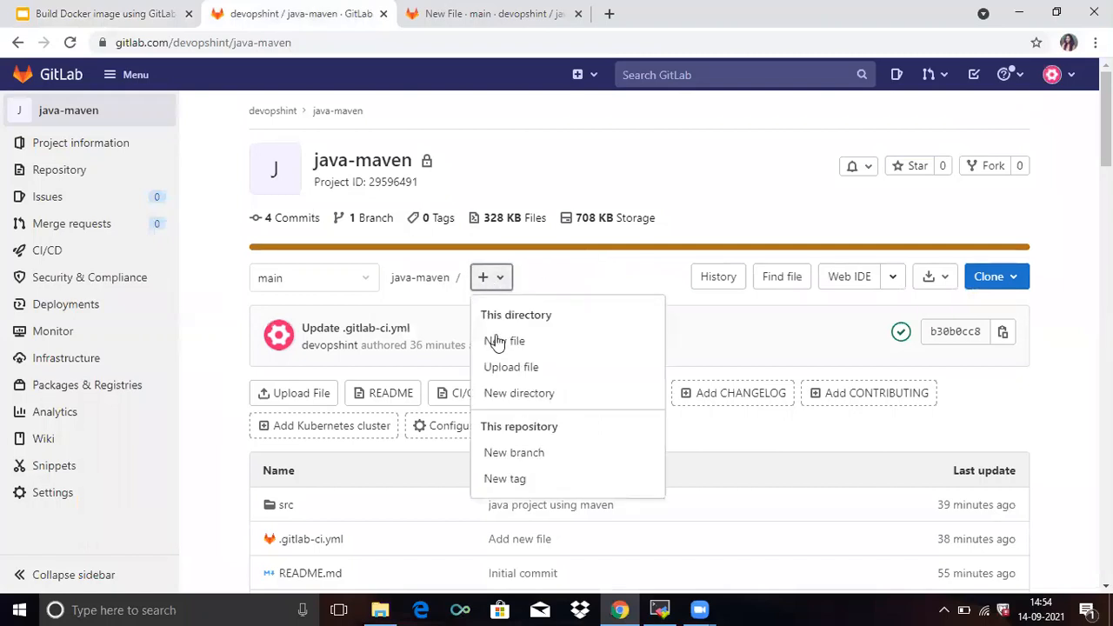
pyautogui.click(504, 341)
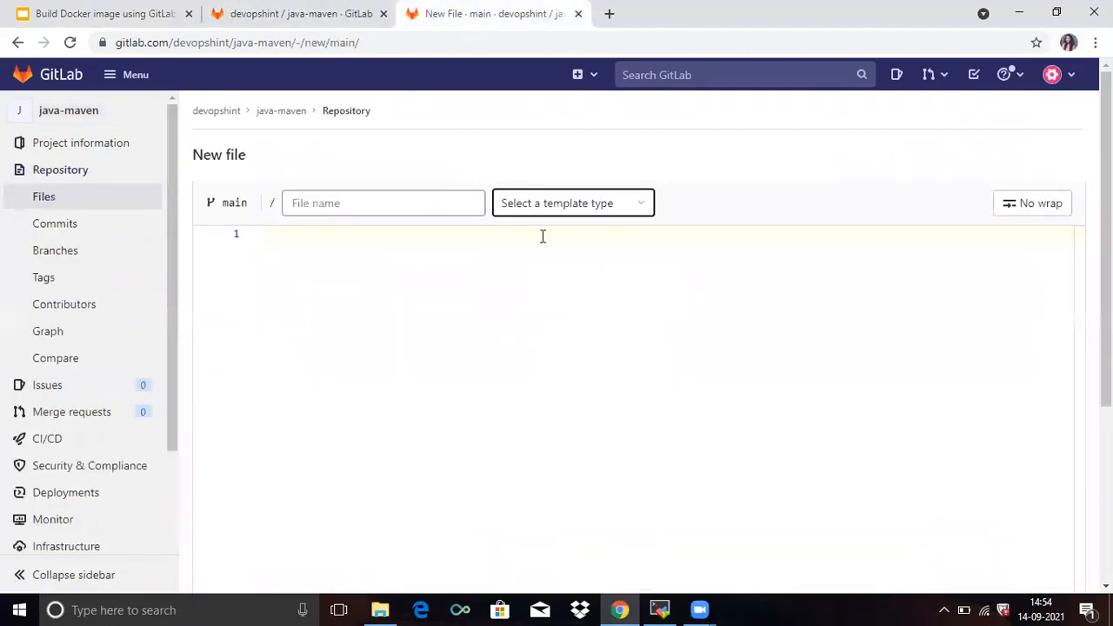
pyautogui.click(572, 201)
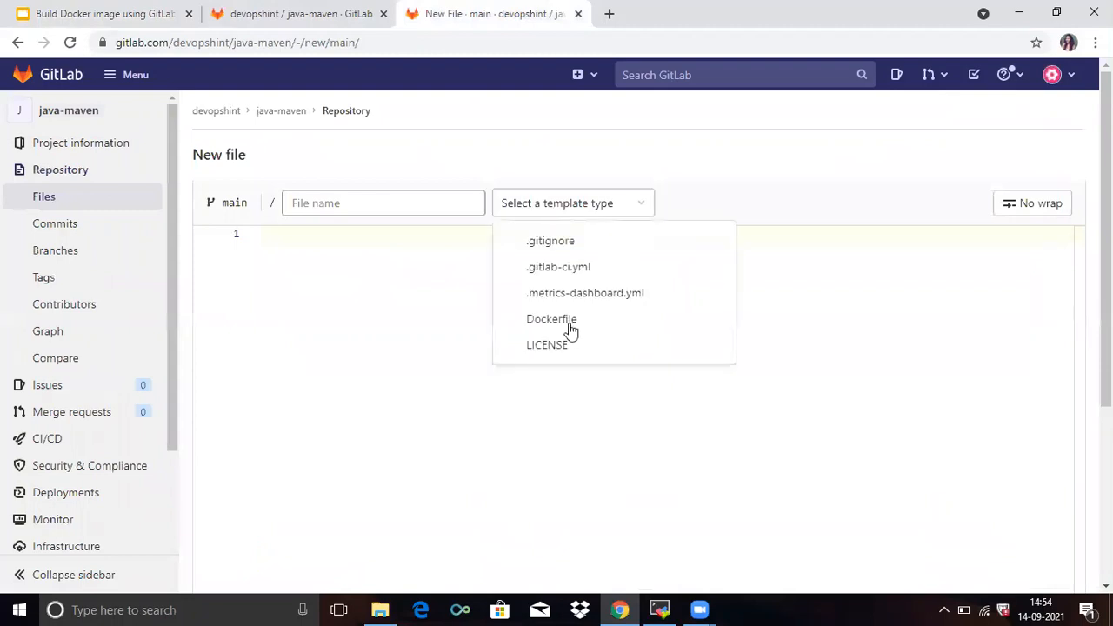
pyautogui.click(552, 318)
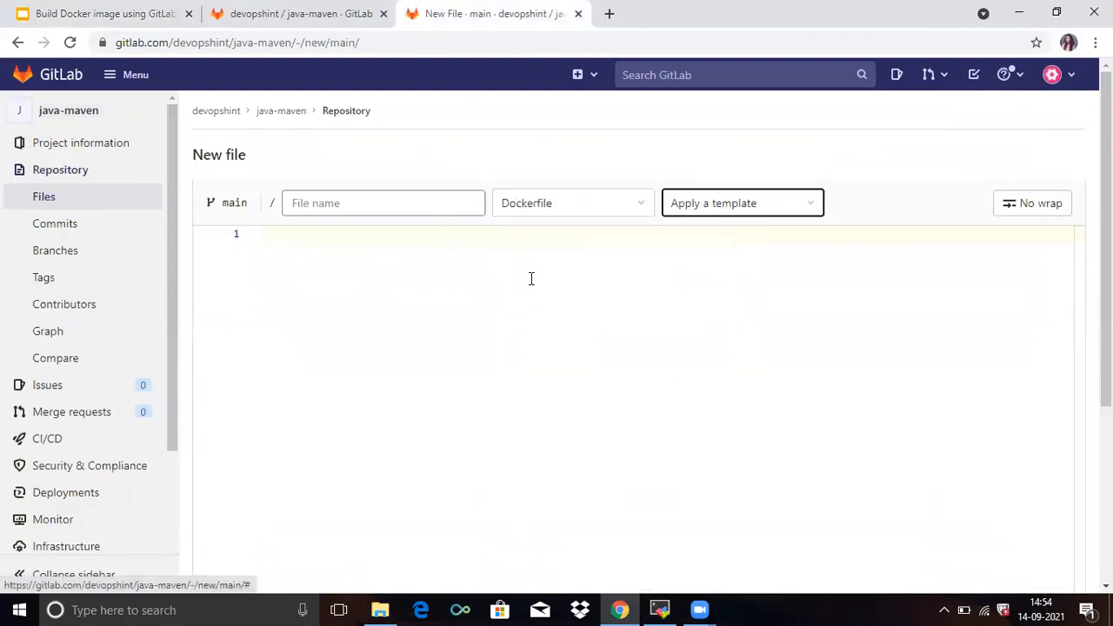
pyautogui.click(383, 202)
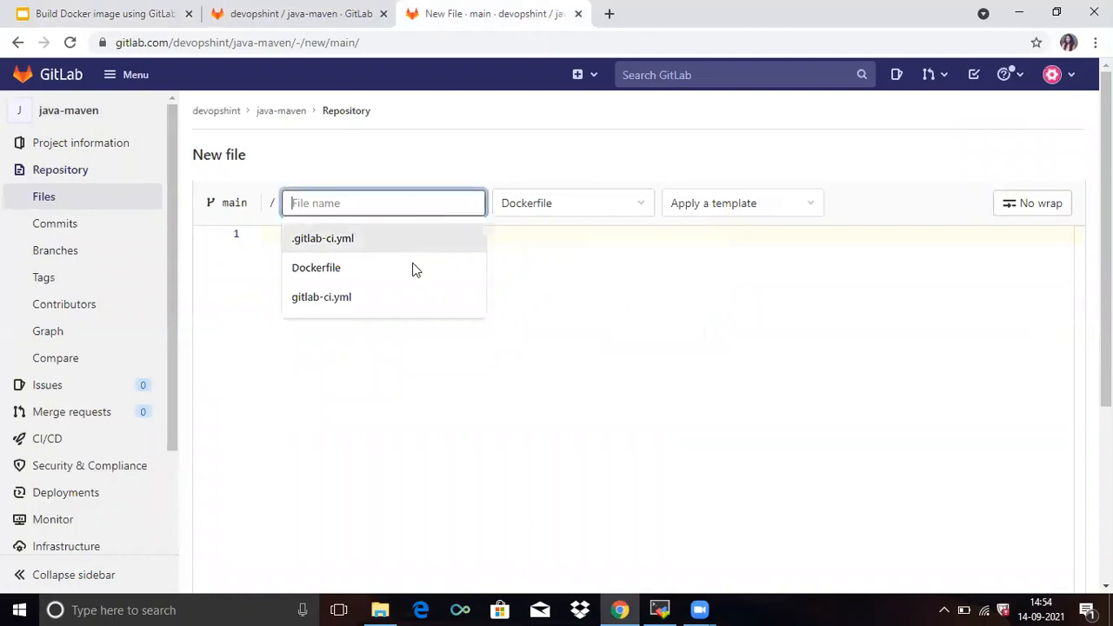
pyautogui.click(316, 268)
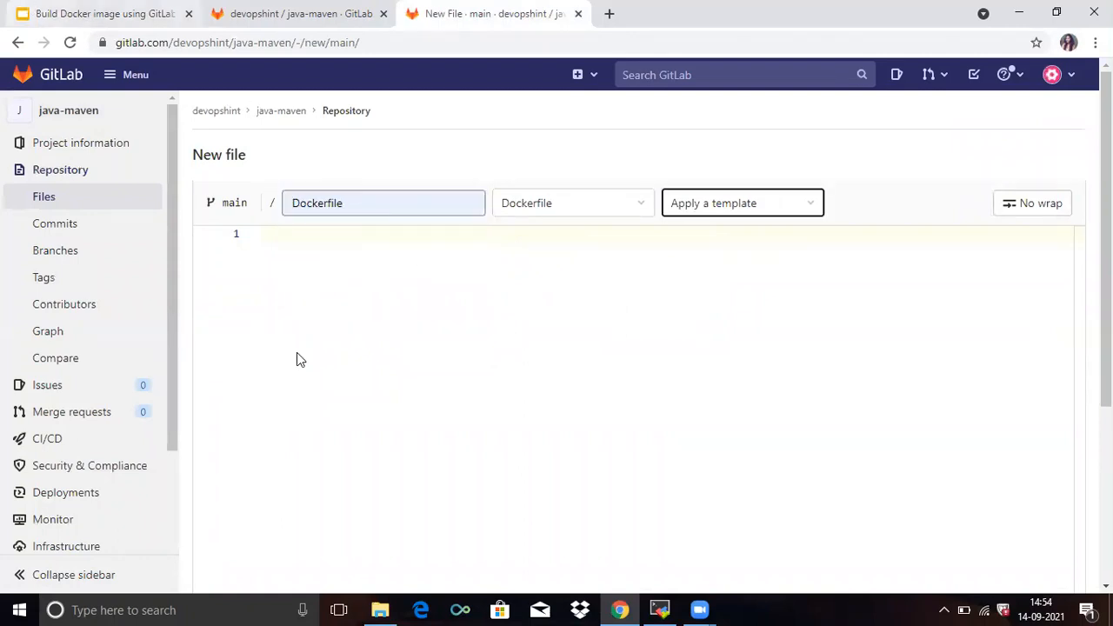
pyautogui.moveTo(95, 14)
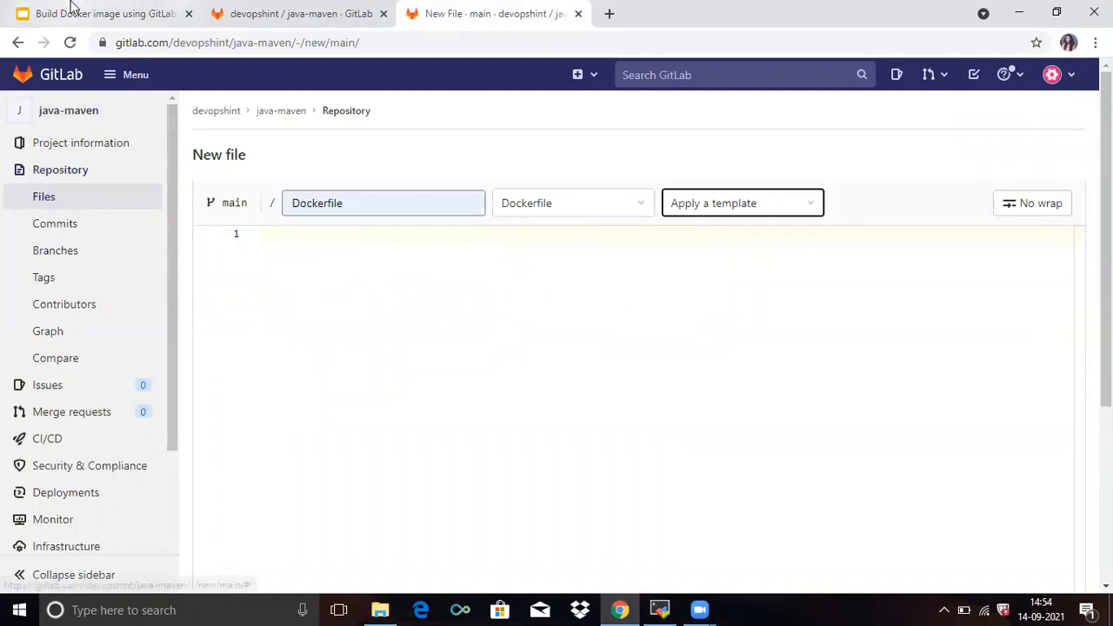
pyautogui.click(105, 14)
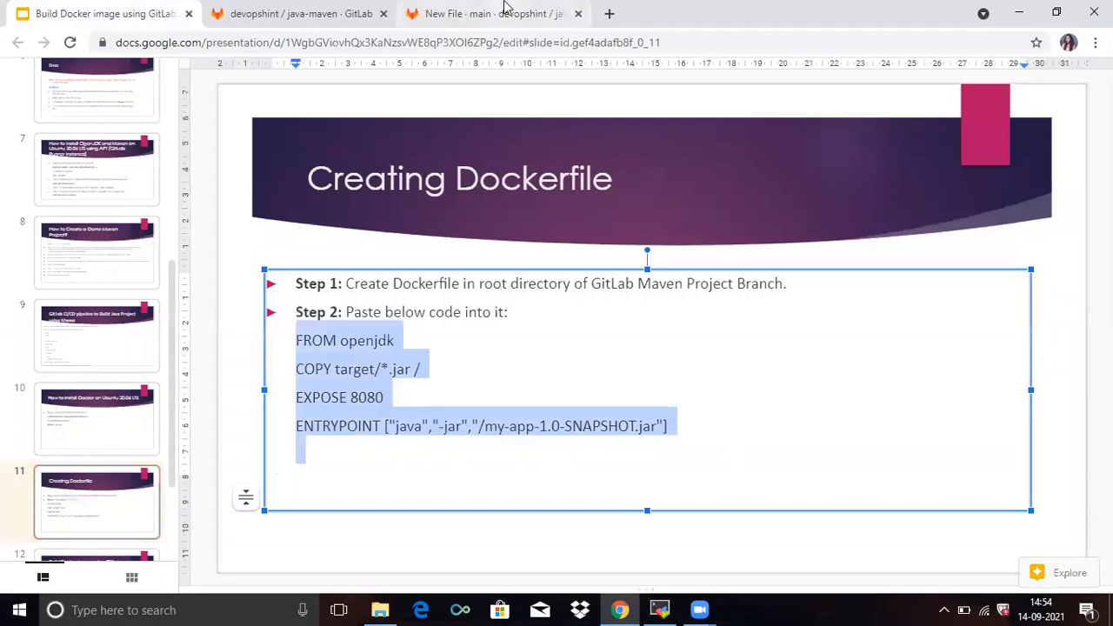
# Step: Paste the slide's FROM openjdk, COPY, EXPOSE 8080 and ENTRYPOINT lines into the new Dockerfile
pyautogui.click(494, 14)
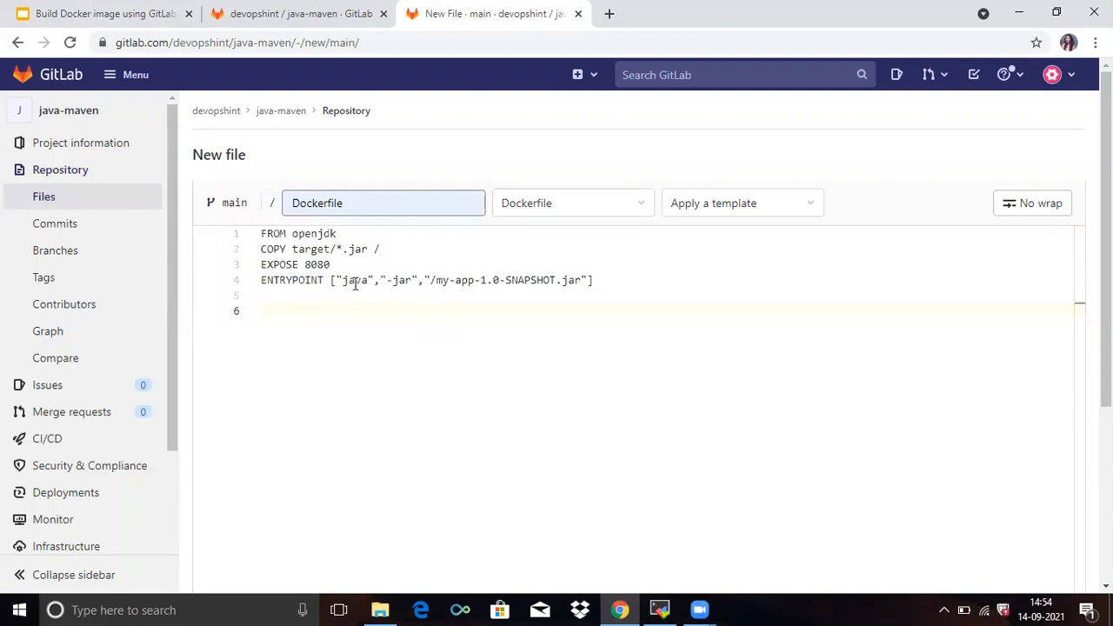
pyautogui.doubleClick(355, 278)
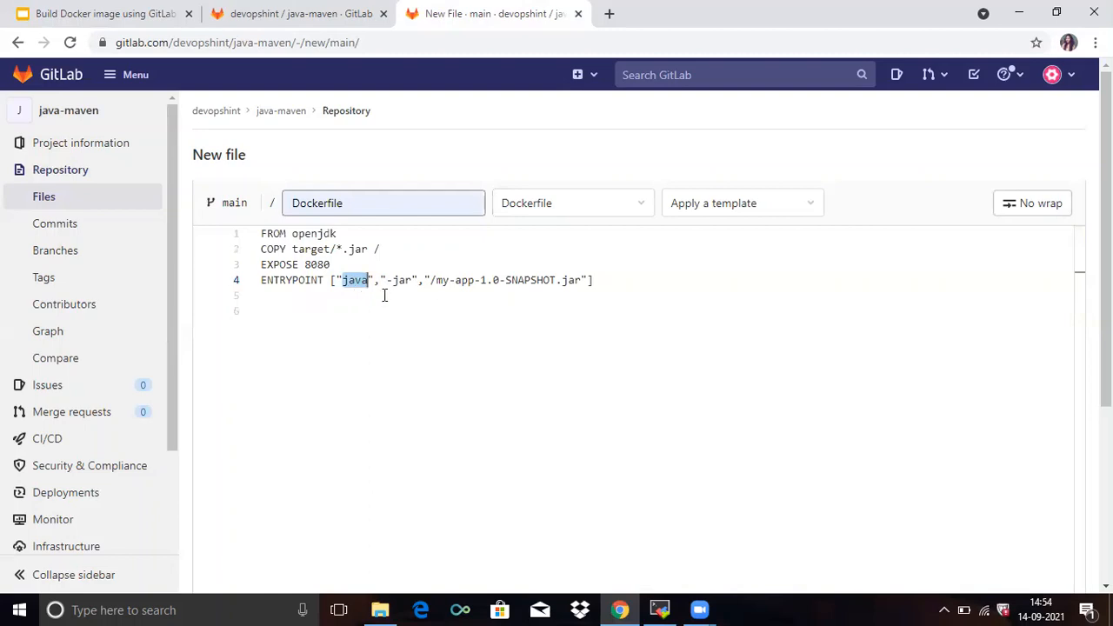
pyautogui.moveTo(449, 275)
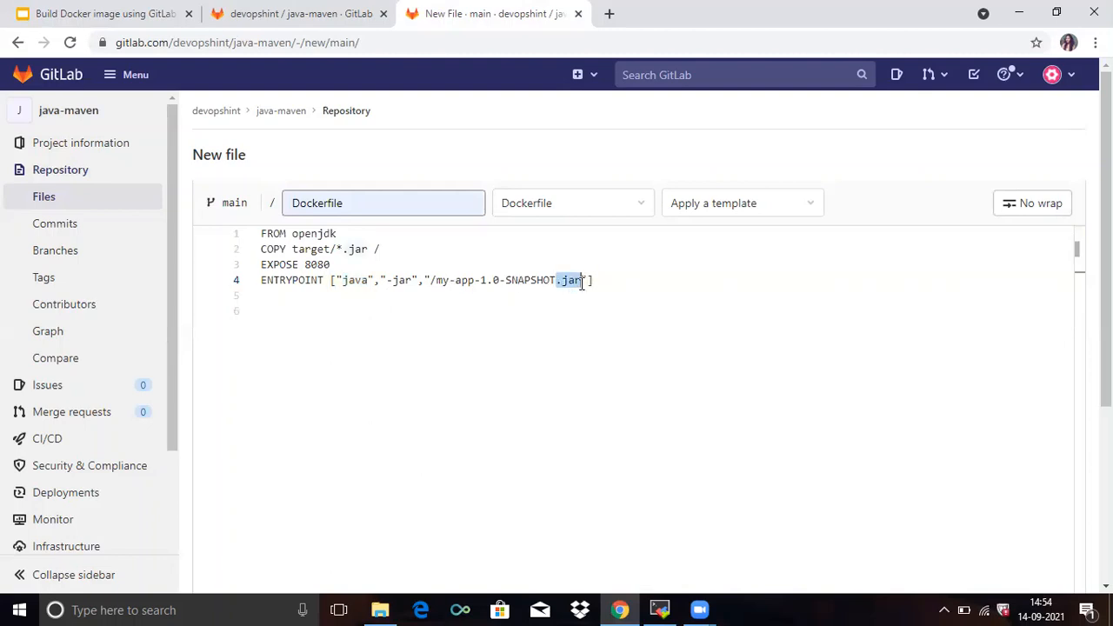
pyautogui.click(261, 310)
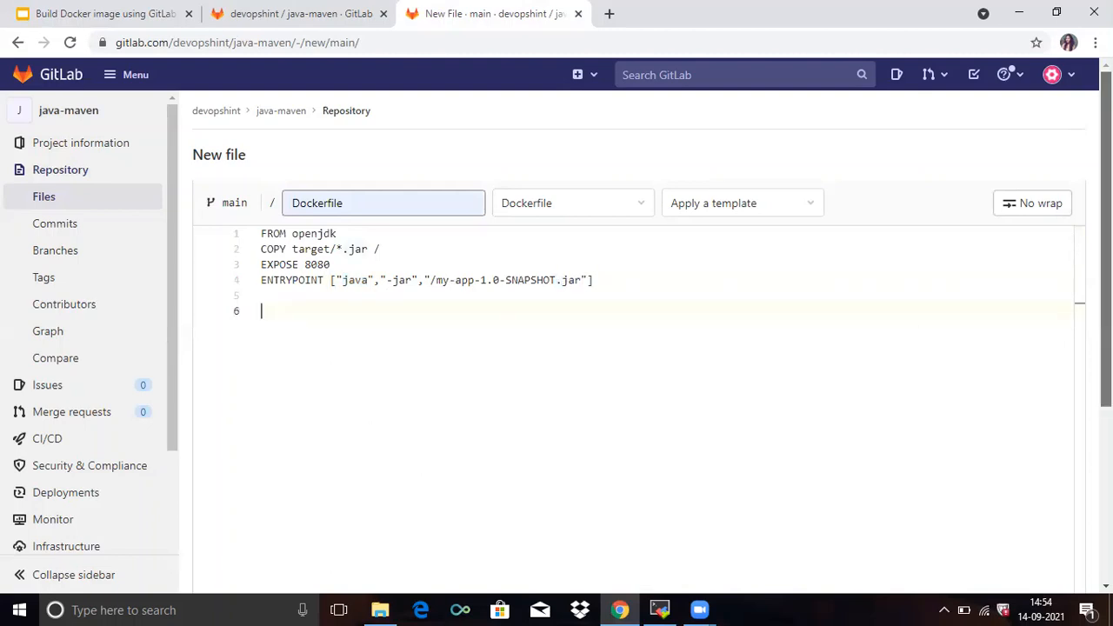
# Step: Commit the new Dockerfile to the main branch of java-maven
pyautogui.scroll(-3)
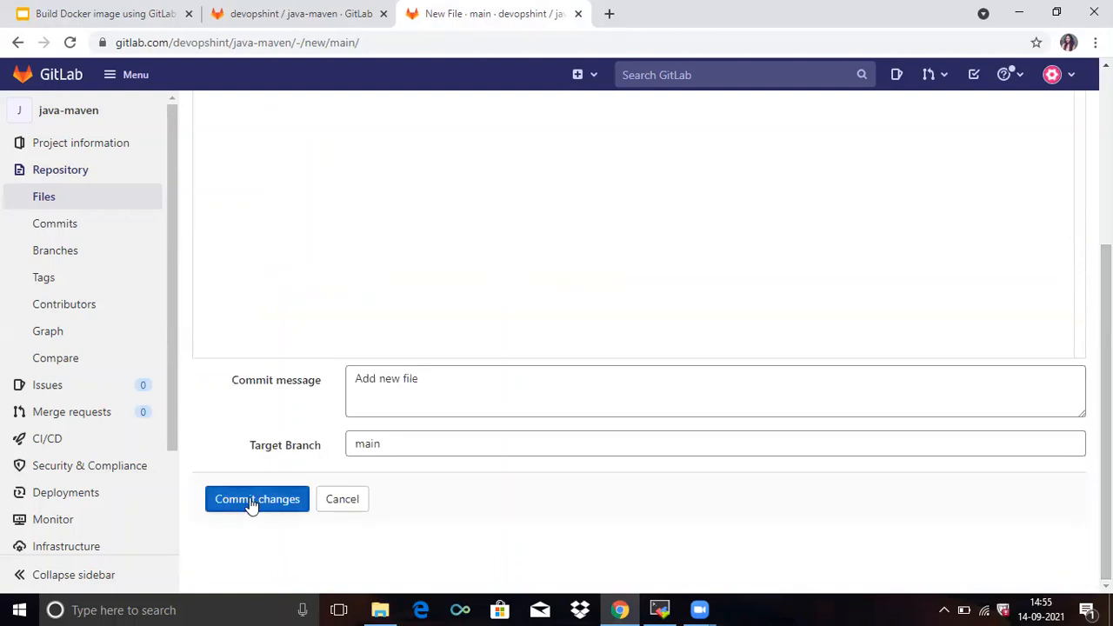
pyautogui.click(258, 498)
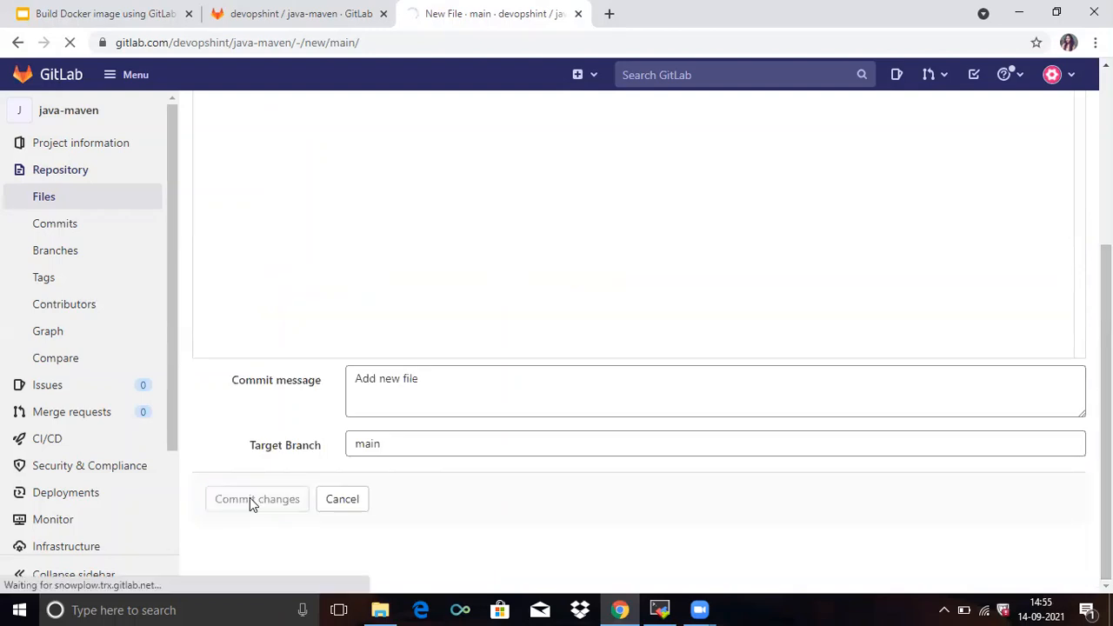
pyautogui.click(257, 497)
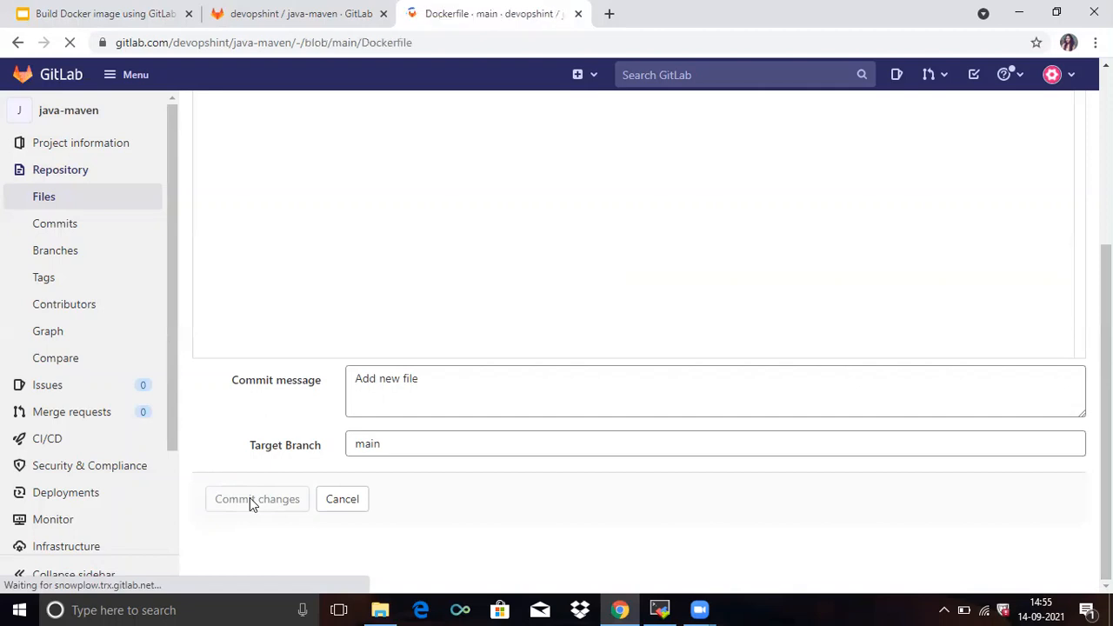
pyautogui.click(257, 497)
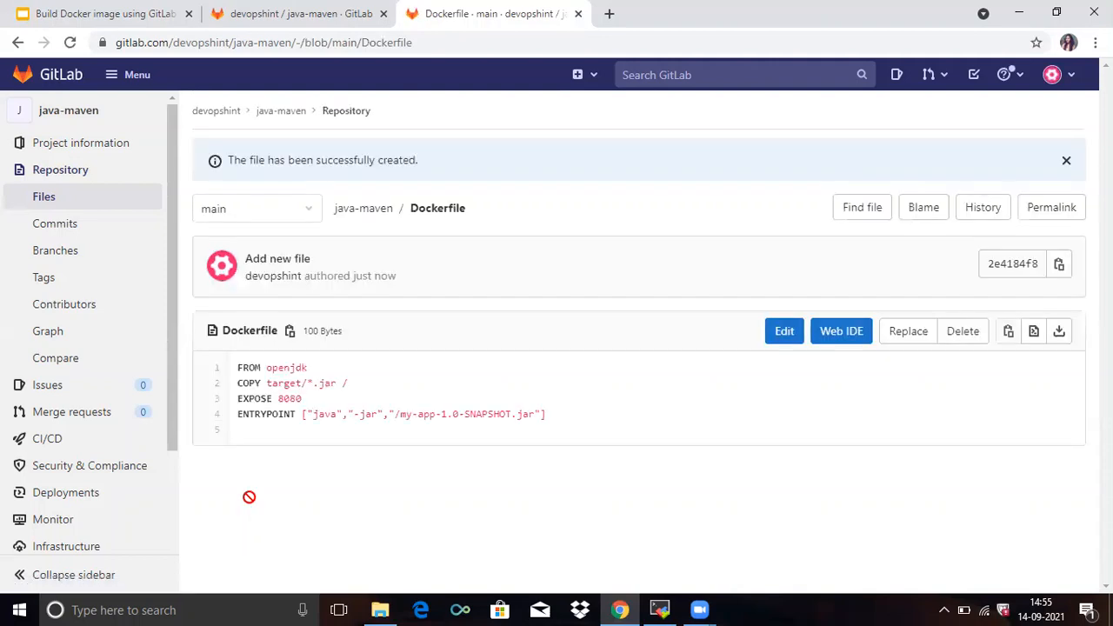
pyautogui.moveTo(286, 332)
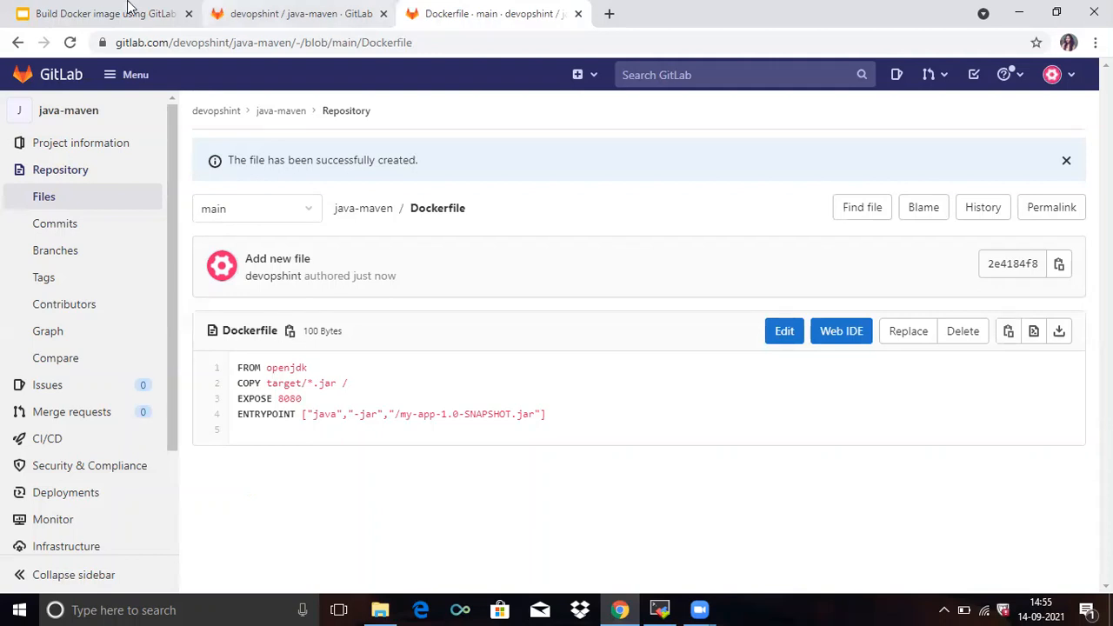
# Step: Show slide 12 on updating .gitlab-ci.yml to build the Docker image
pyautogui.click(105, 14)
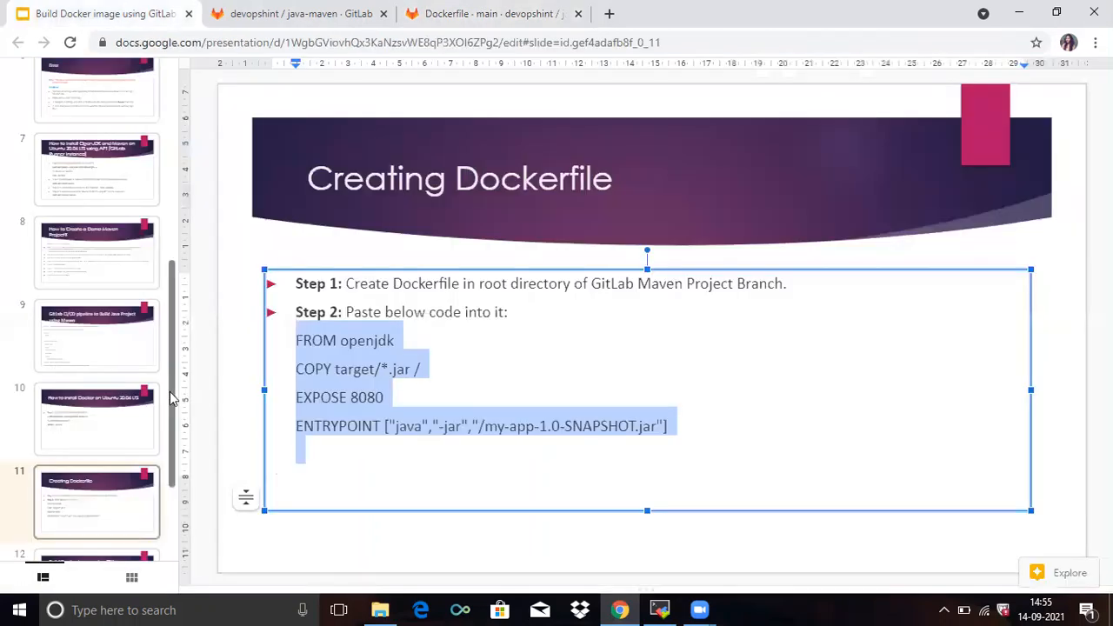
pyautogui.scroll(-3)
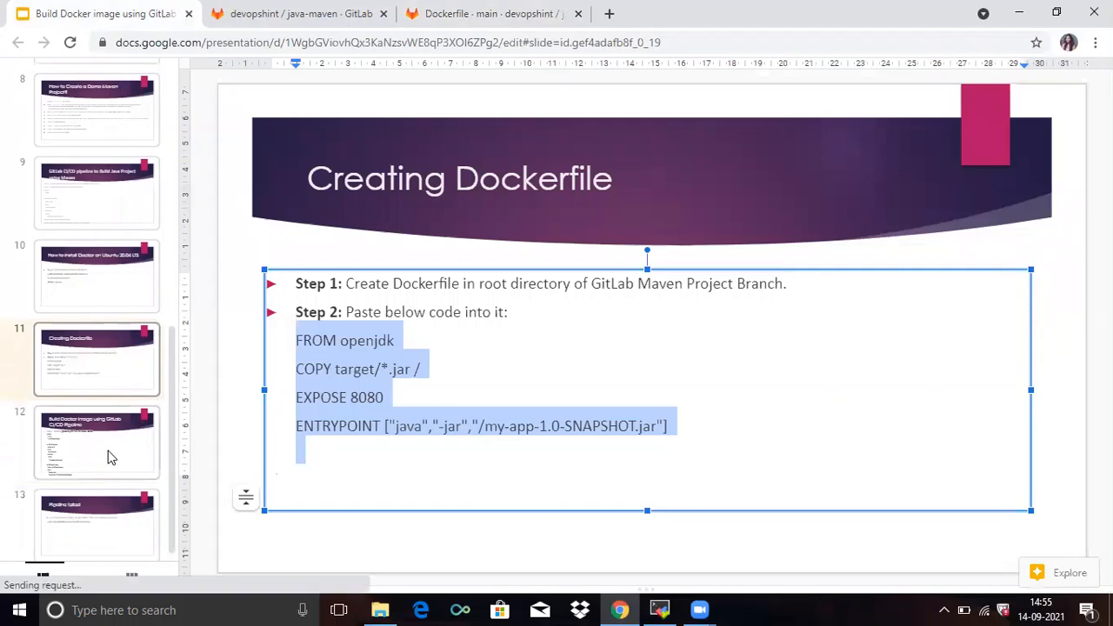
pyautogui.click(97, 442)
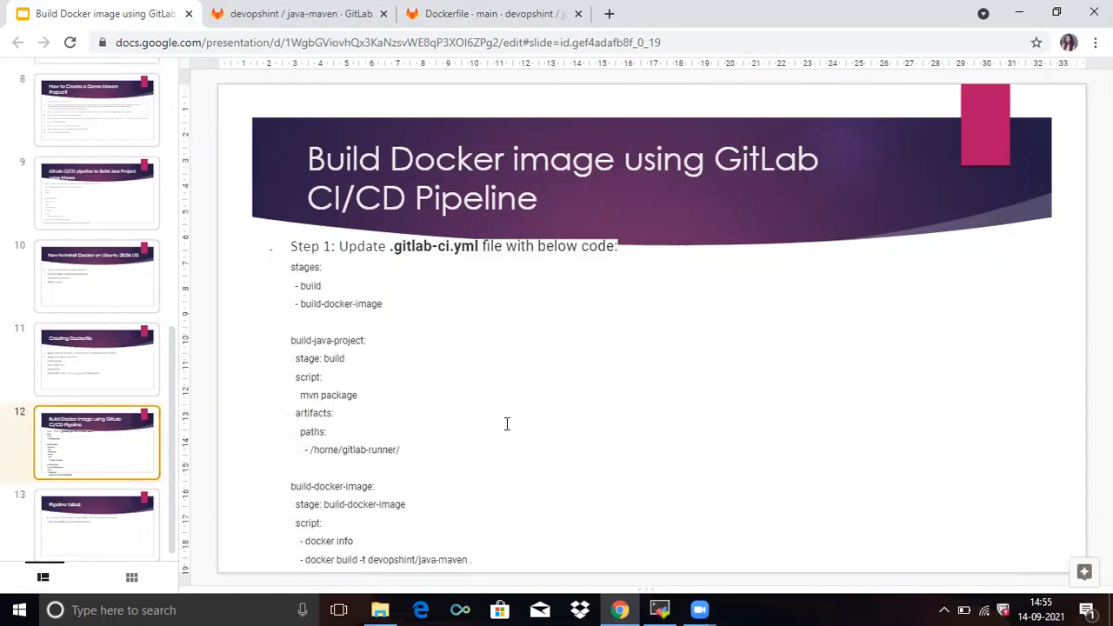
pyautogui.moveTo(417, 280)
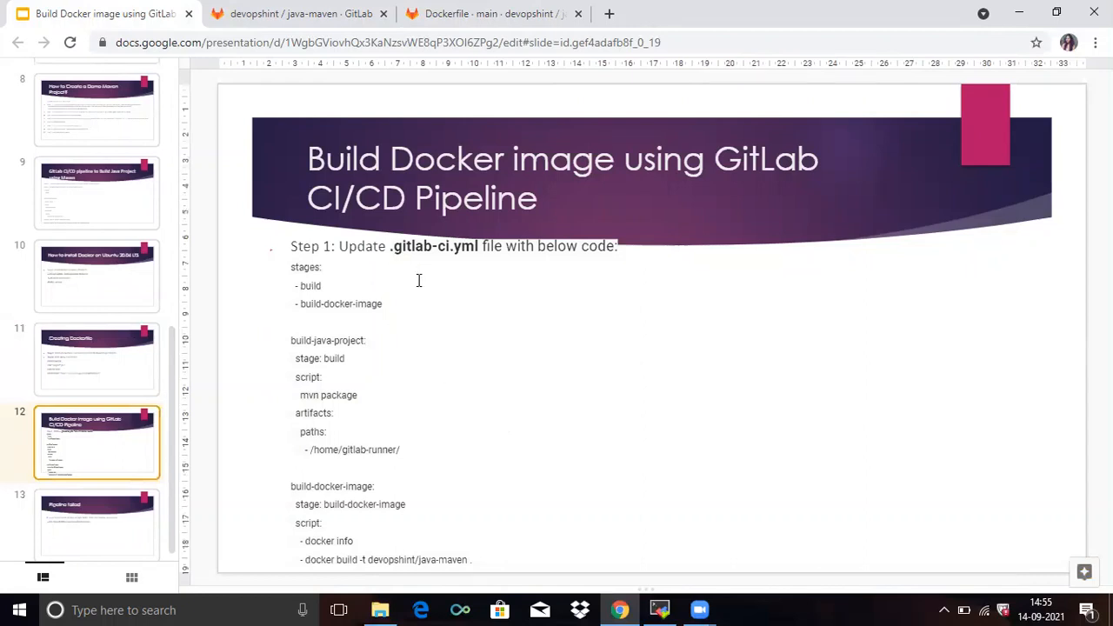
pyautogui.moveTo(424, 289)
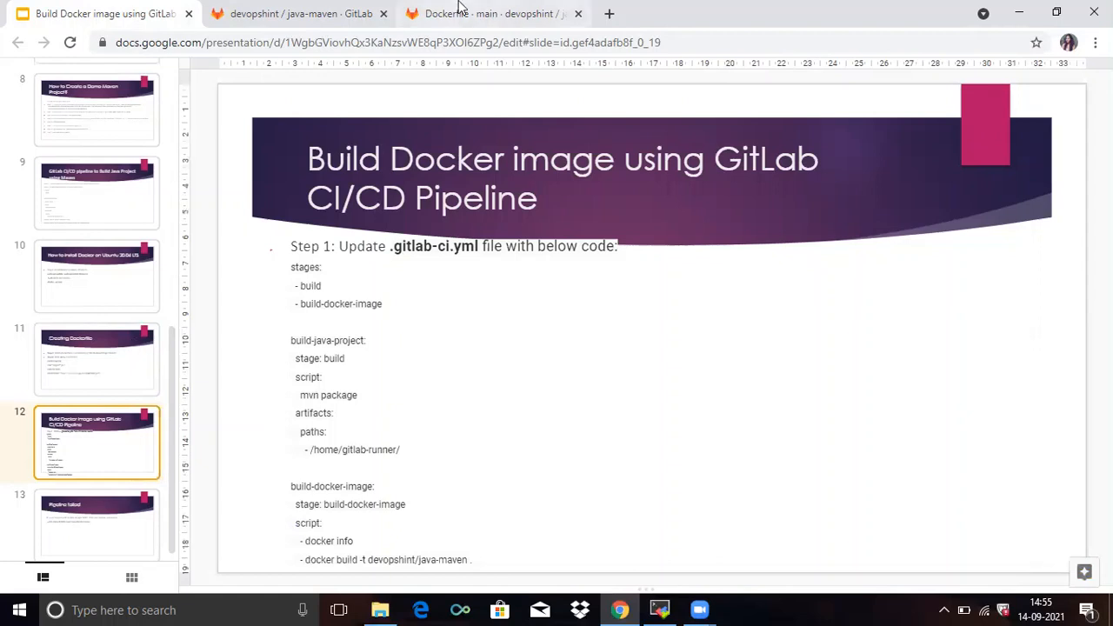
# Step: Bring up java-maven's .gitlab-ci.yml in the GitLab file editor
pyautogui.click(299, 14)
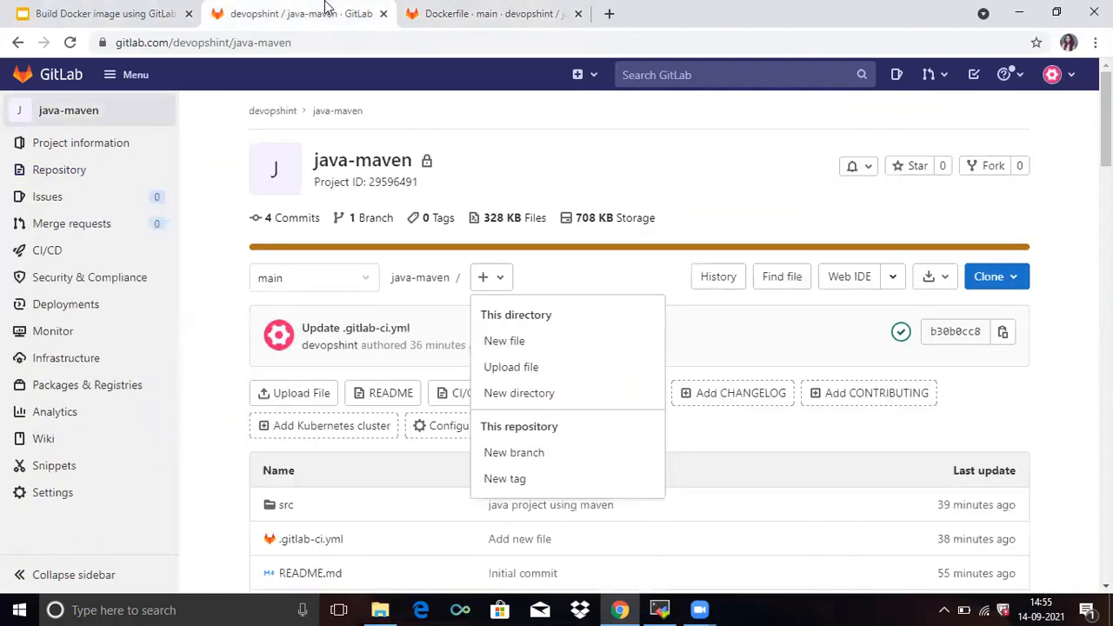
pyautogui.moveTo(312, 534)
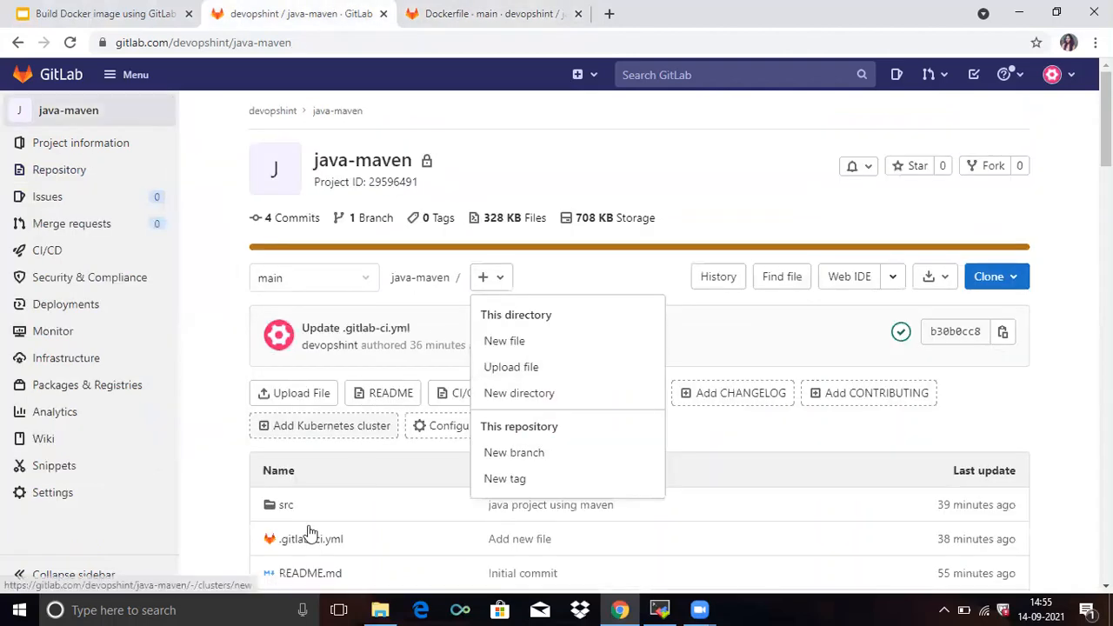
pyautogui.moveTo(309, 539)
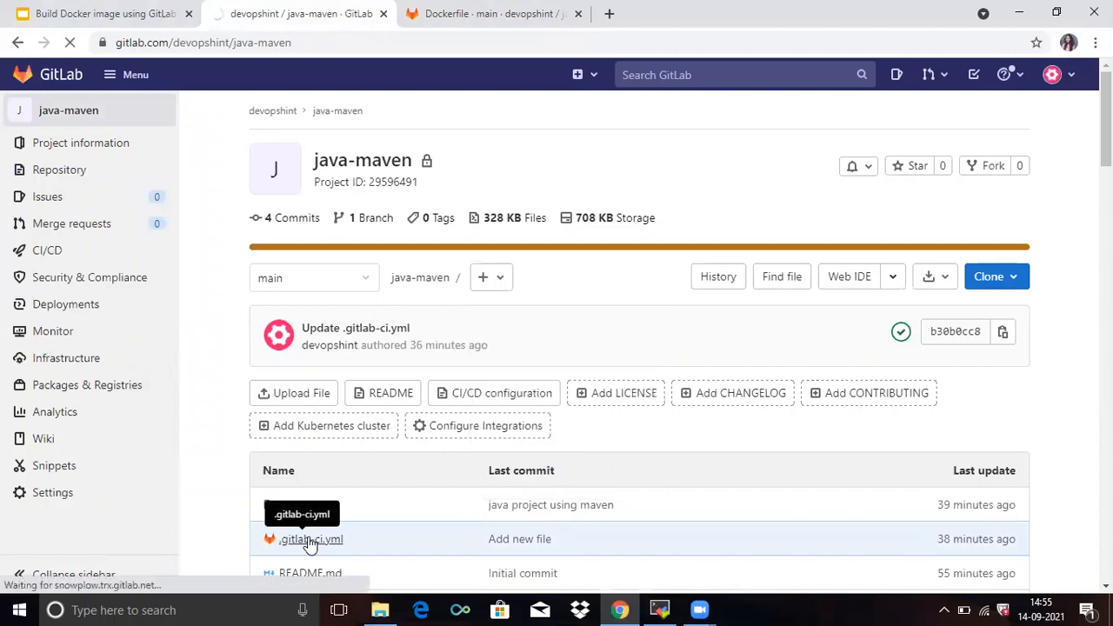
pyautogui.click(309, 539)
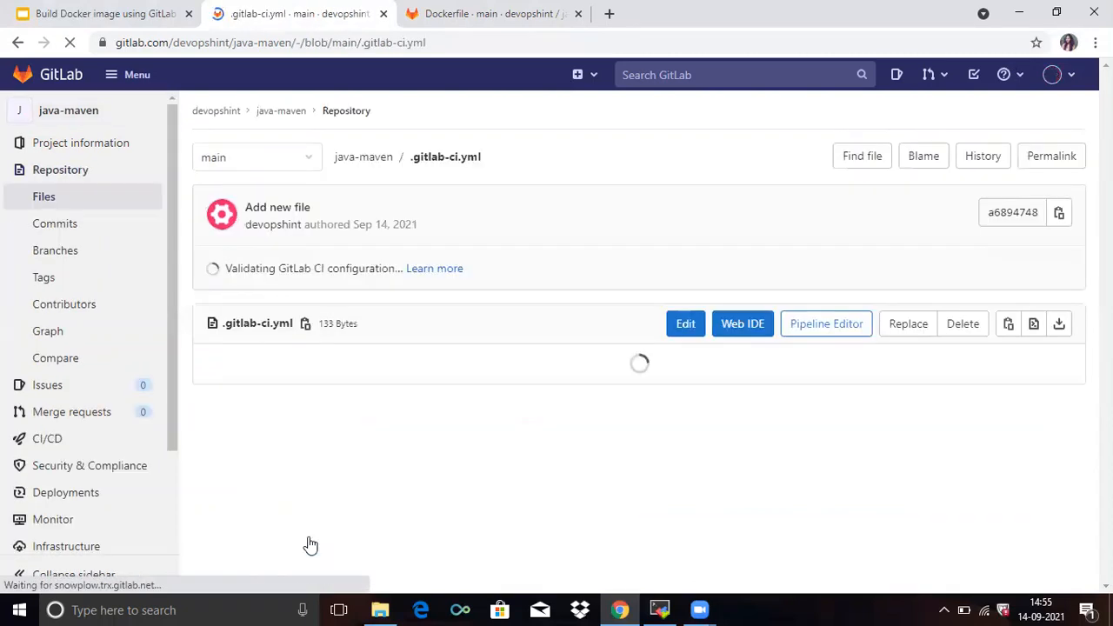
pyautogui.moveTo(685, 394)
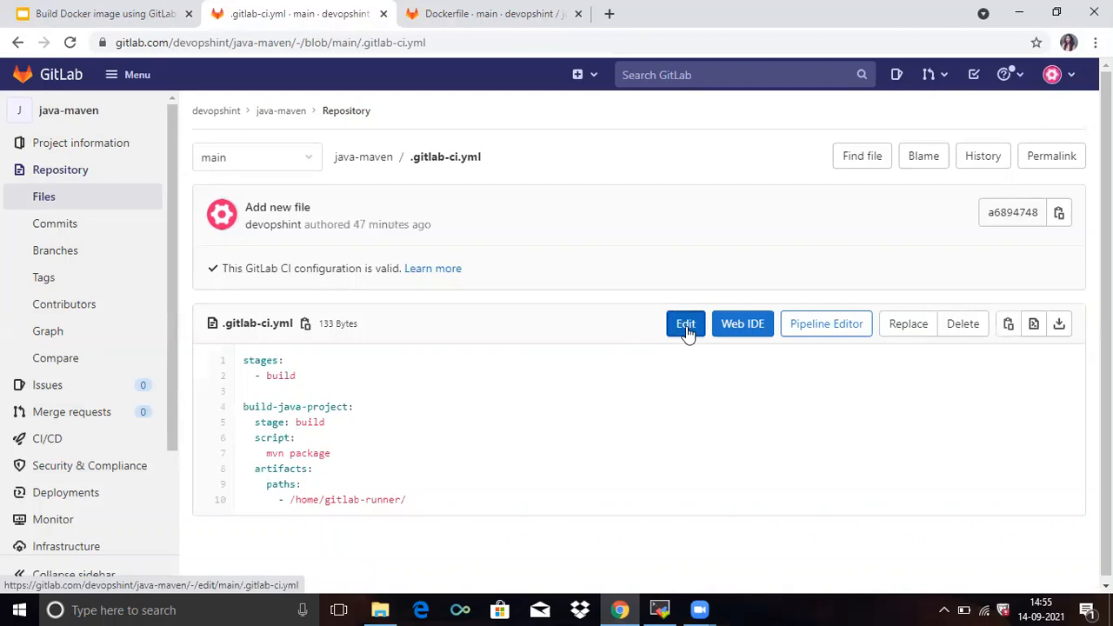
pyautogui.click(686, 324)
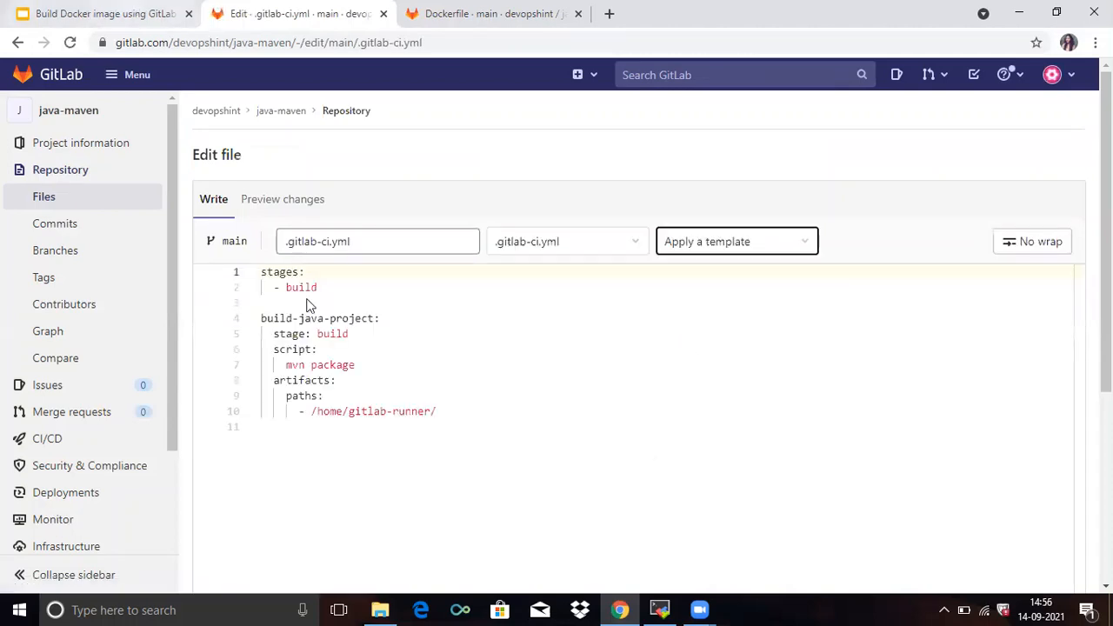
# Step: Copy the build-docker-image job block (docker info, docker build -t devopshint/java-maven) from slide 12 into .gitlab-ci.yml
pyautogui.click(104, 14)
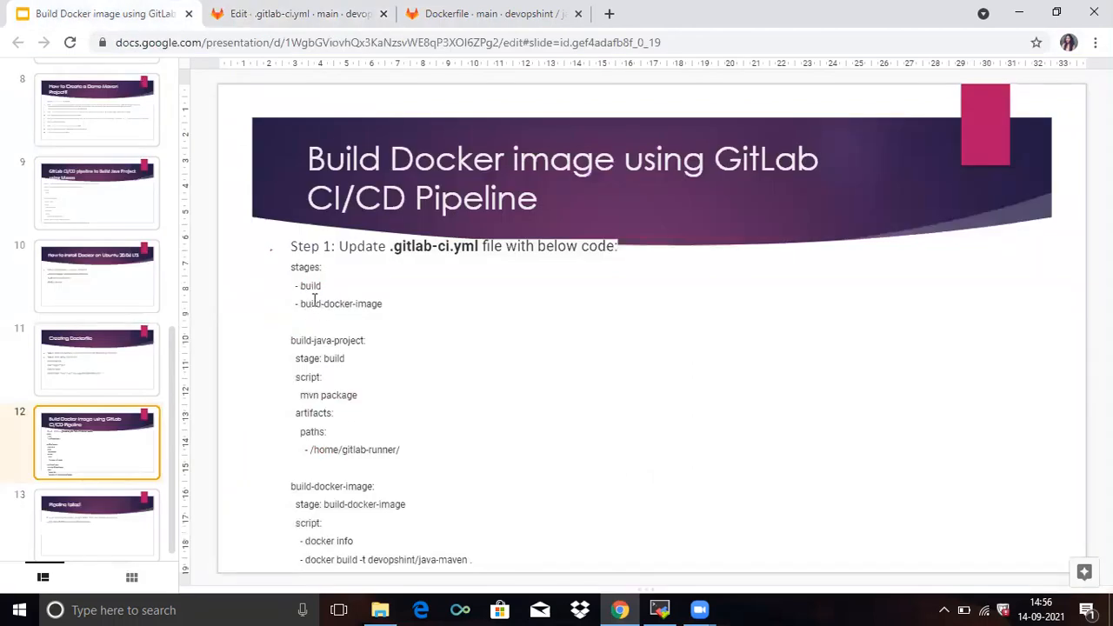
pyautogui.moveTo(390, 311)
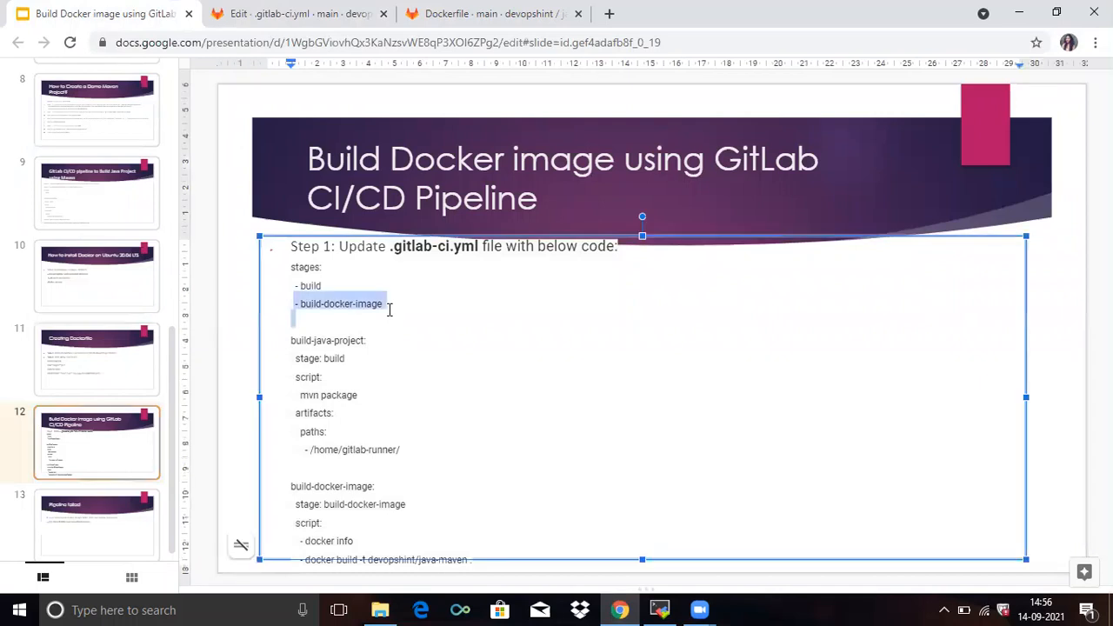
pyautogui.click(299, 13)
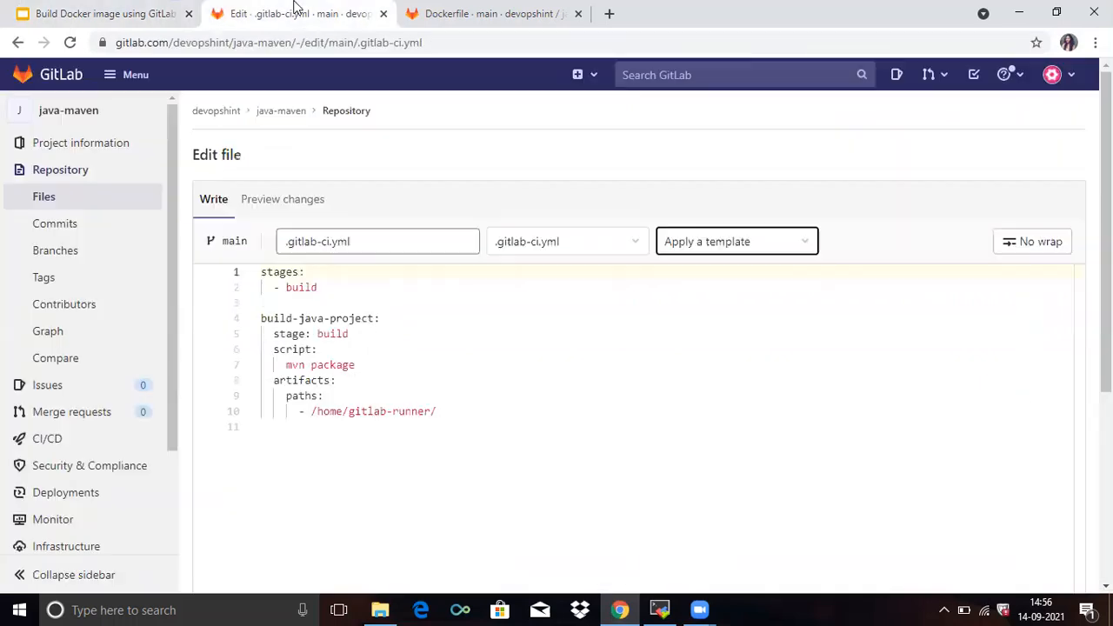
pyautogui.click(320, 287)
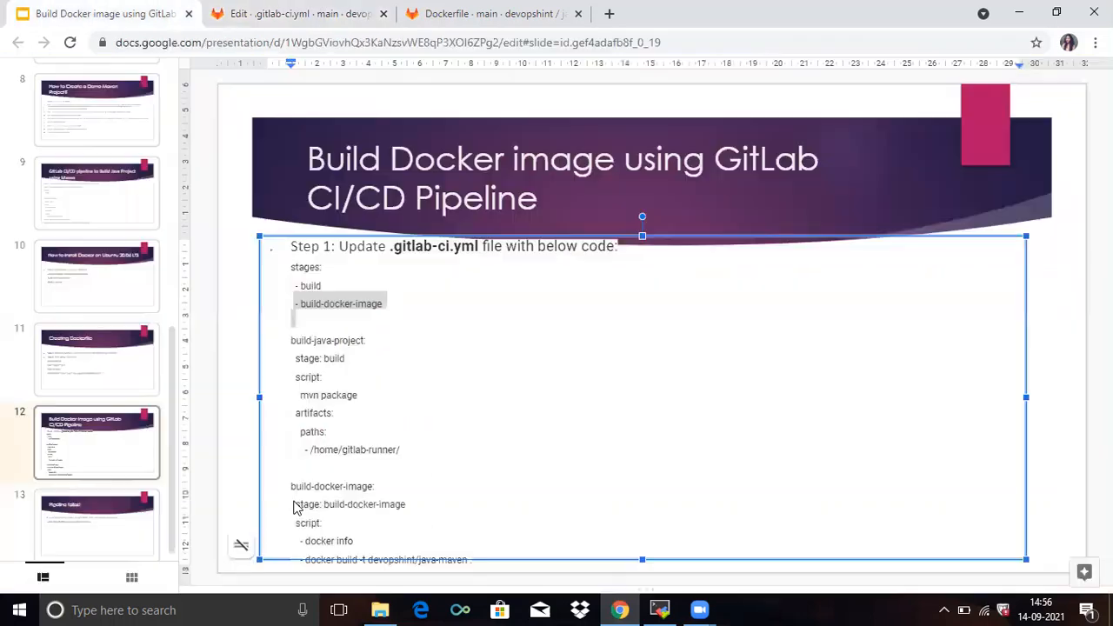
pyautogui.moveTo(292, 487); pyautogui.dragTo(473, 560)
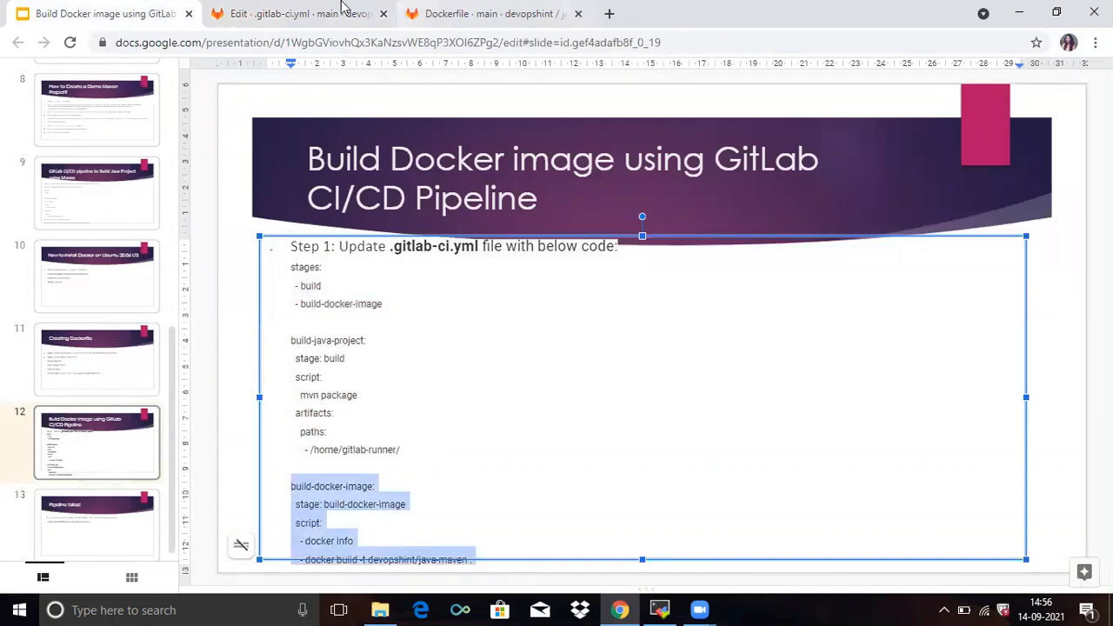
pyautogui.click(296, 14)
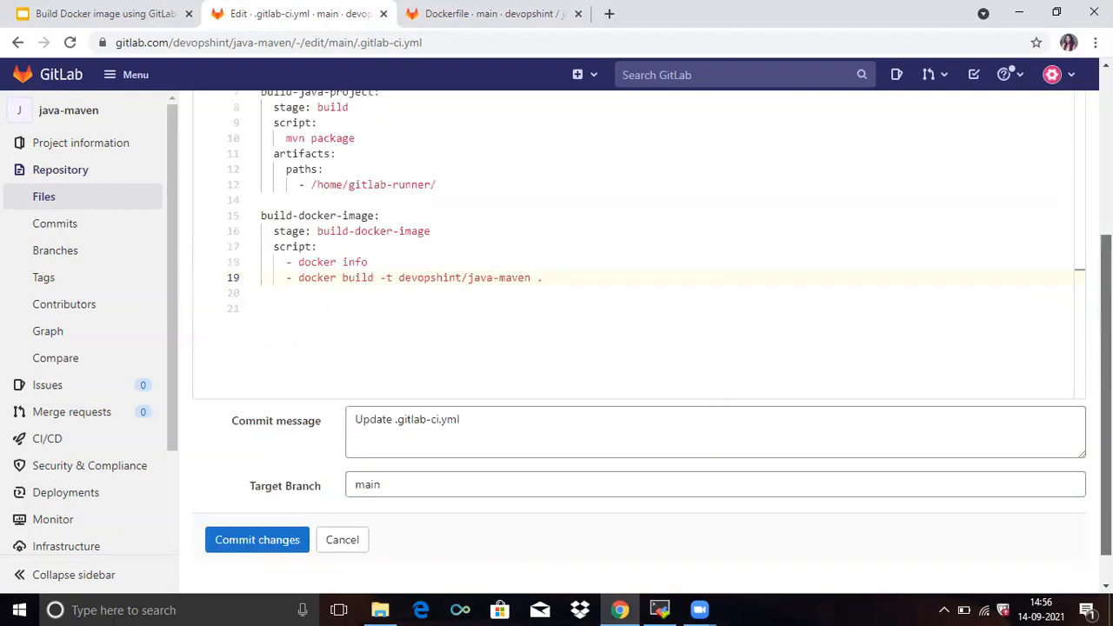
# Step: Commit the updated .gitlab-ci.yml with the default message to the main branch
pyautogui.scroll(-3)
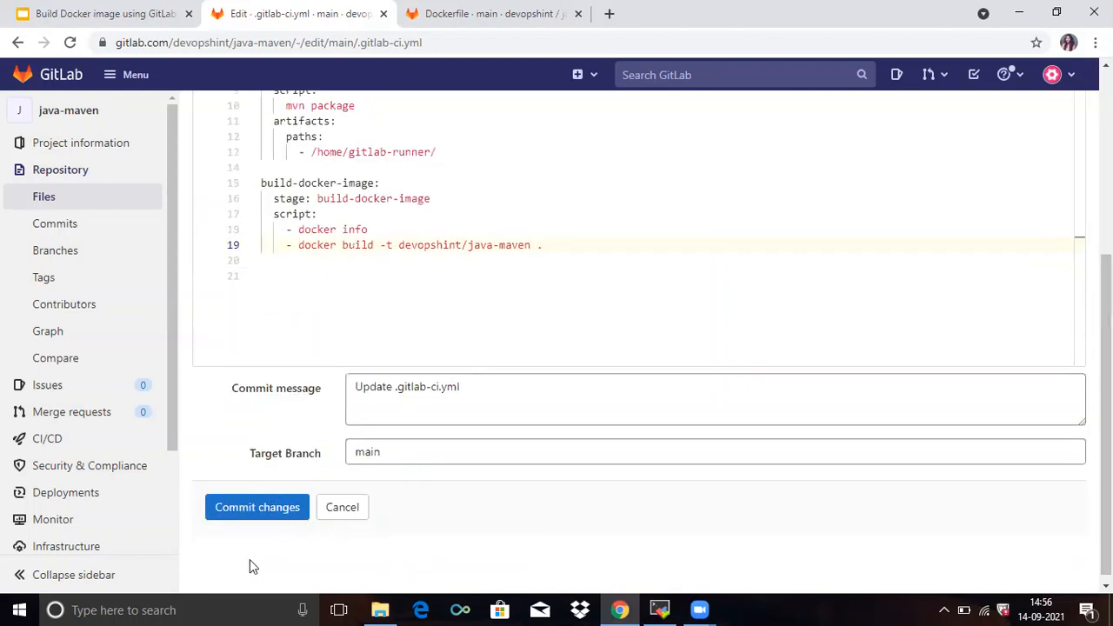
pyautogui.click(258, 508)
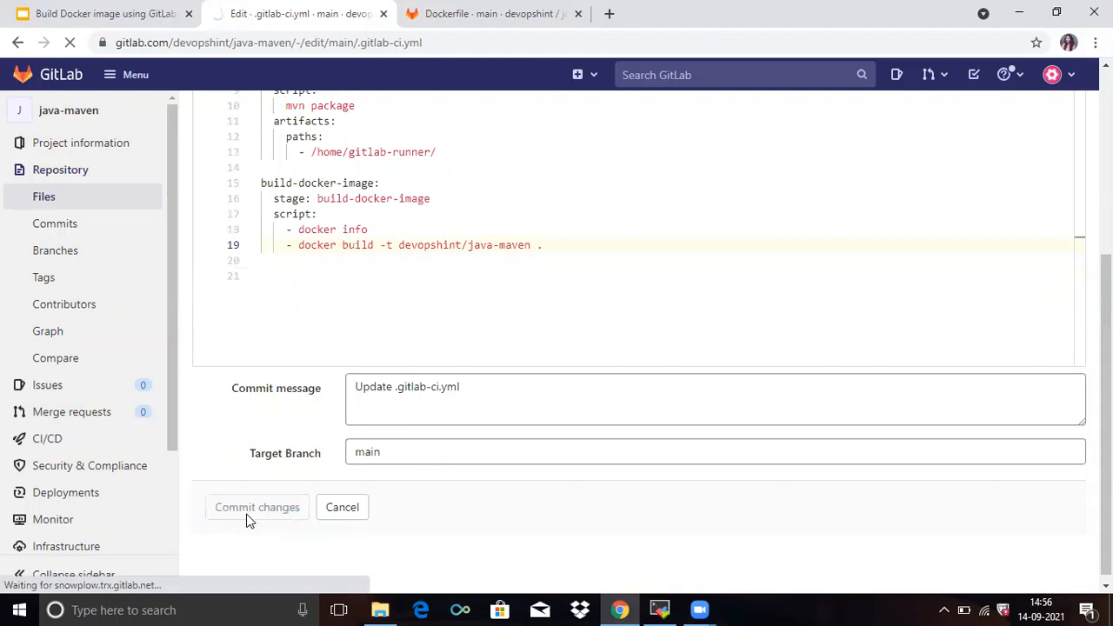
pyautogui.click(258, 508)
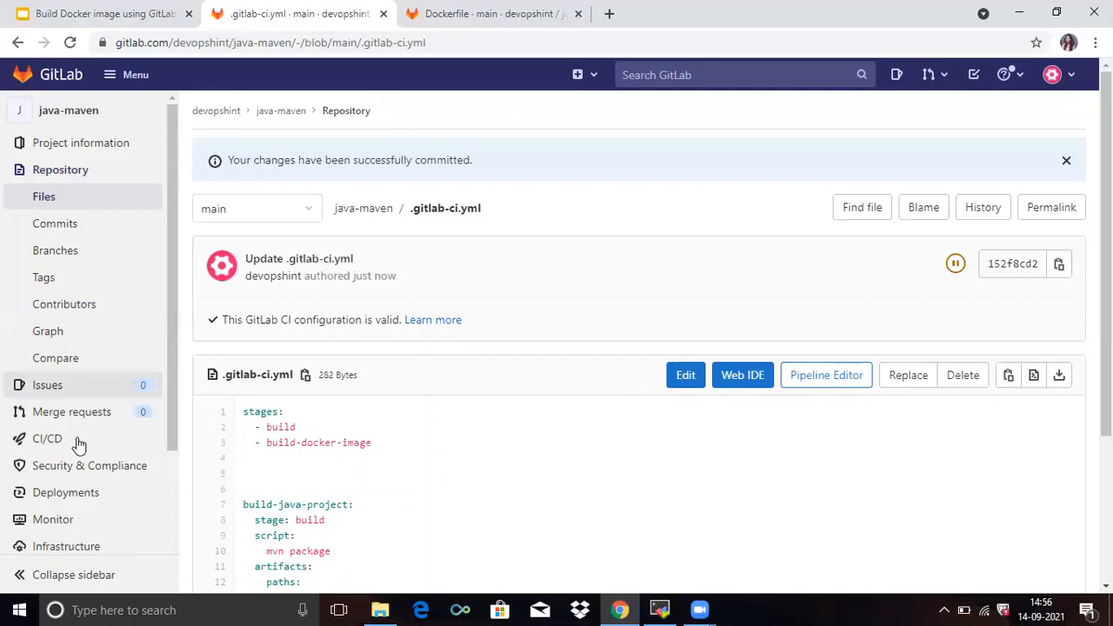
# Step: Go to CI/CD > Pipelines and enter the running pipeline for the 'Update .gitlab-ci.yml' commit
pyautogui.click(47, 438)
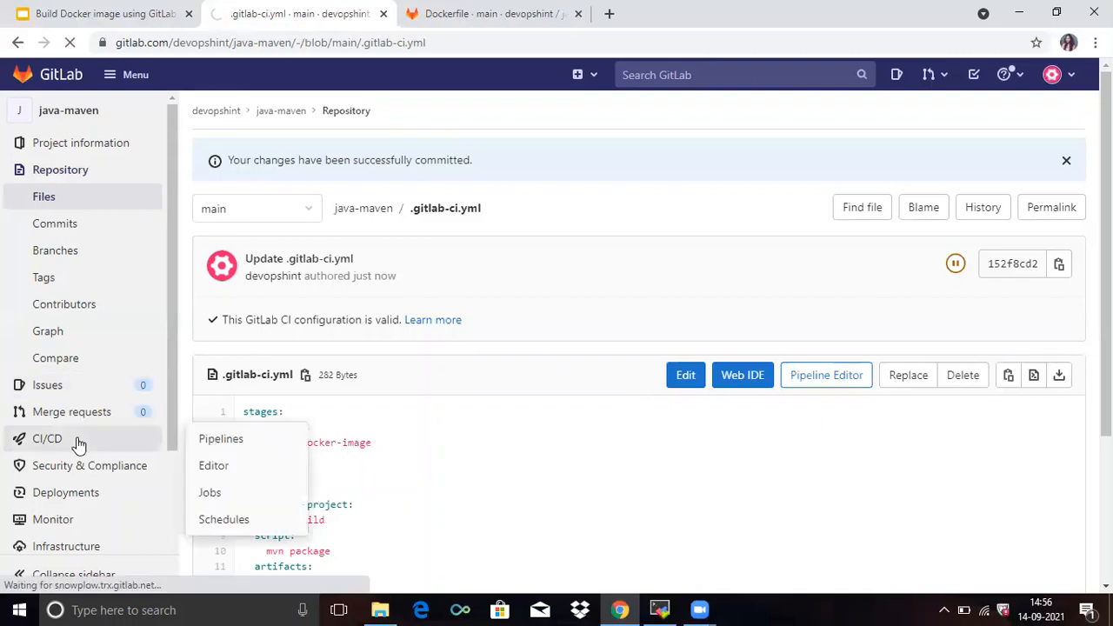
pyautogui.click(221, 438)
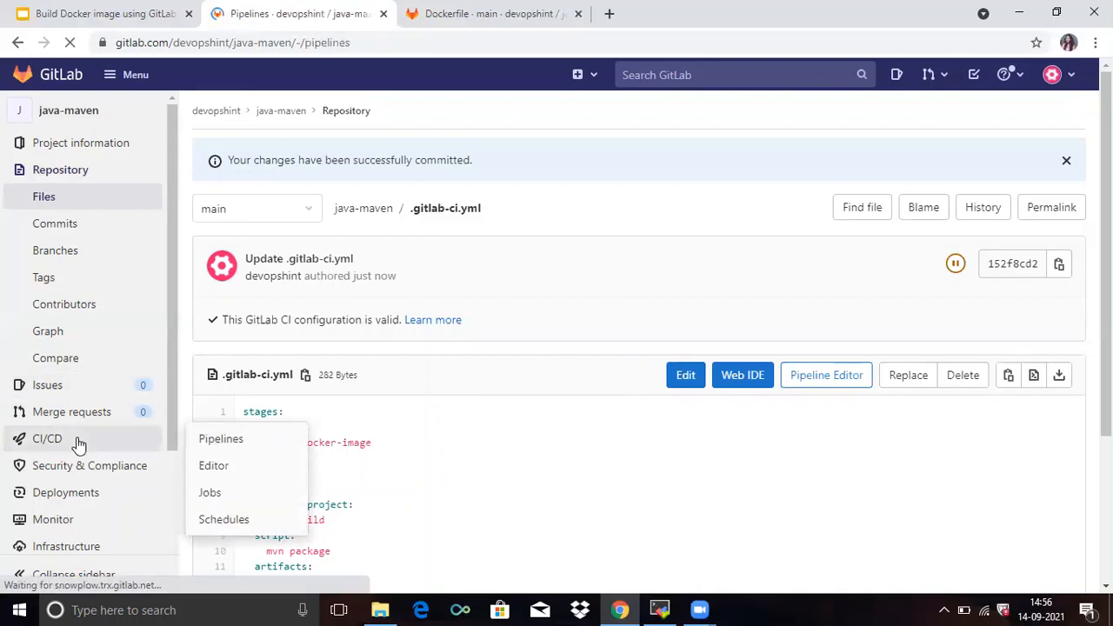
pyautogui.click(221, 438)
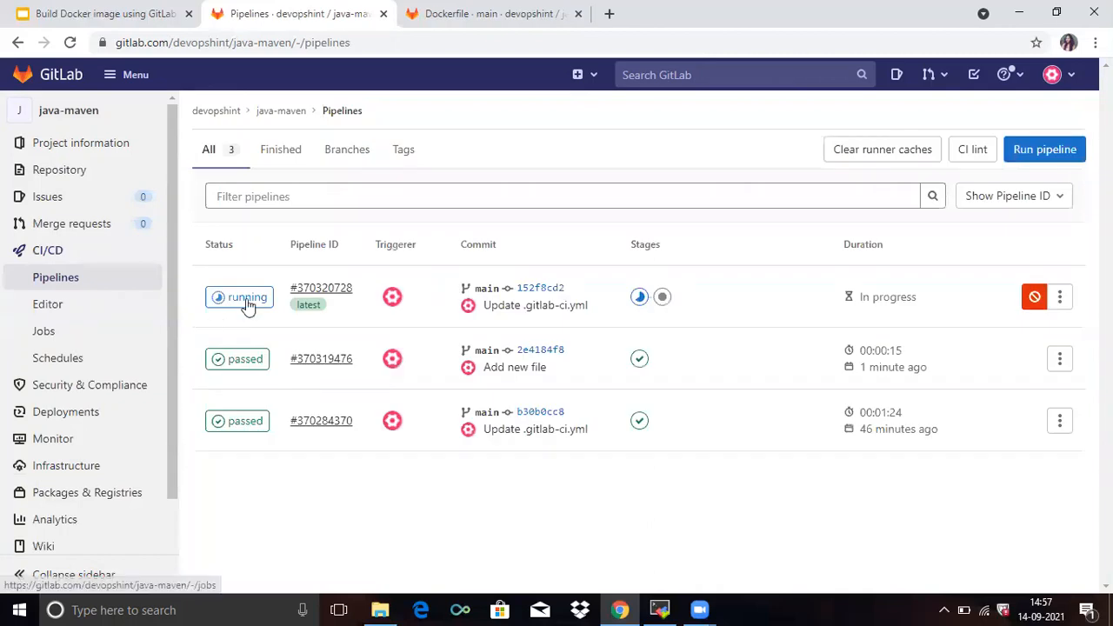
pyautogui.click(247, 297)
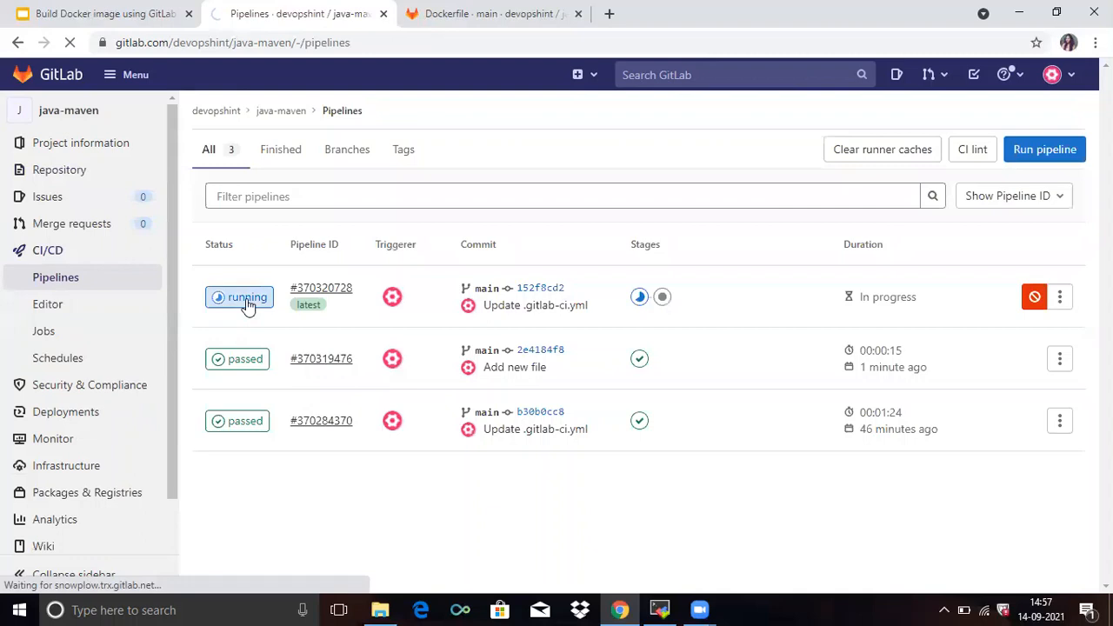
# Step: From pipeline #370320728's graph, bring up the failed build-docker-image job page
pyautogui.click(320, 289)
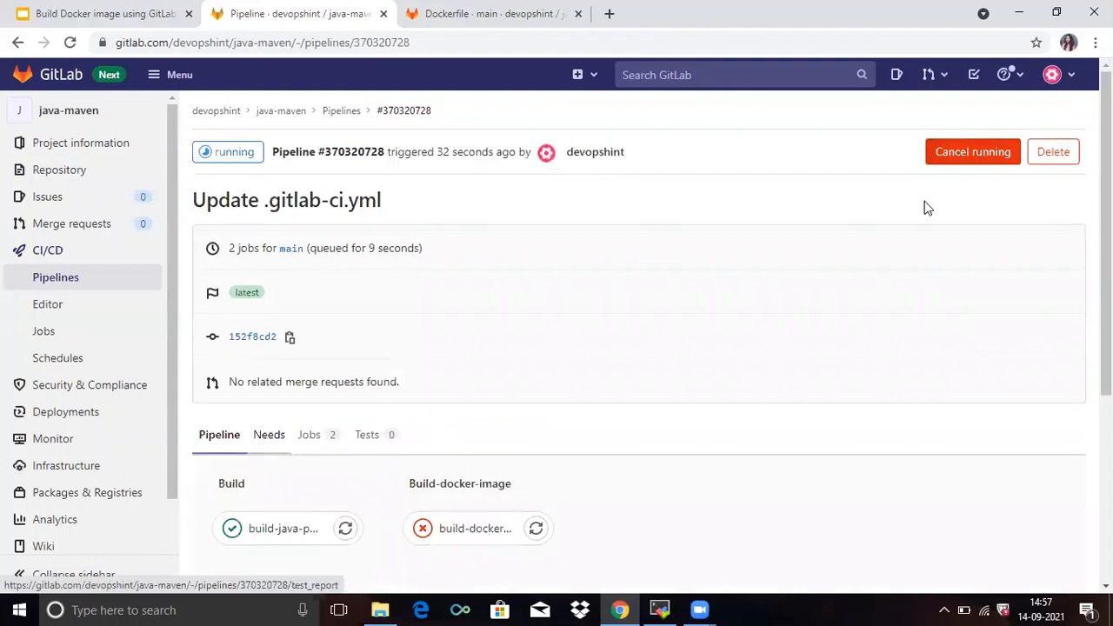
pyautogui.moveTo(462, 543)
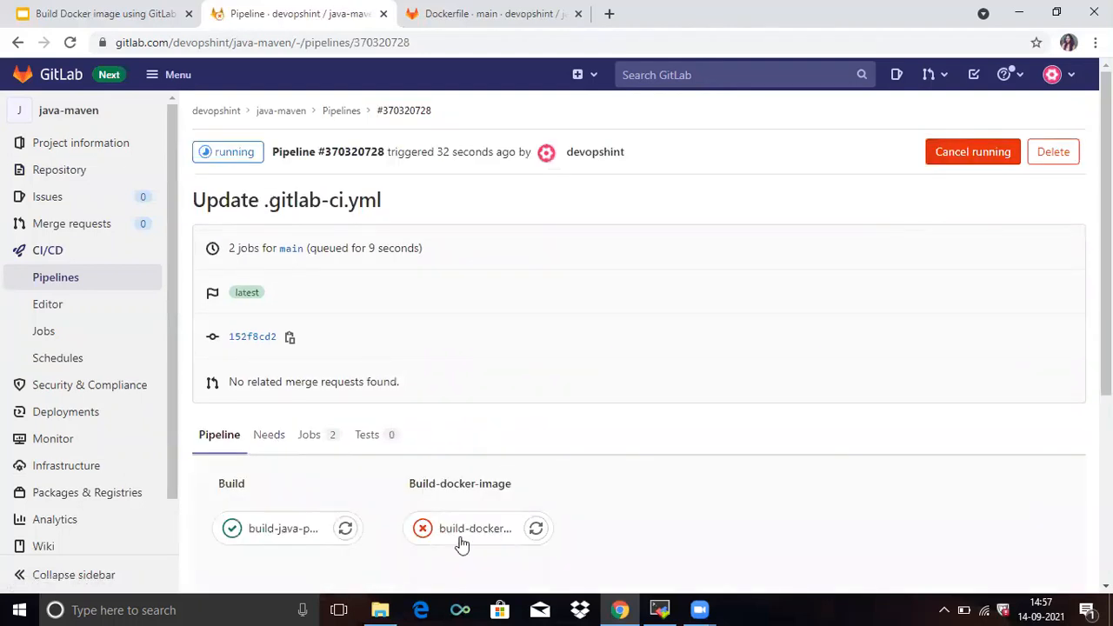
pyautogui.moveTo(474, 529)
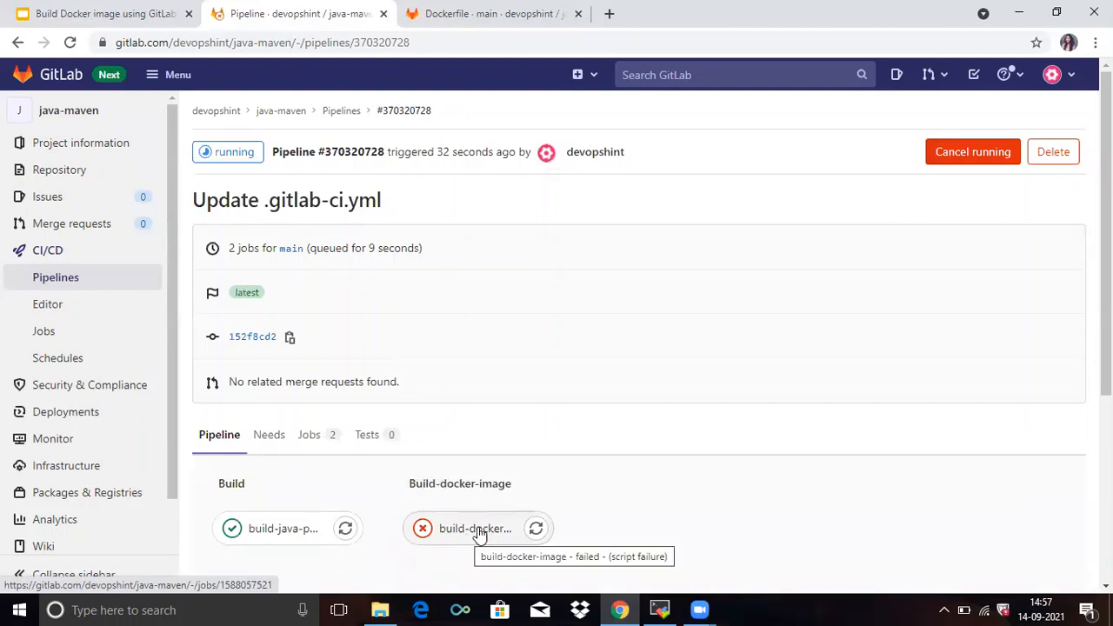
pyautogui.click(475, 529)
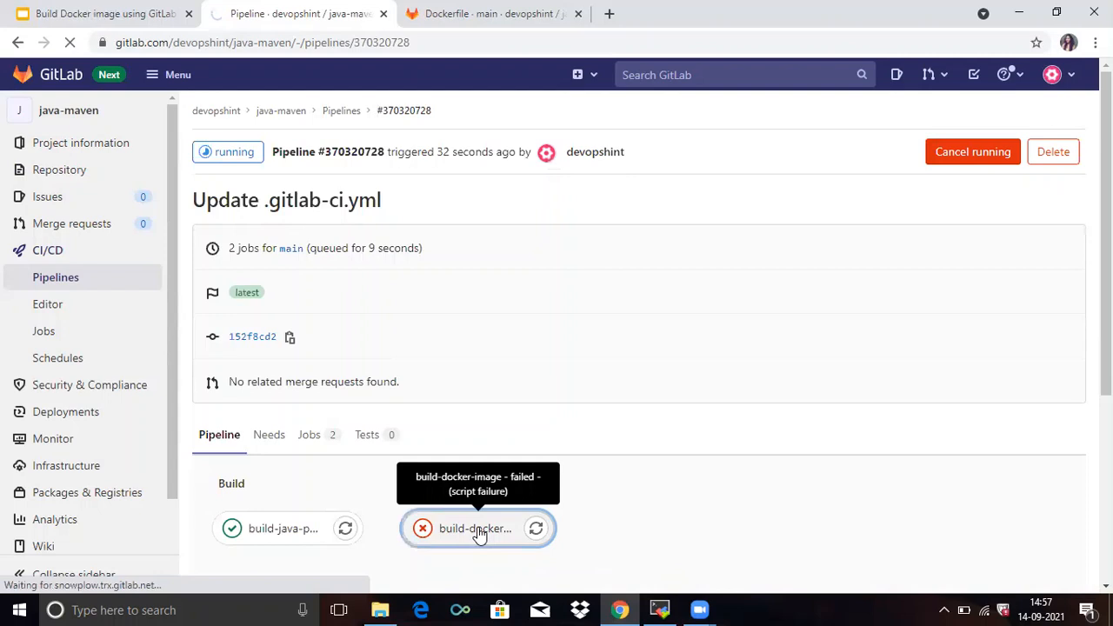
pyautogui.click(475, 528)
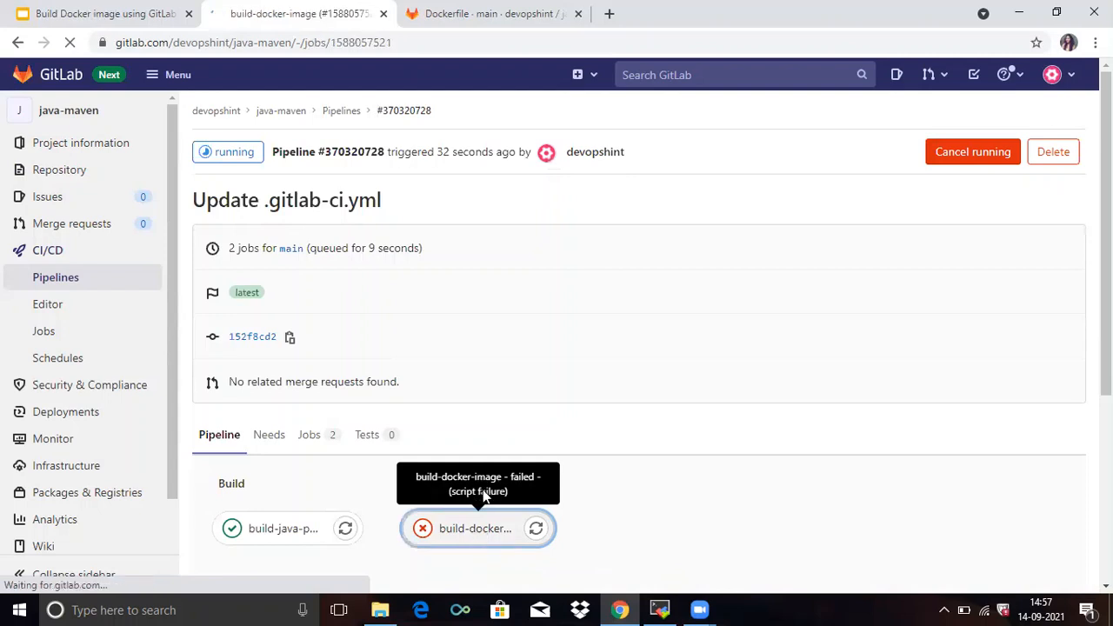
pyautogui.click(475, 529)
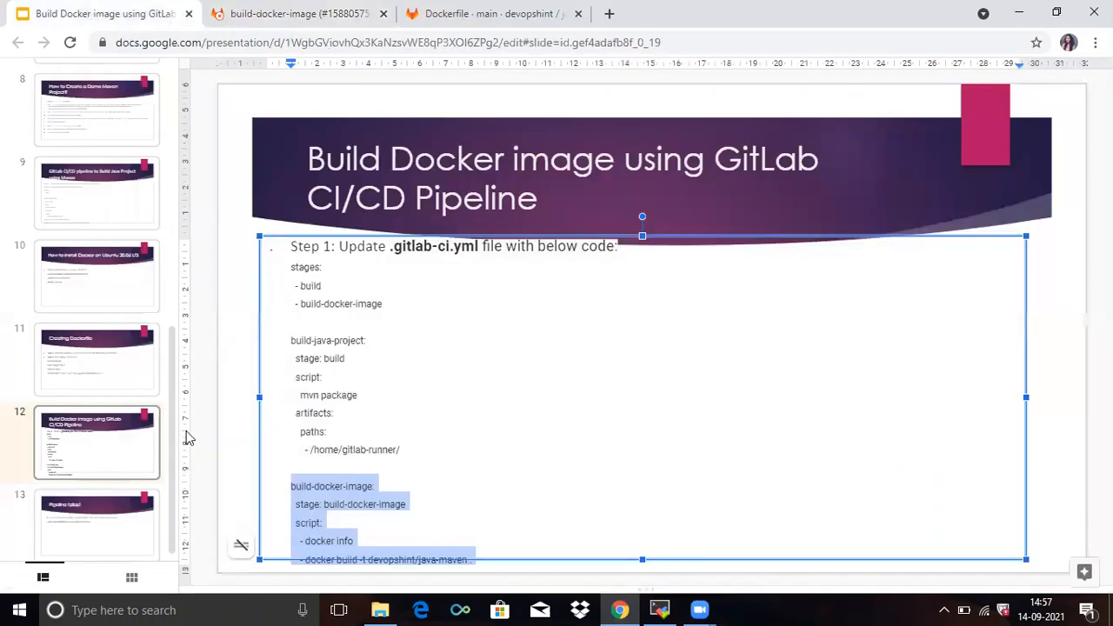
pyautogui.moveTo(101, 529)
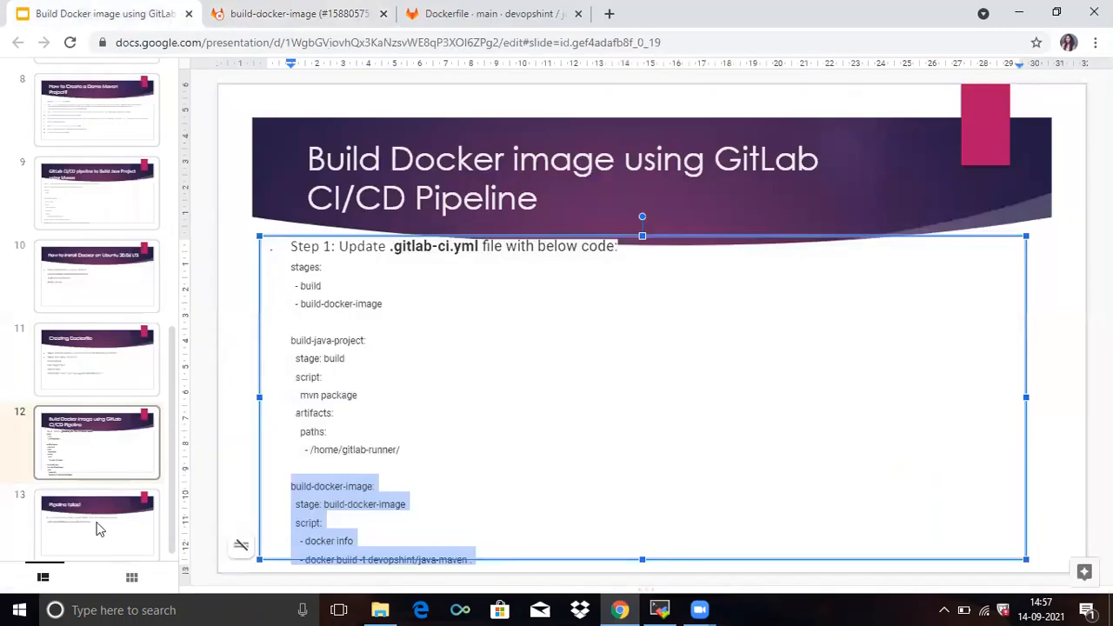
# Step: Take the fix 'sudo chmod 666 /var/run/docker.sock' from the Pipeline failed slide to the server terminal
pyautogui.click(97, 518)
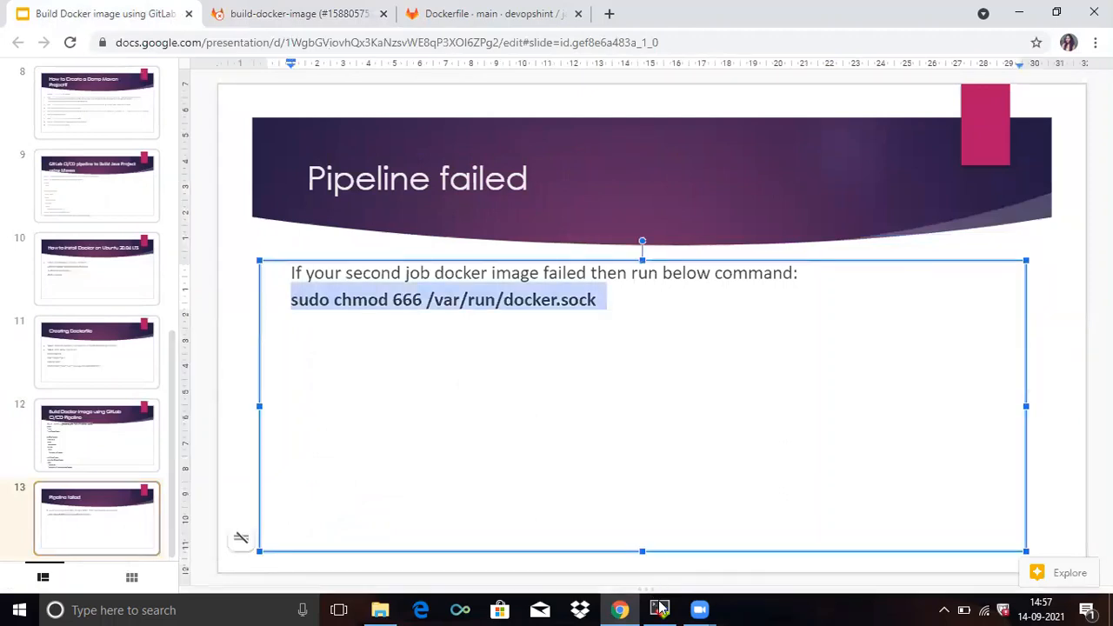
pyautogui.click(657, 609)
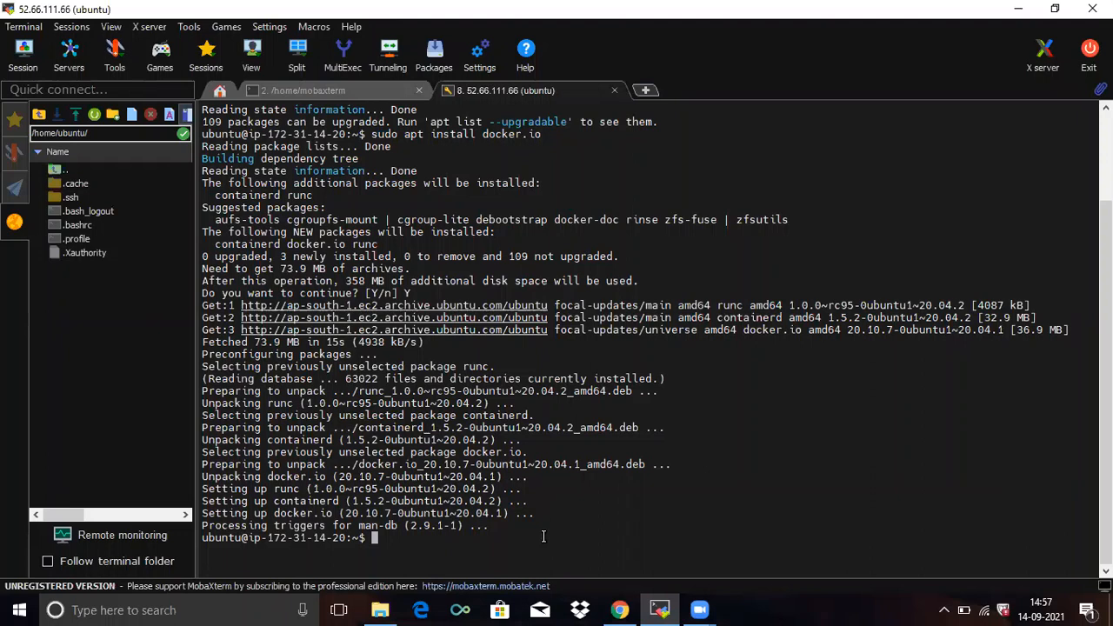
# Step: Run 'cd java-maven' on the Ubuntu server and paste the docker.sock chmod command
pyautogui.write('cd ja')
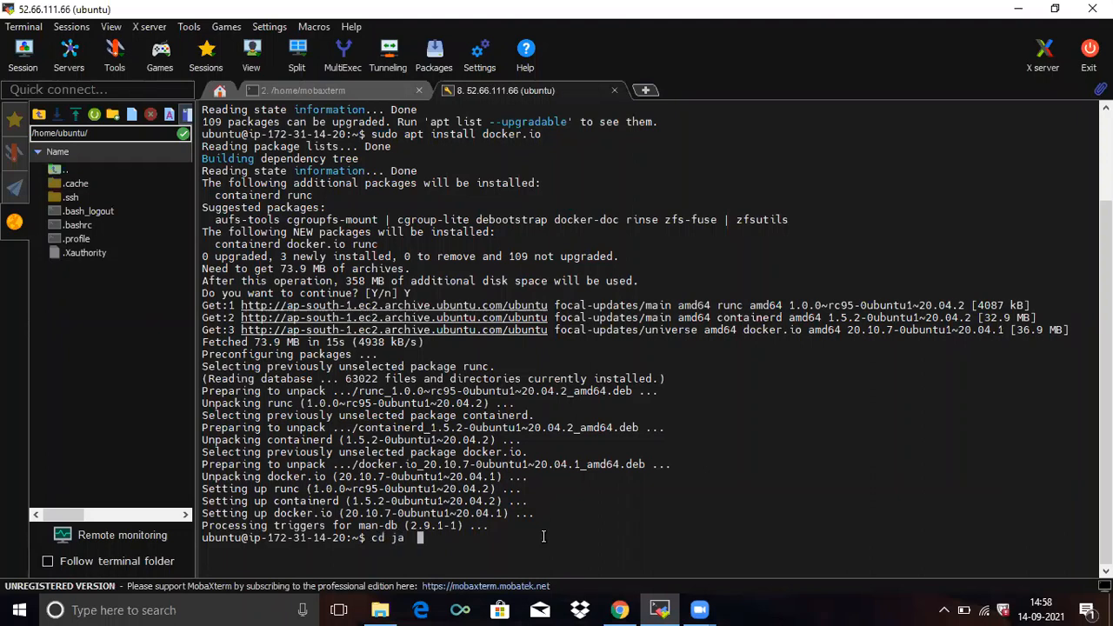
pyautogui.write('v')
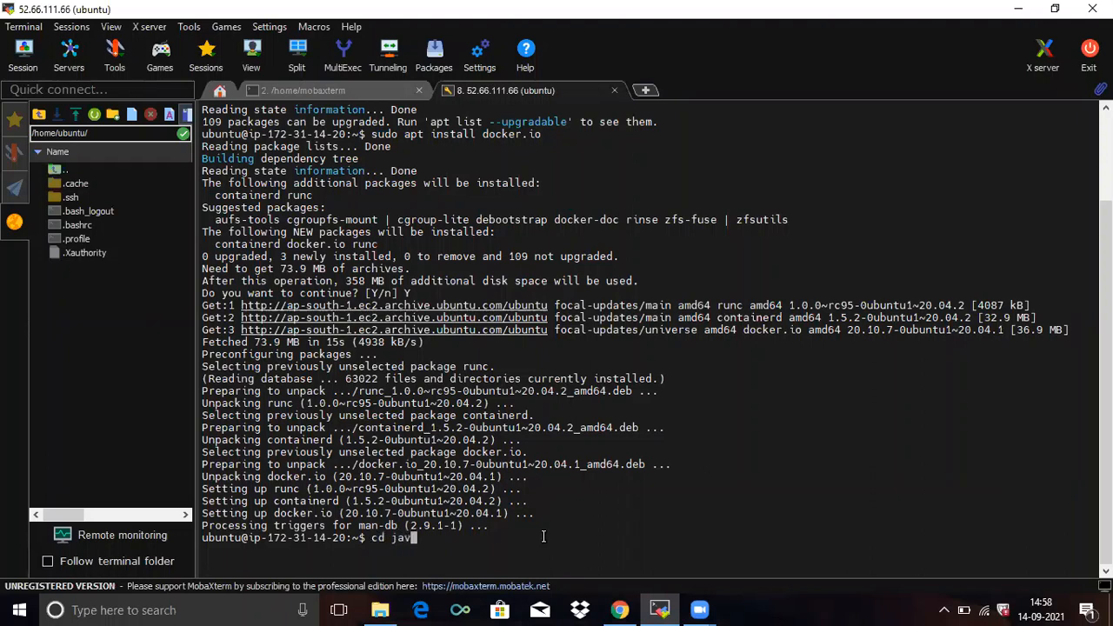
pyautogui.write('-ma')
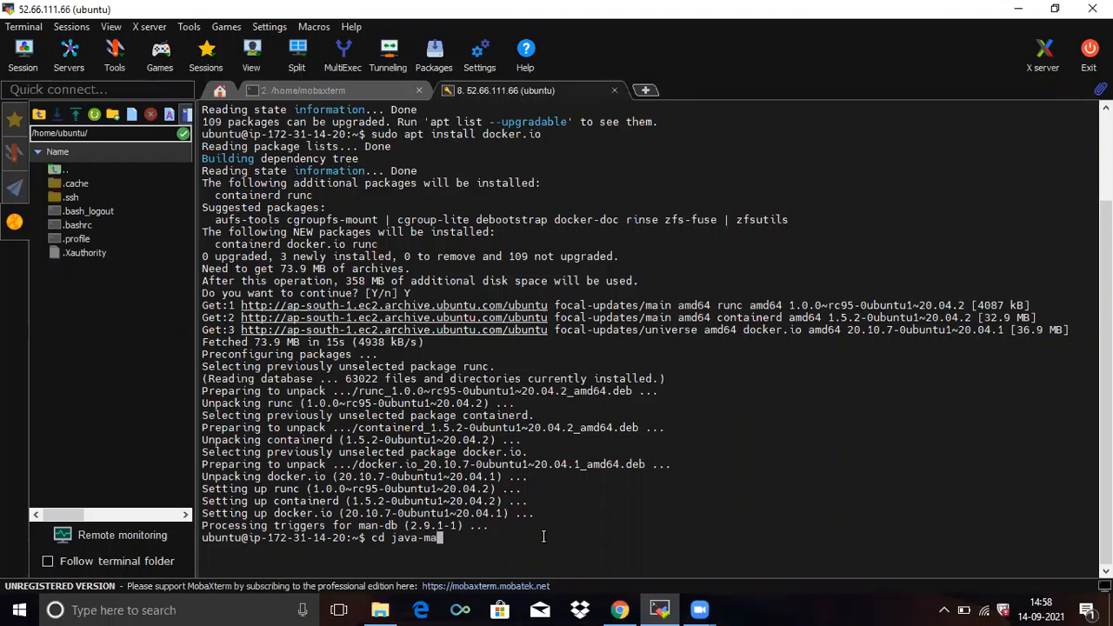
pyautogui.press('Return')
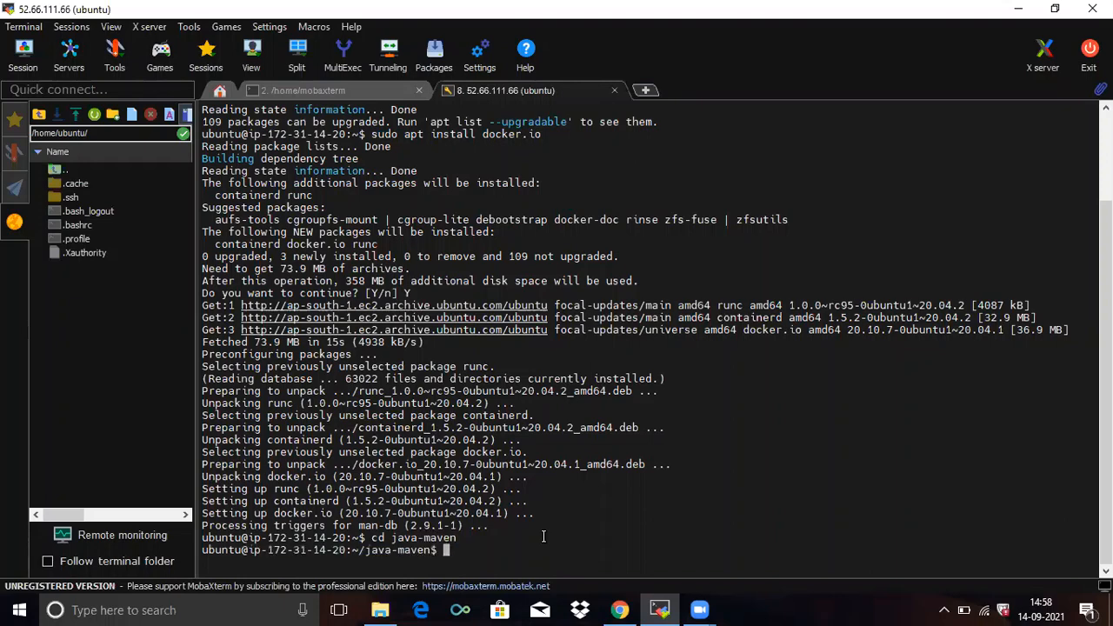
pyautogui.rightClick(543, 536)
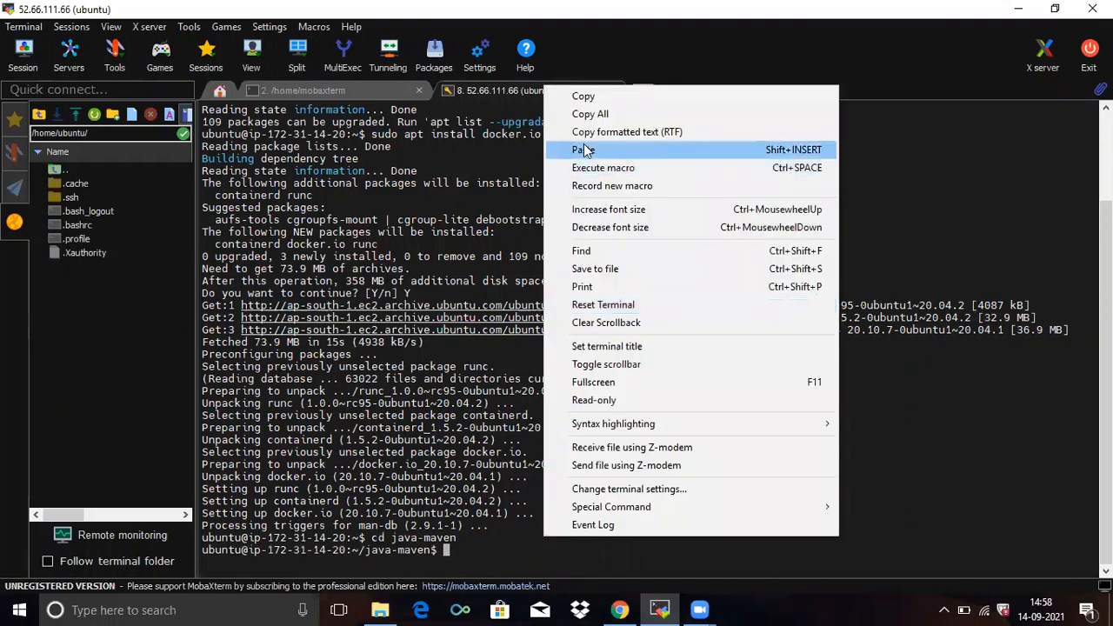
pyautogui.click(585, 150)
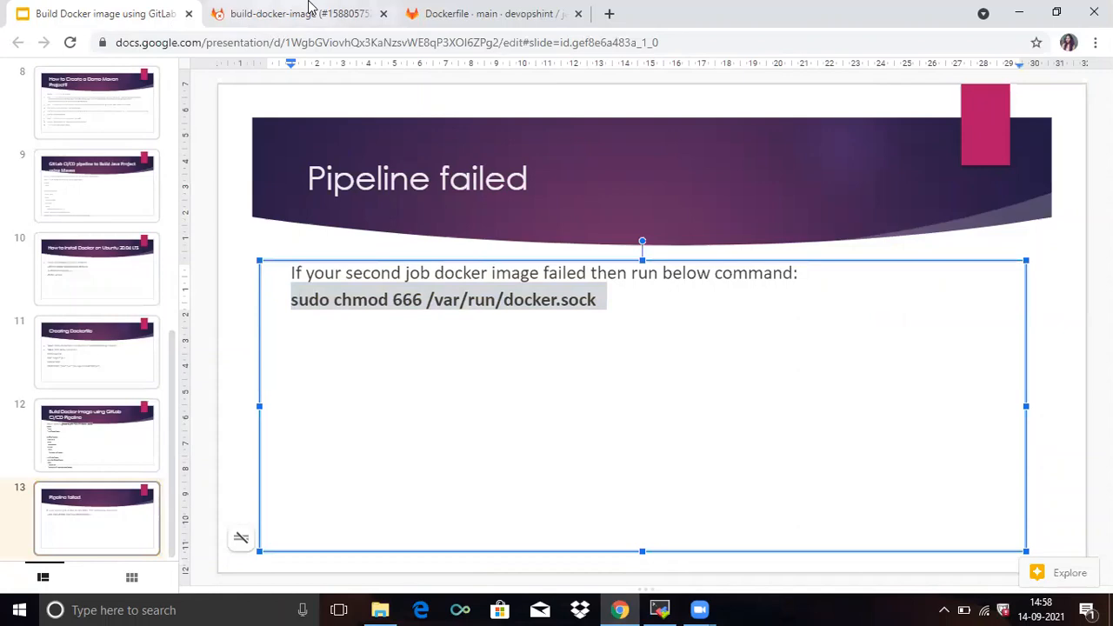
# Step: Back in GitLab's Pipelines list, reopen the failed pipeline #370320728
pyautogui.click(299, 14)
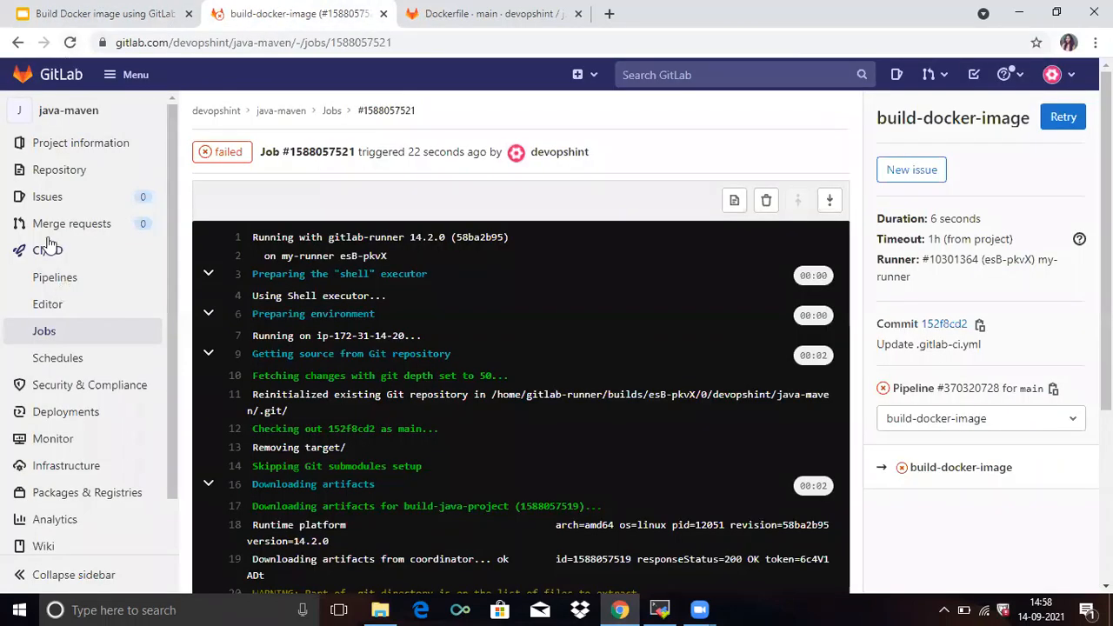
pyautogui.click(46, 250)
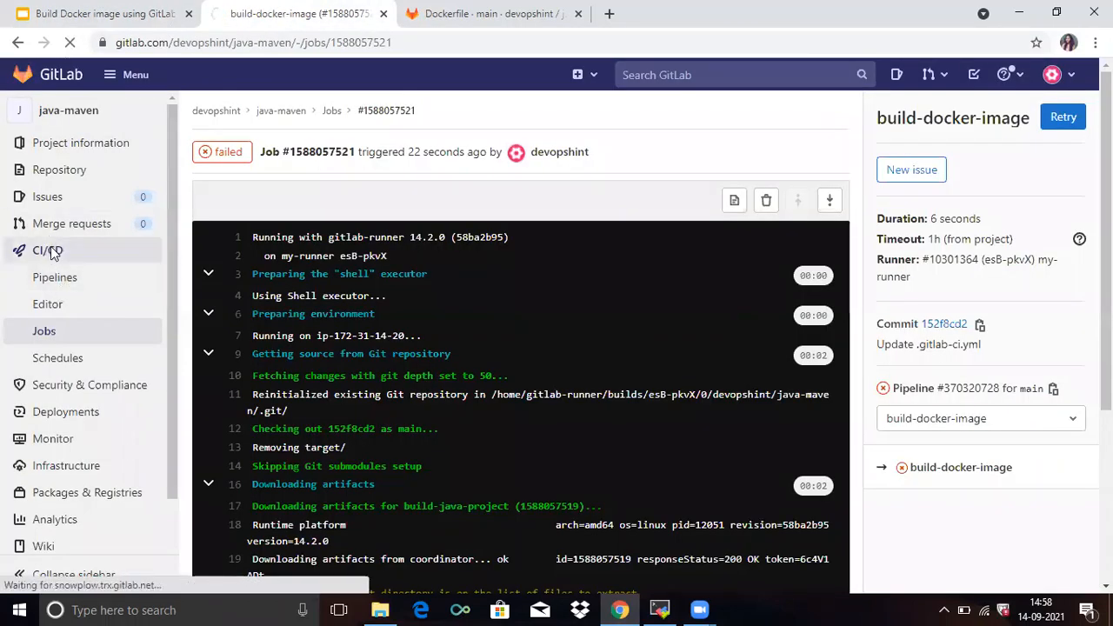
pyautogui.click(56, 277)
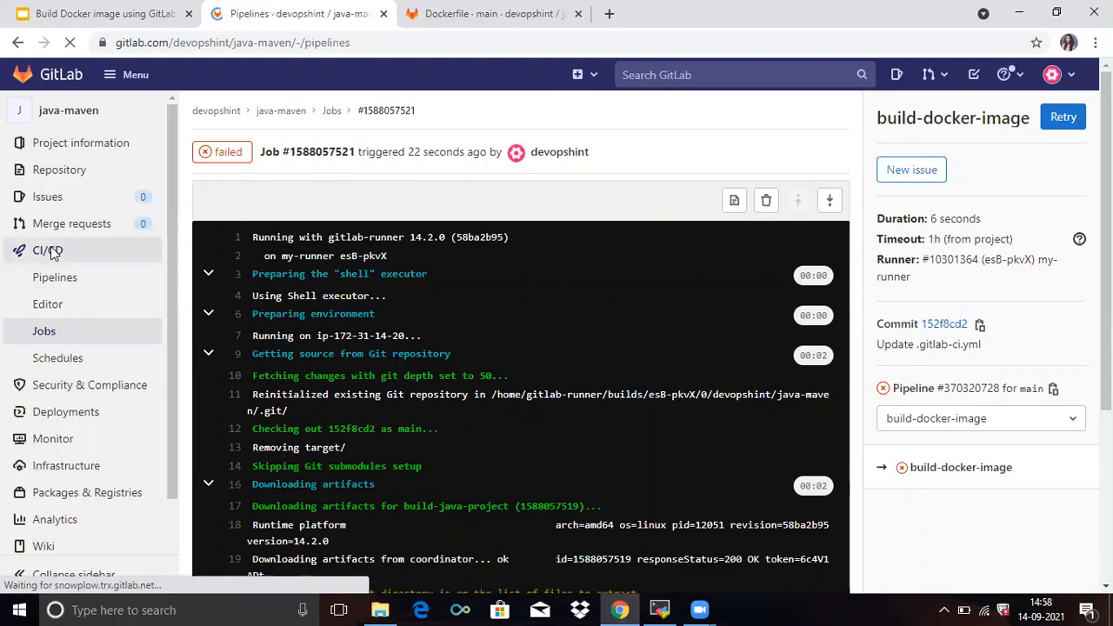
pyautogui.click(56, 277)
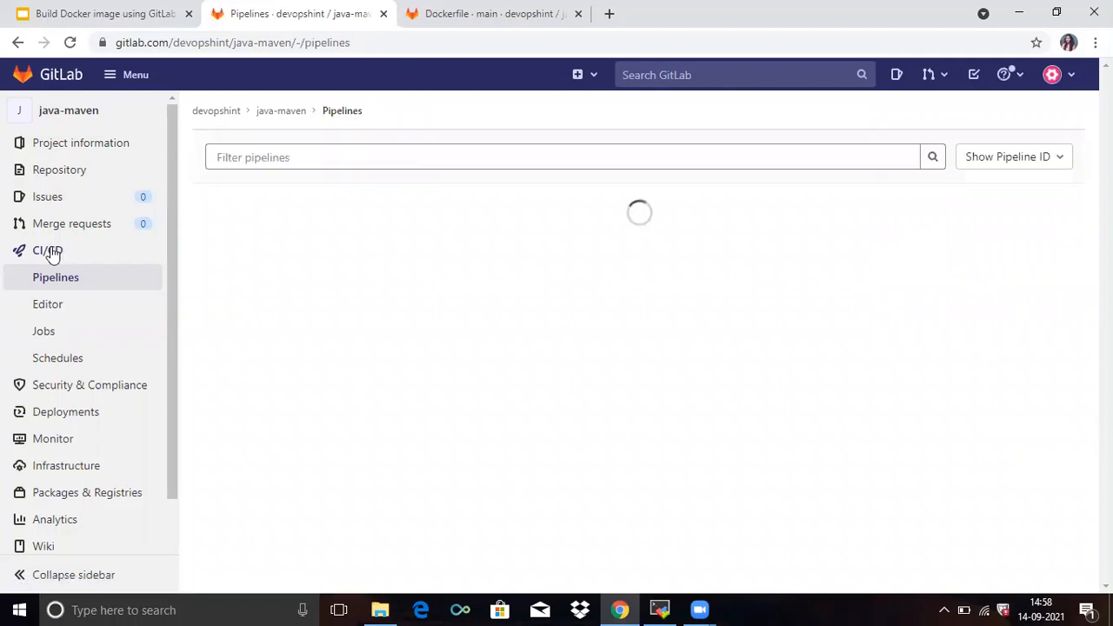
pyautogui.moveTo(268, 364)
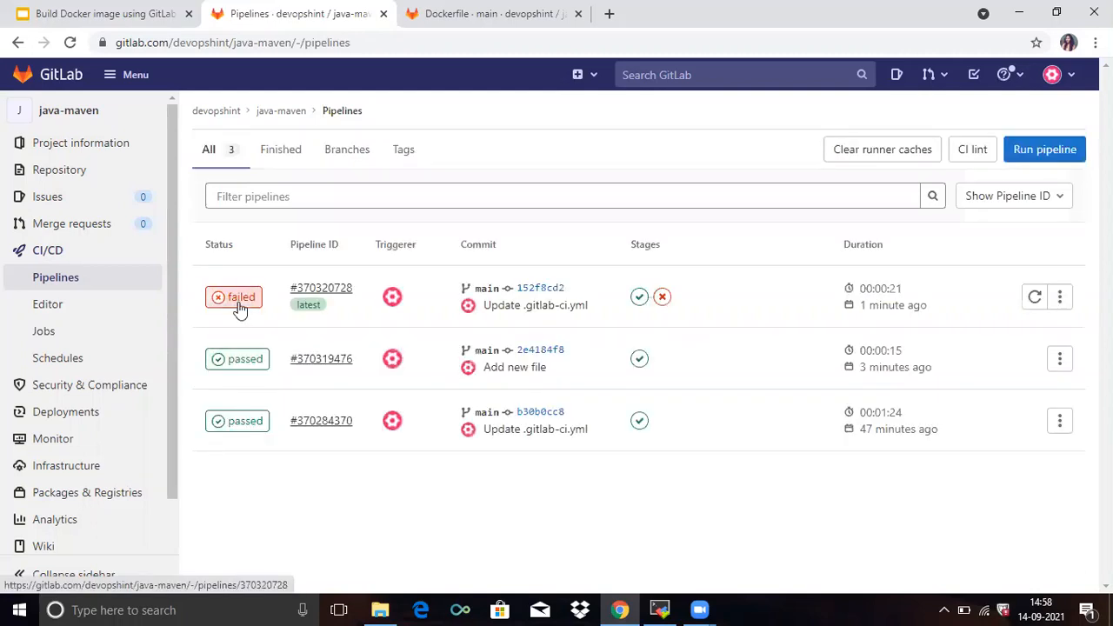
pyautogui.click(320, 289)
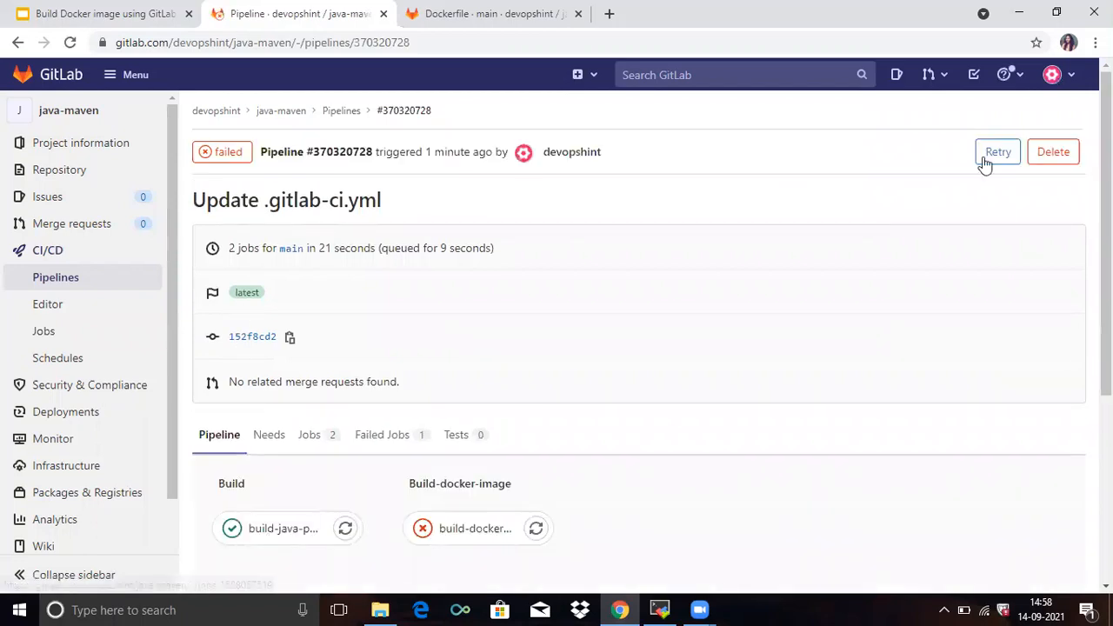
# Step: Retry pipeline #370320728 and watch the build-docker-image job's docker build pull openjdk layers
pyautogui.click(998, 152)
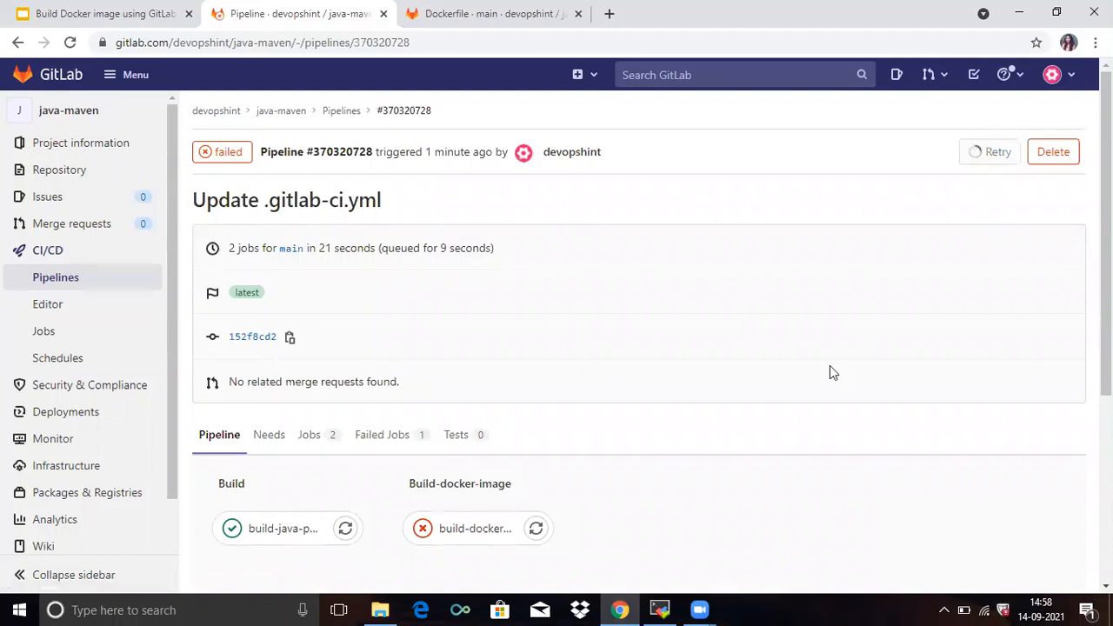
pyautogui.click(999, 151)
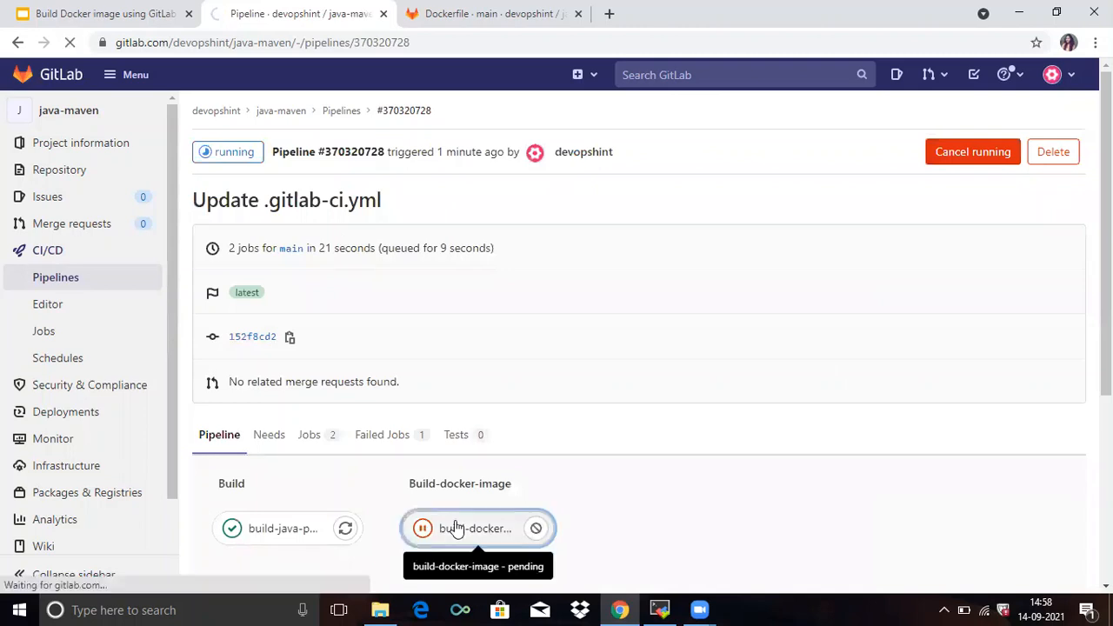
pyautogui.click(477, 528)
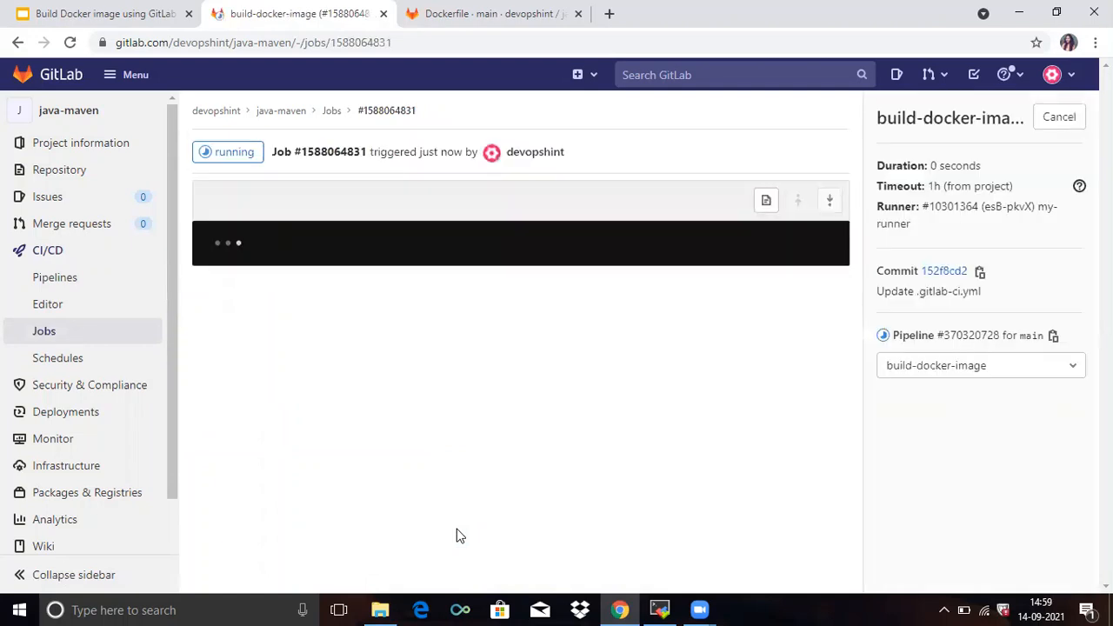
pyautogui.moveTo(247, 169)
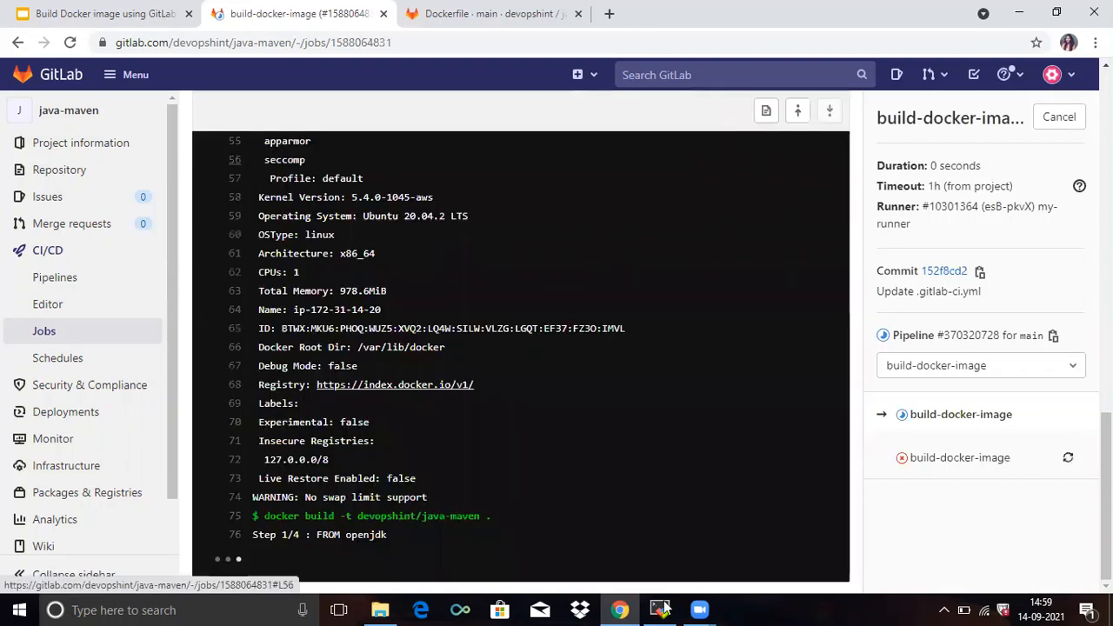
pyautogui.click(659, 609)
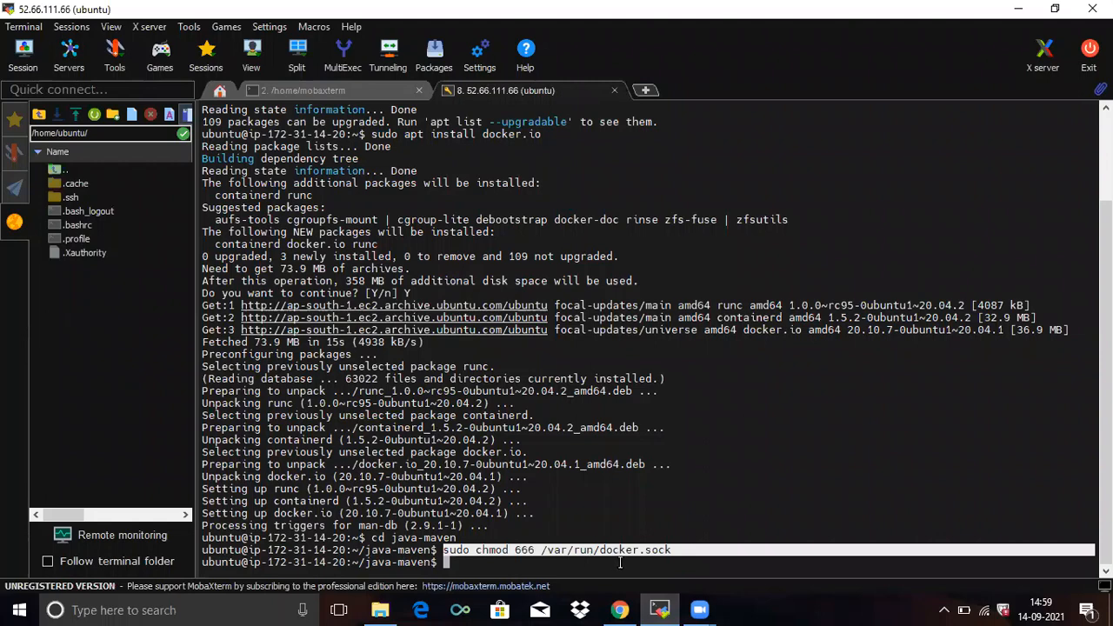
pyautogui.click(619, 608)
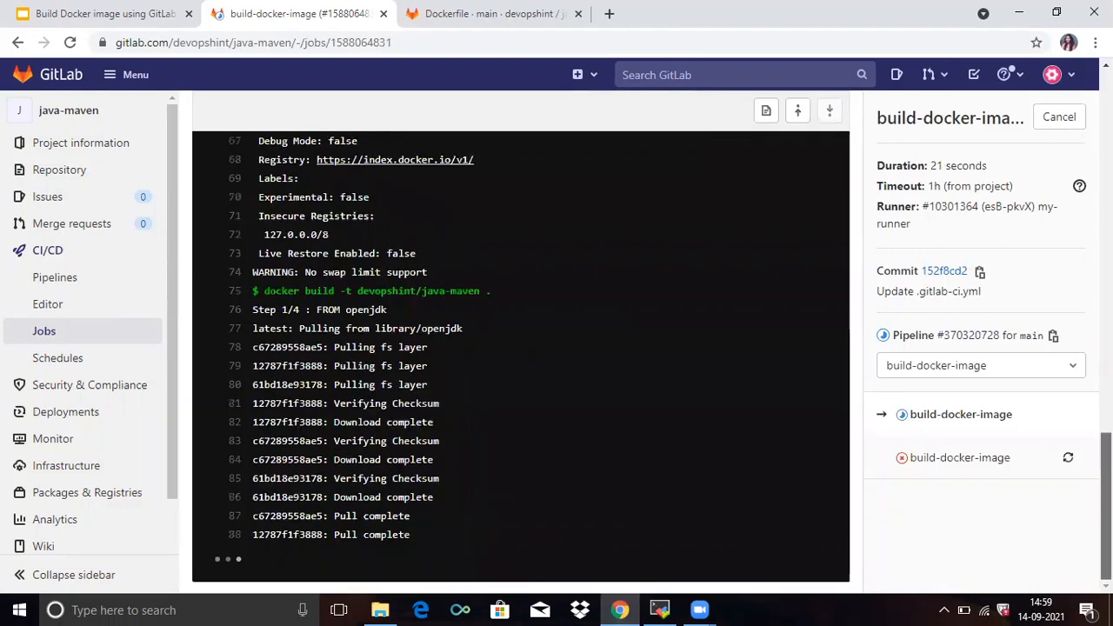
# Step: Scroll the job log to 'Job succeeded' after tagging devopshint/java-maven:latest and confirm the passed status
pyautogui.scroll(-3)
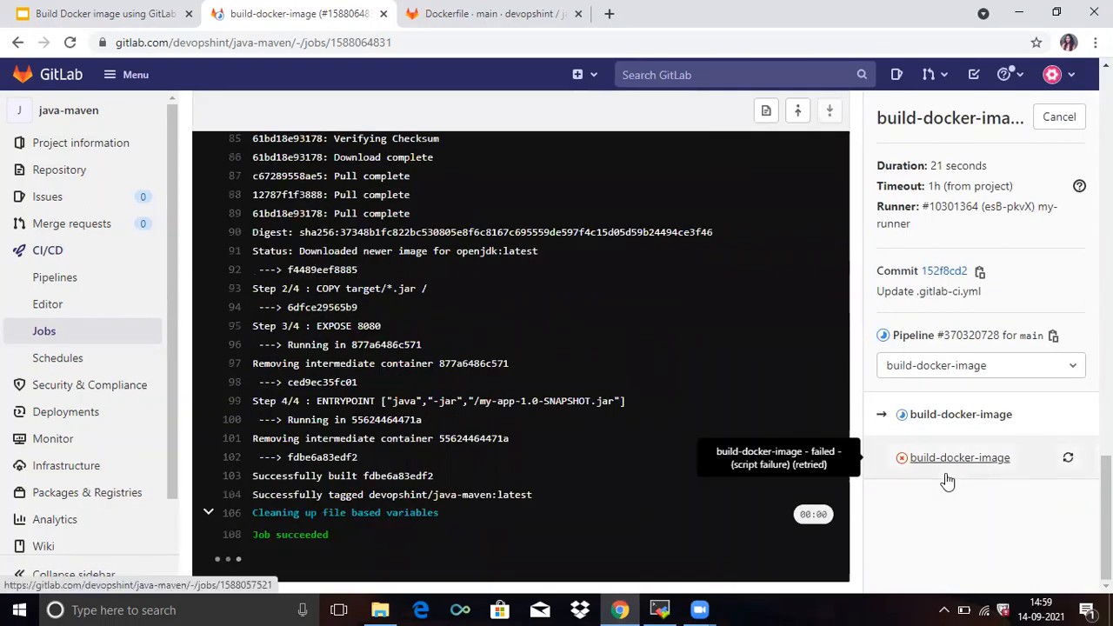
pyautogui.scroll(3)
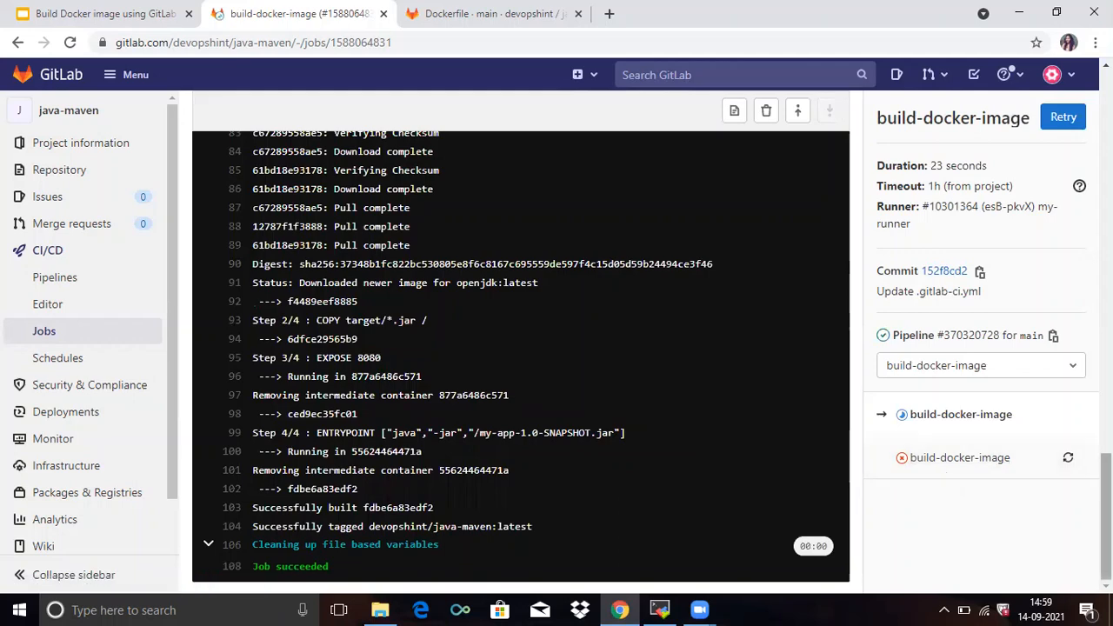
pyautogui.scroll(3)
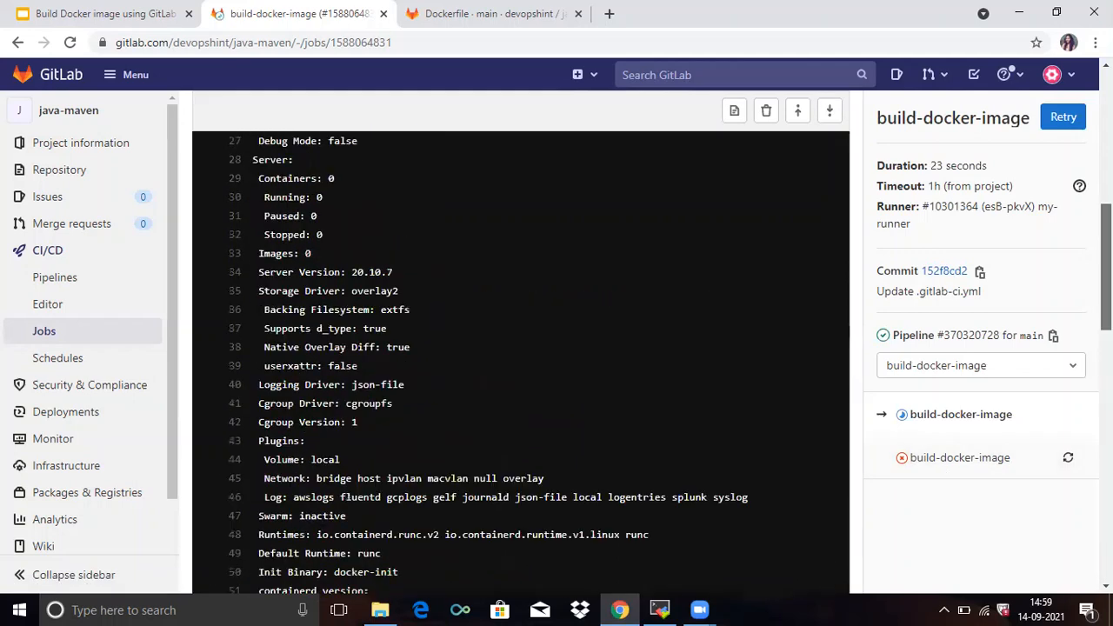
pyautogui.scroll(3)
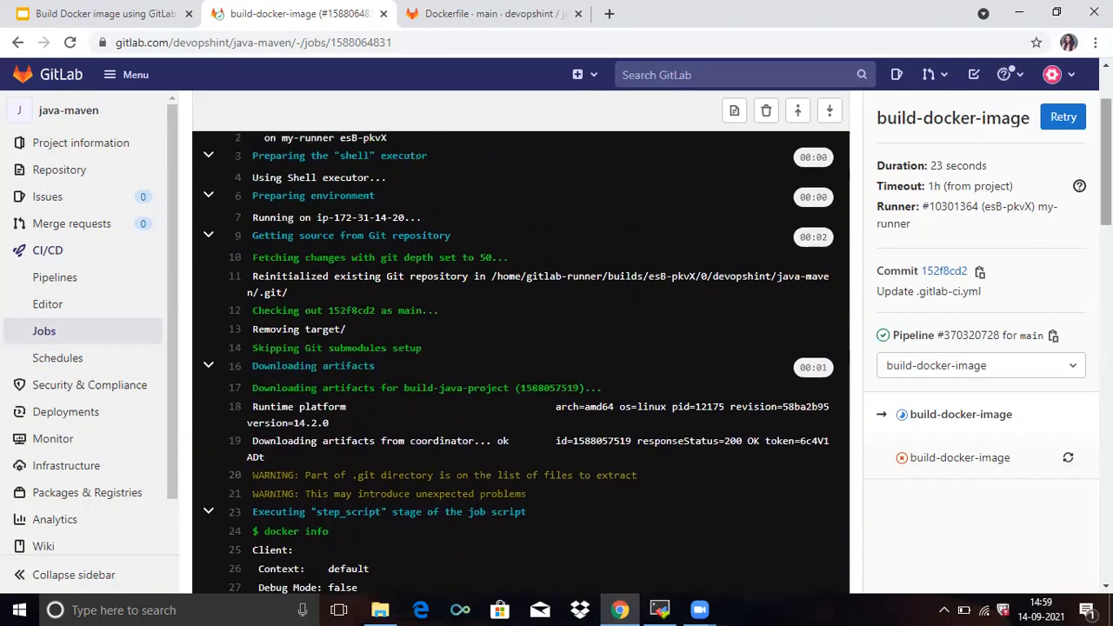
pyautogui.scroll(3)
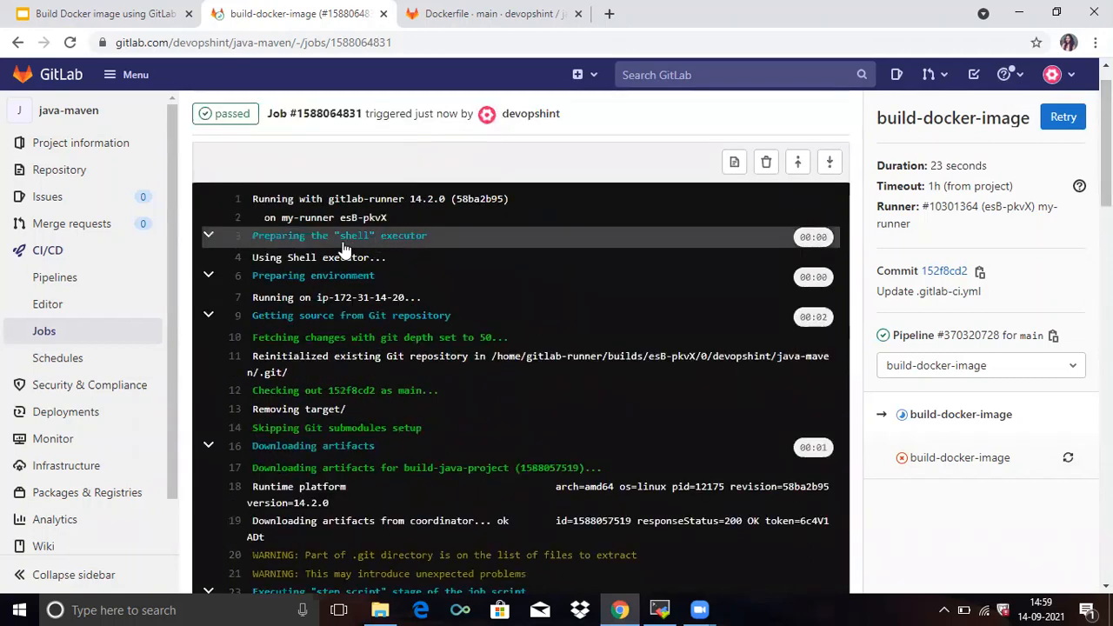
pyautogui.moveTo(397, 253)
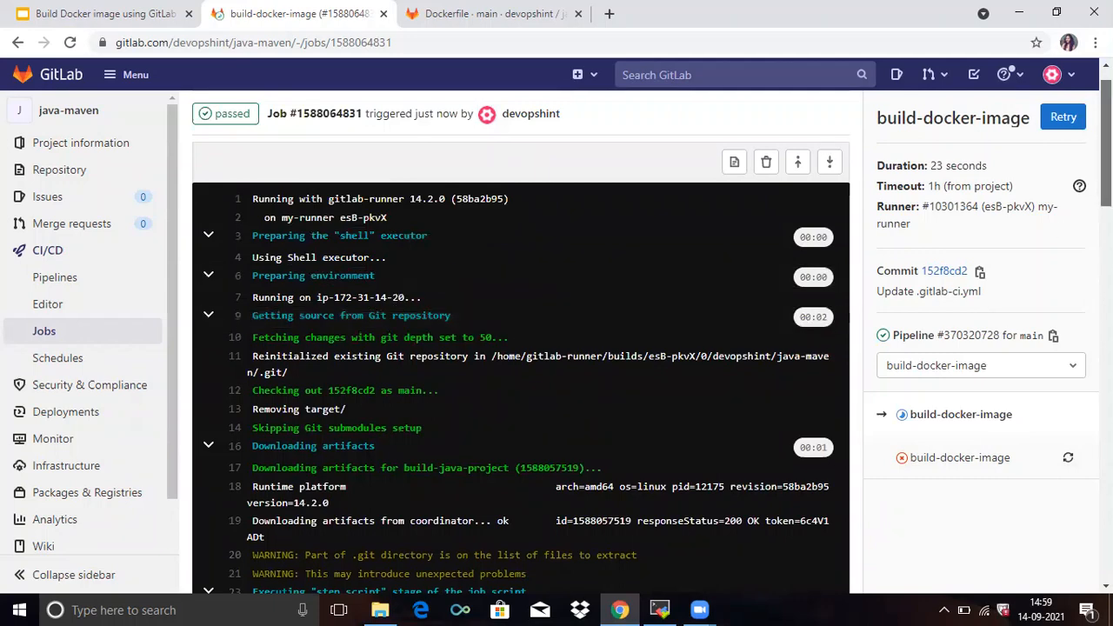
pyautogui.scroll(-3)
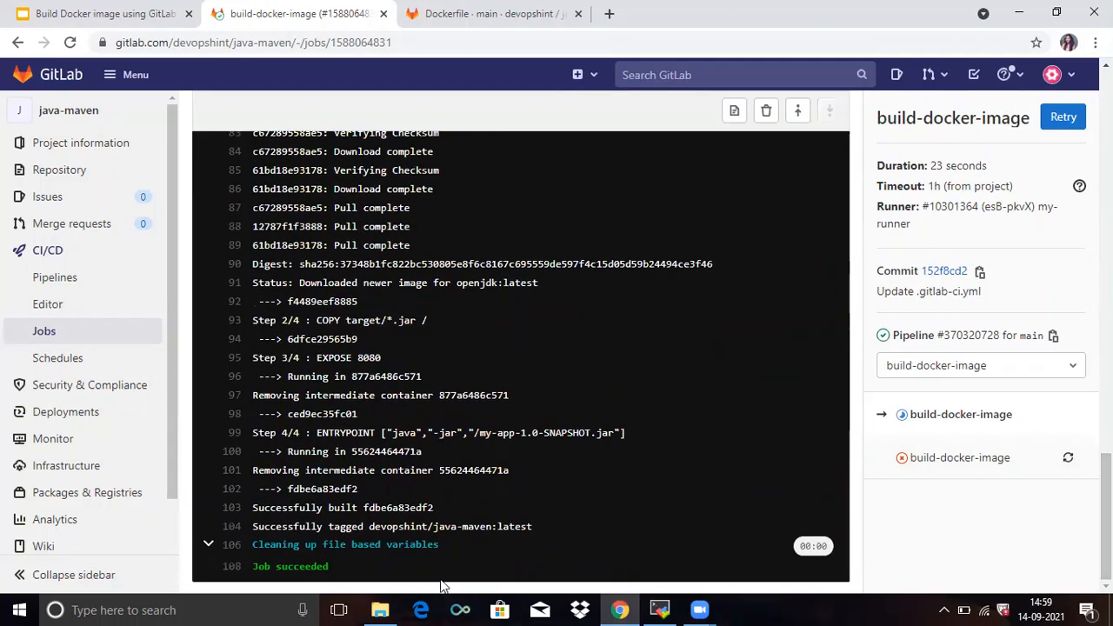
pyautogui.moveTo(659, 608)
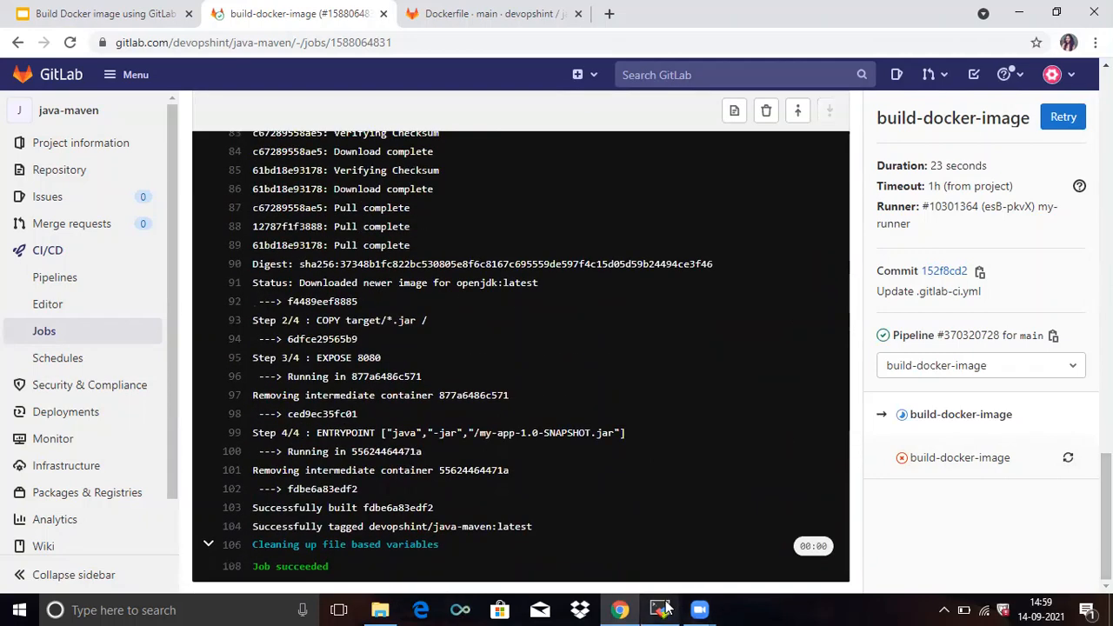
# Step: Run 'docker images' on the server and highlight the new devopshint/java-maven:latest image ID
pyautogui.click(659, 609)
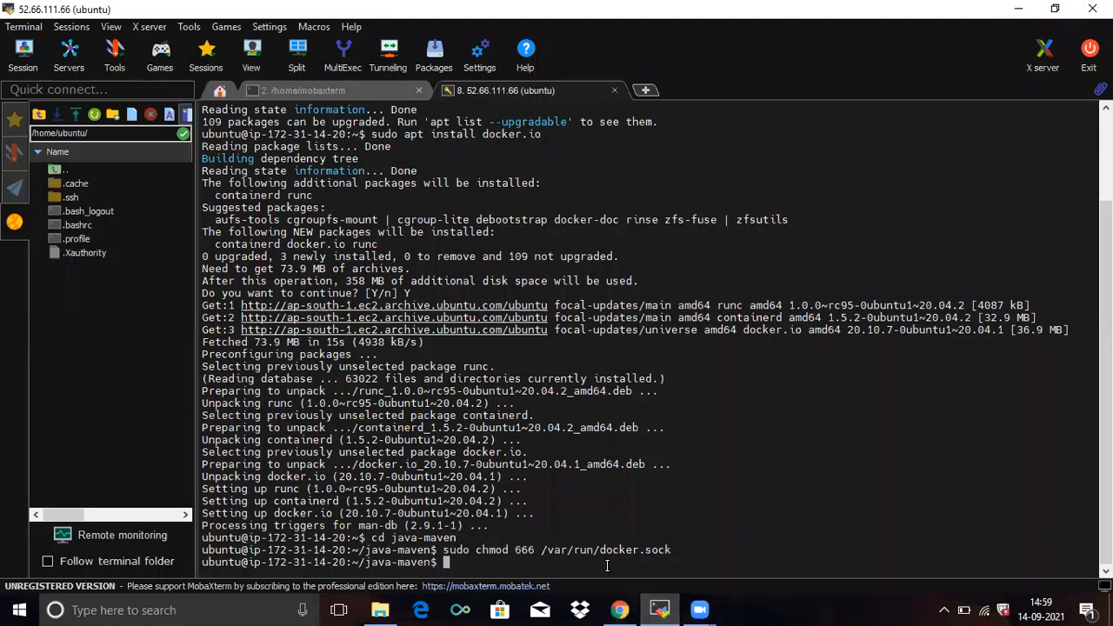
pyautogui.write('docker imag')
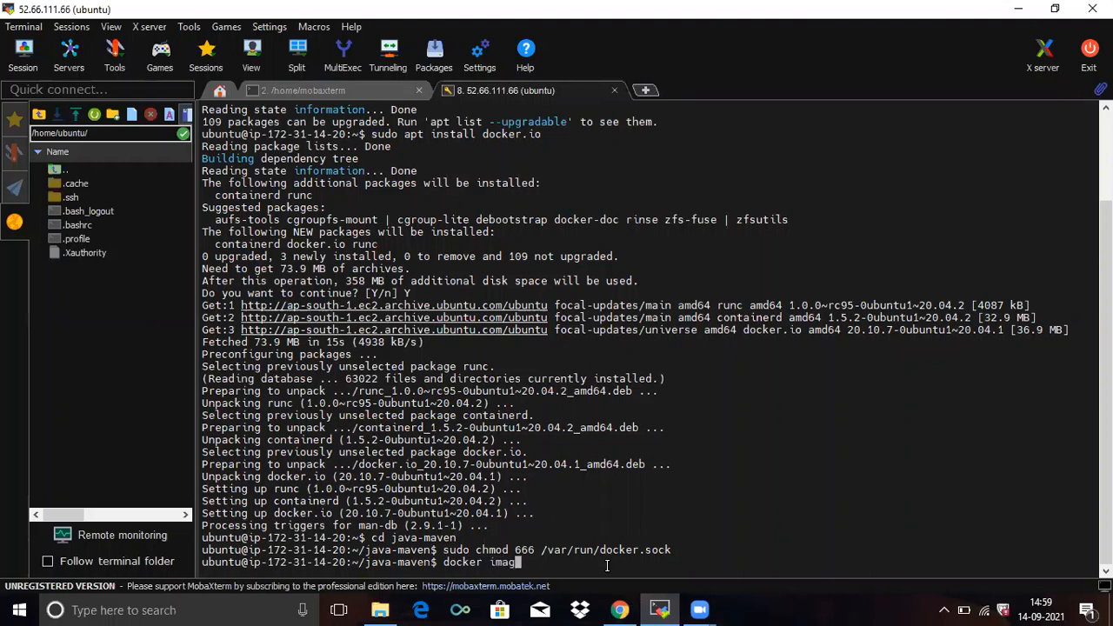
pyautogui.press('Return')
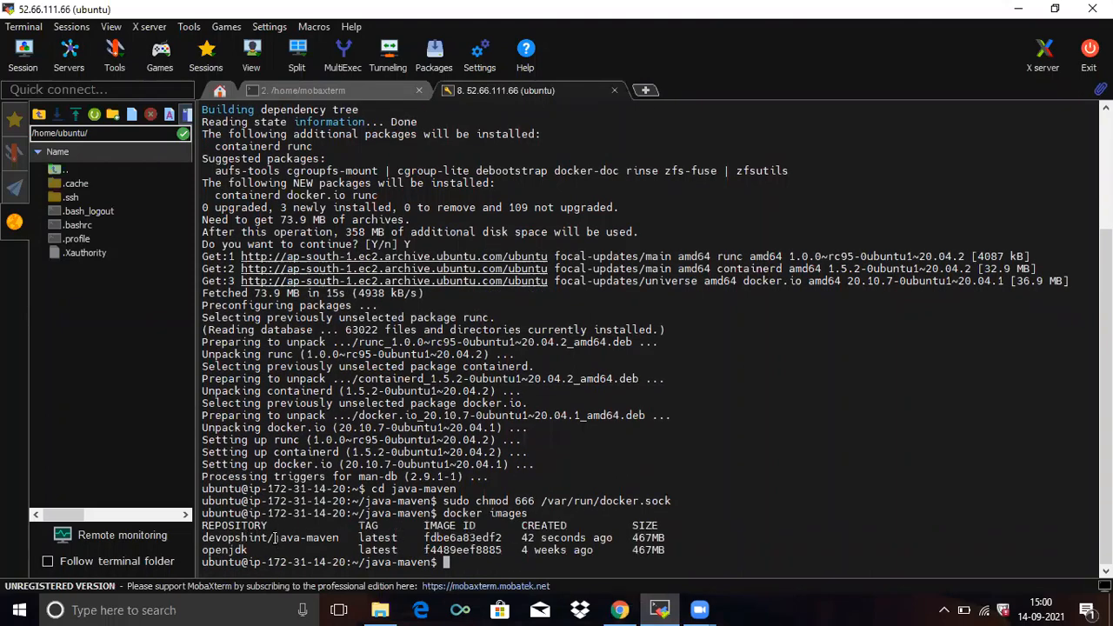
pyautogui.doubleClick(310, 538)
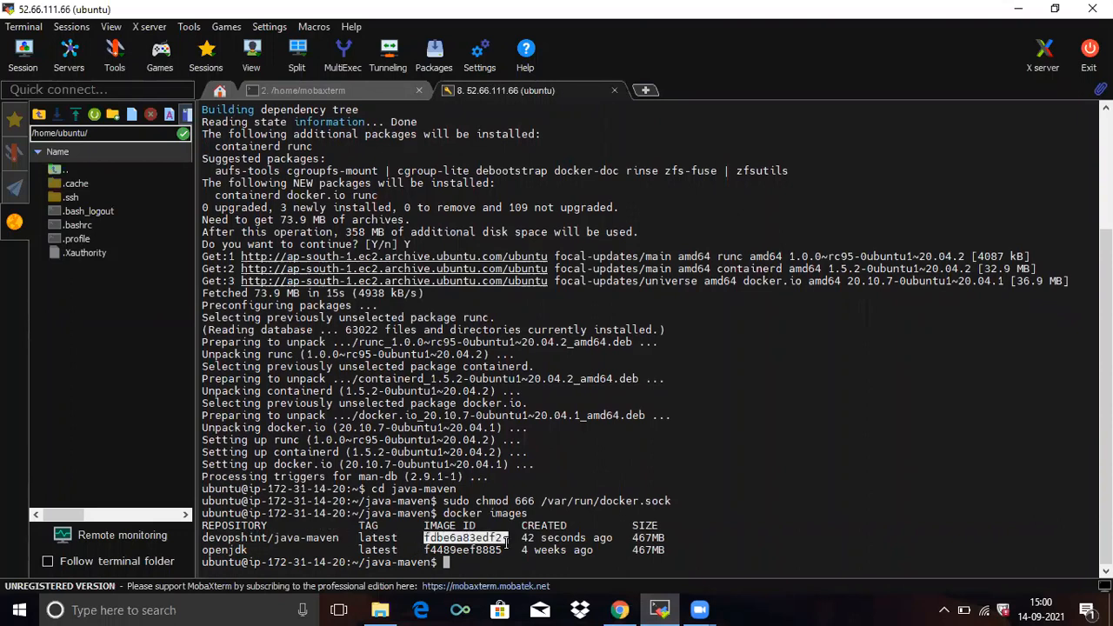
pyautogui.moveTo(682, 546)
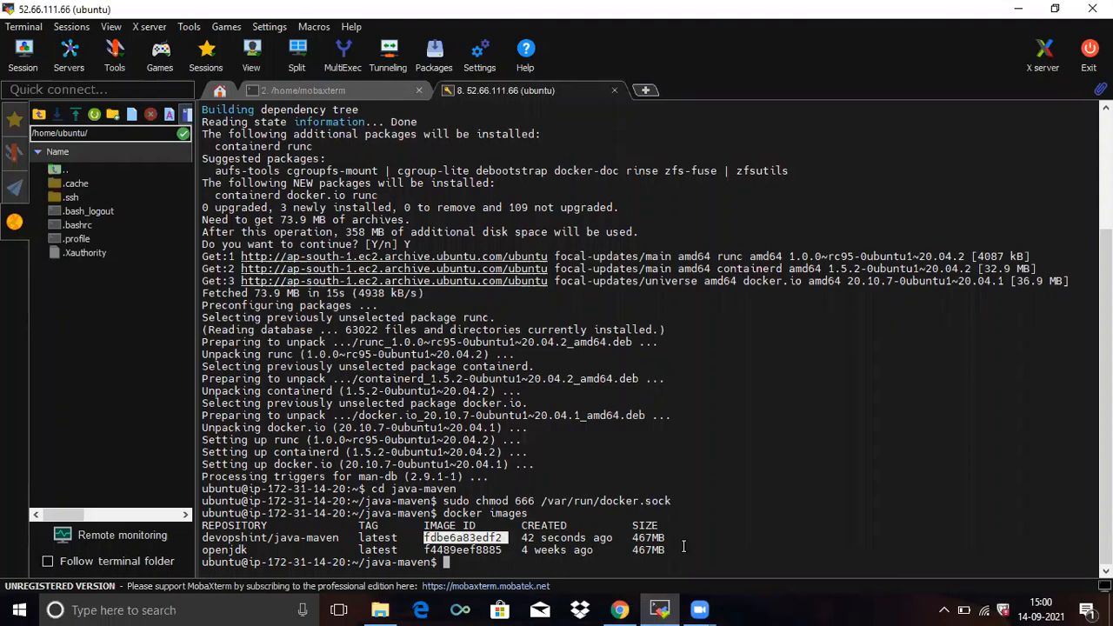